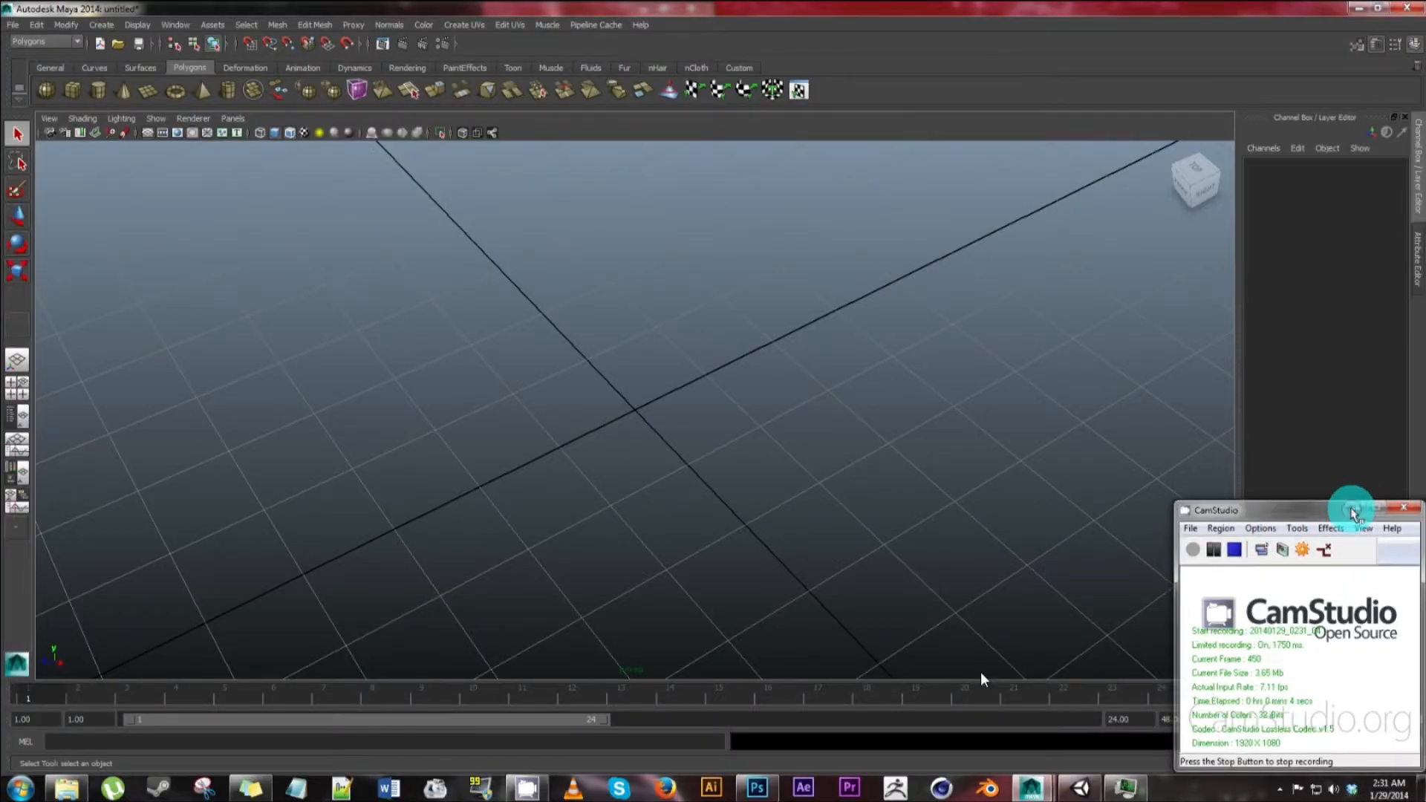
# - Create a default polygon torus from the Polygons shelf and browse Create > Polygon Primitives
pyautogui.click(1354, 508)
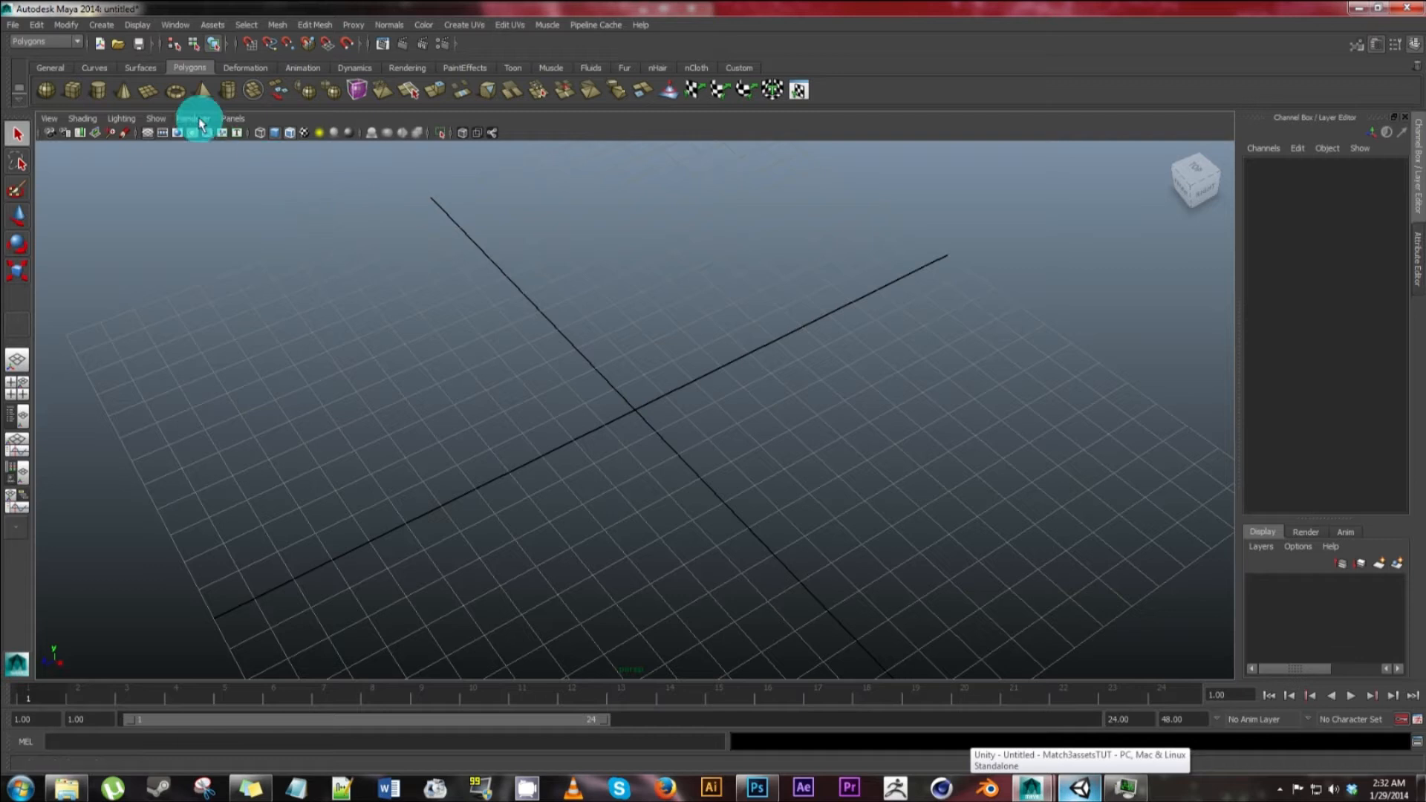
pyautogui.click(71, 42)
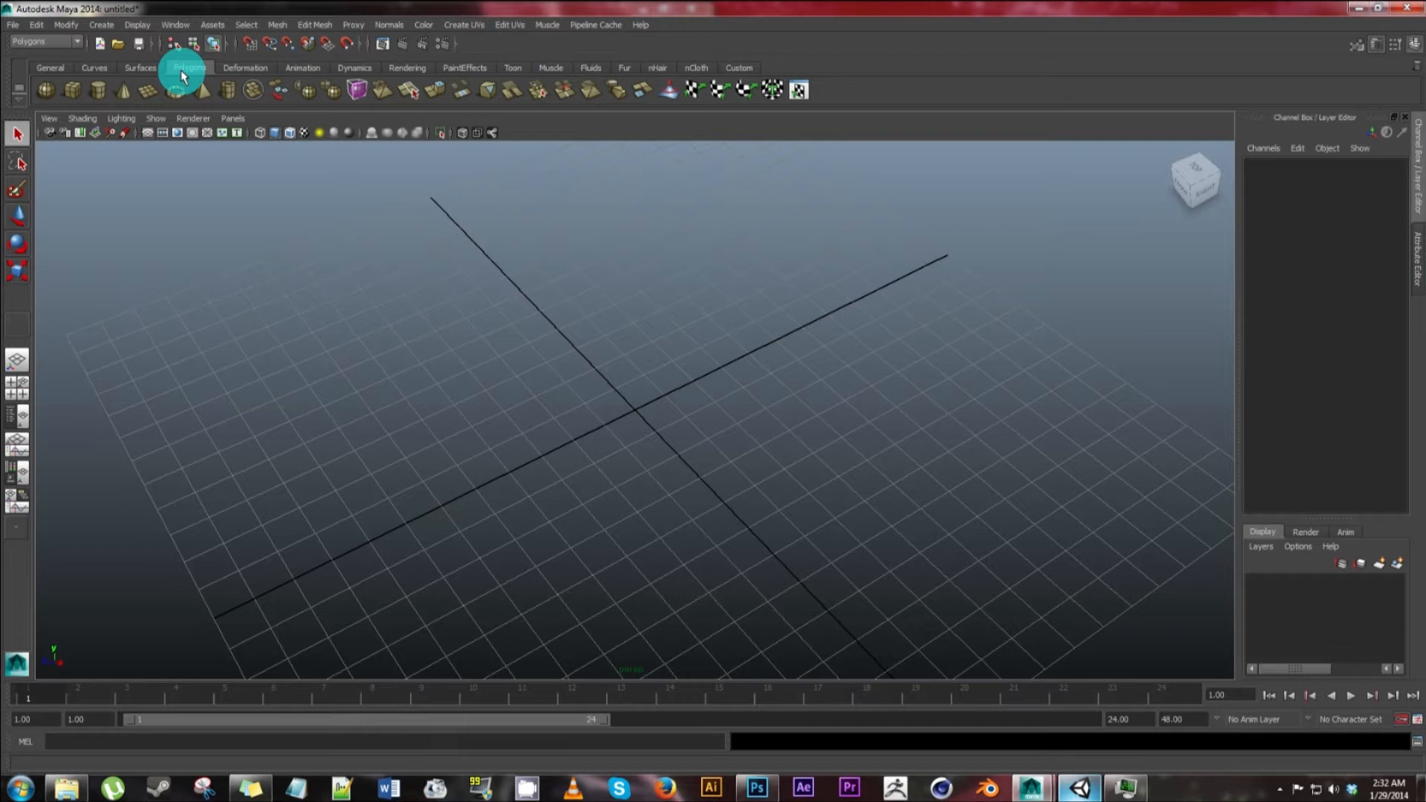
pyautogui.moveTo(175, 96)
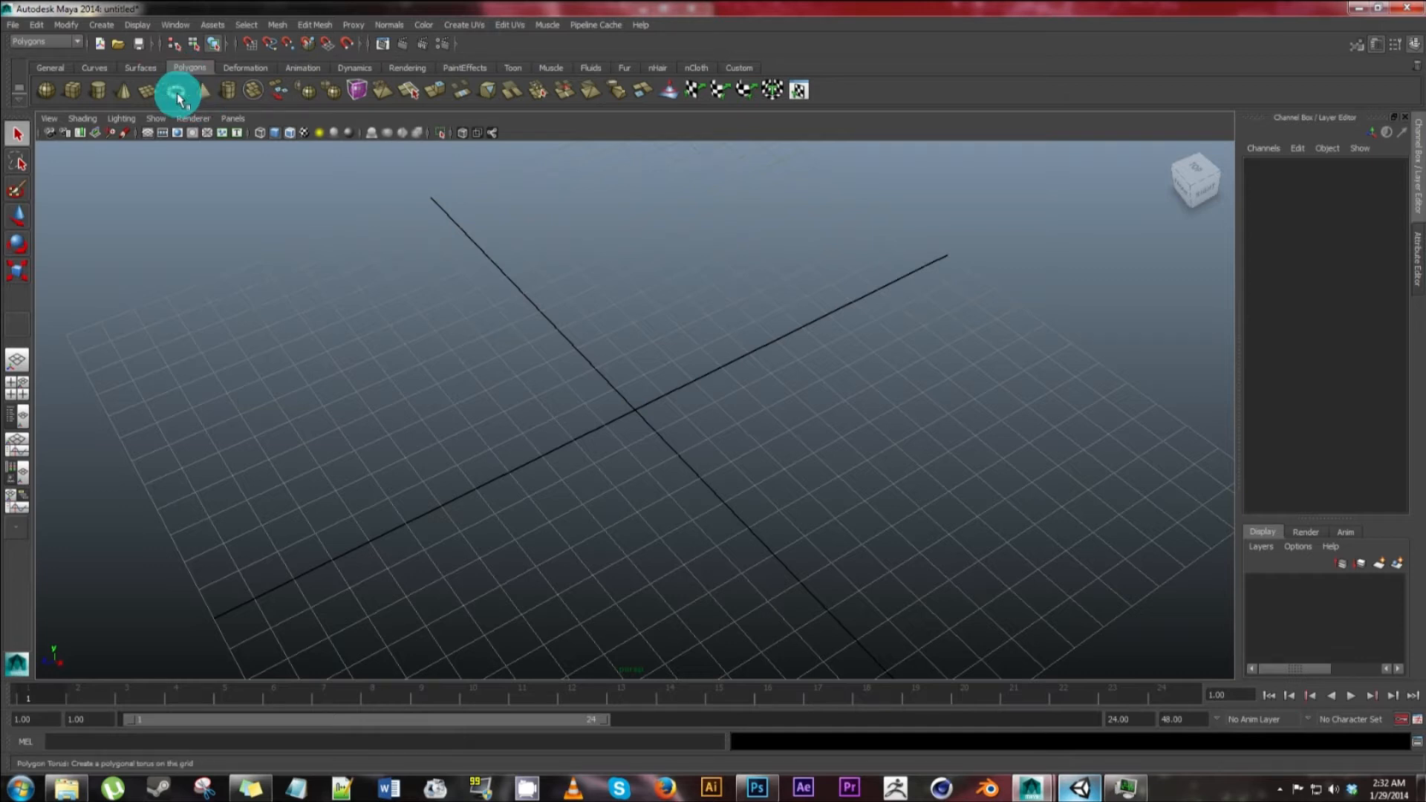
pyautogui.click(183, 92)
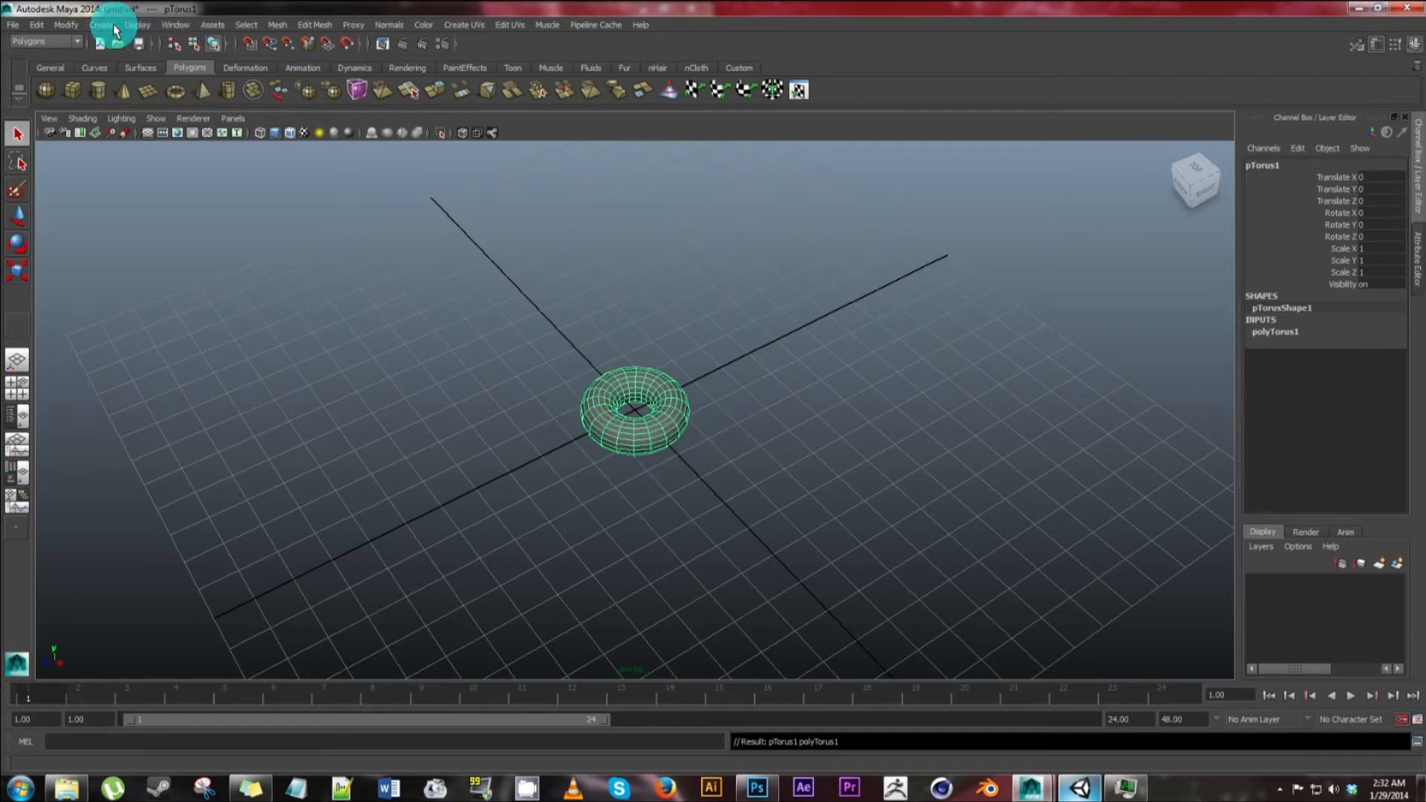
pyautogui.click(101, 24)
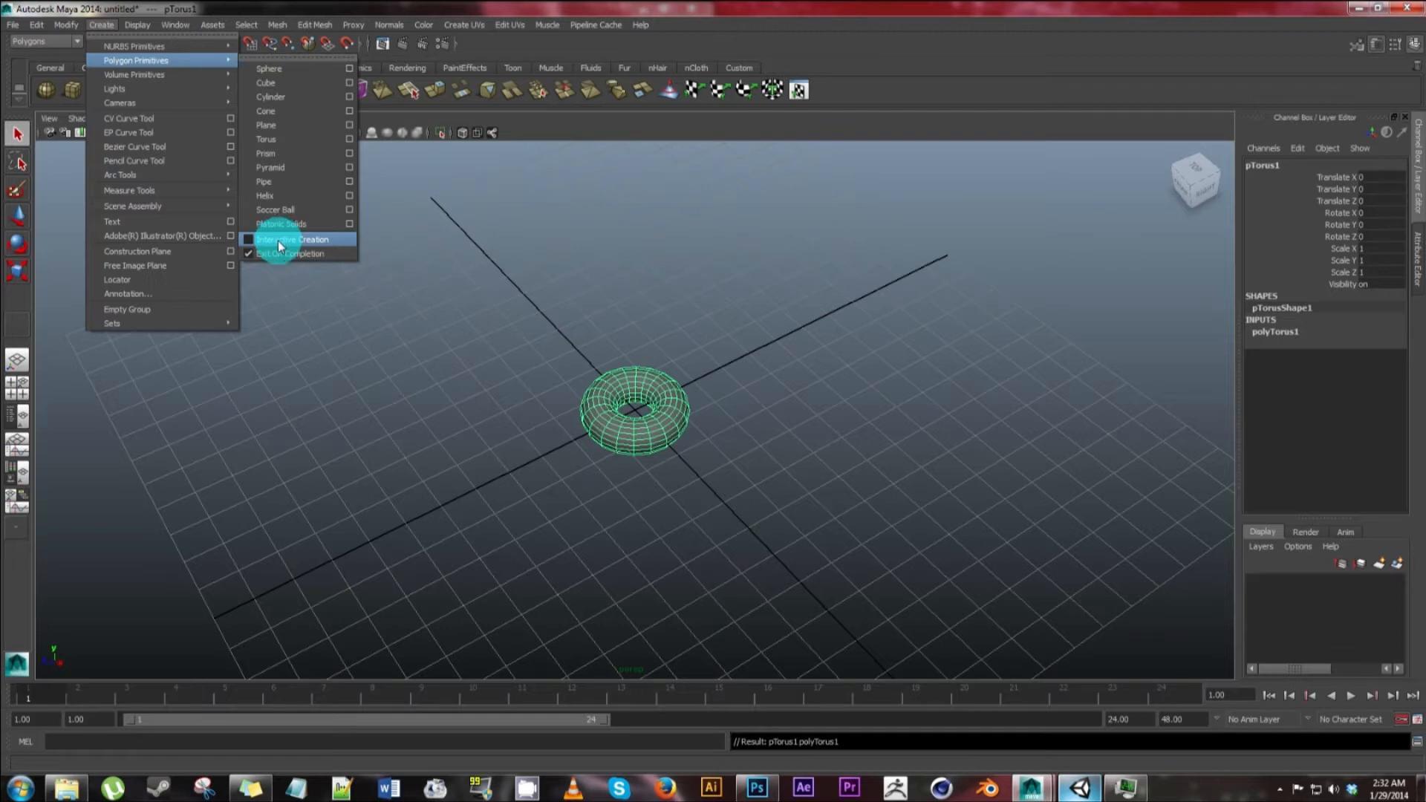
pyautogui.moveTo(255, 103)
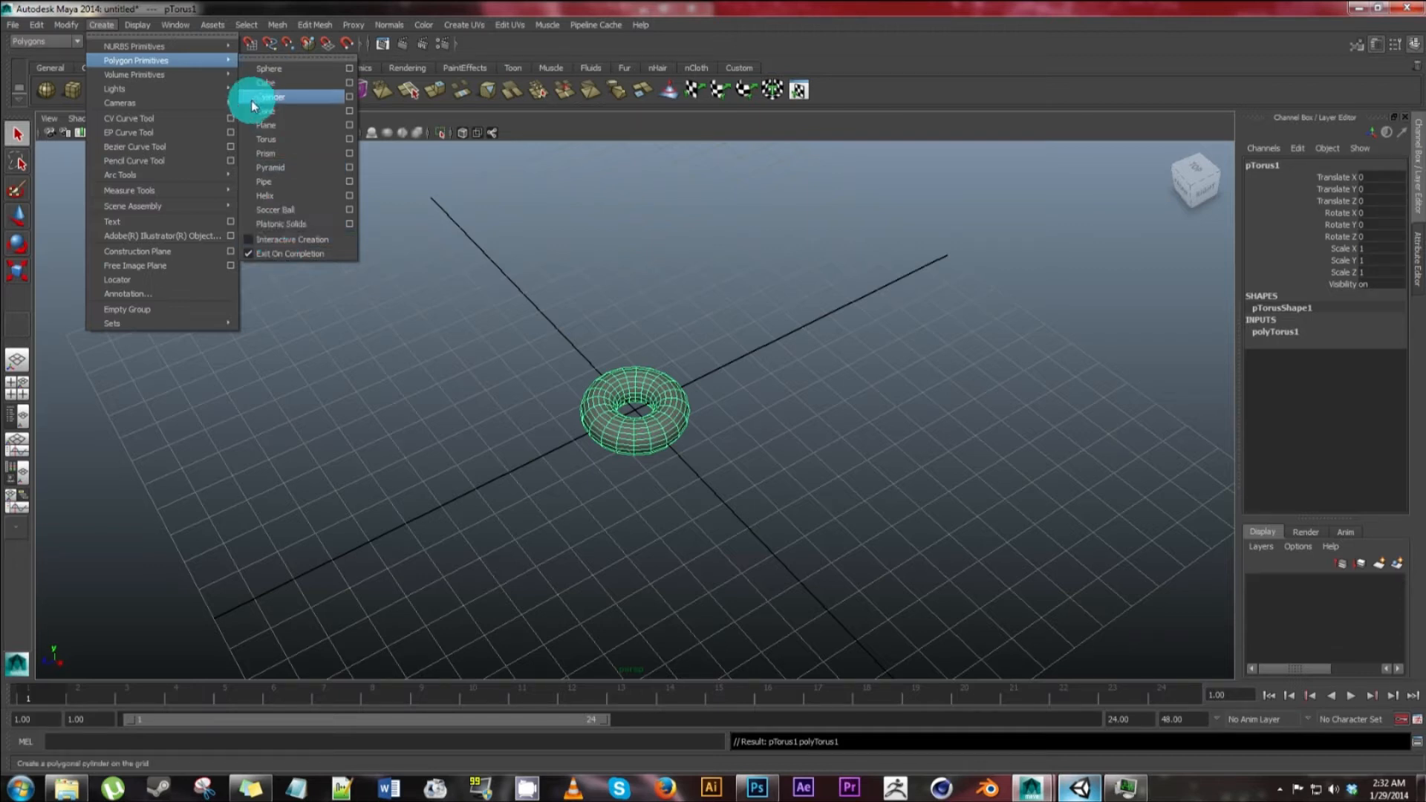
pyautogui.moveTo(253, 68)
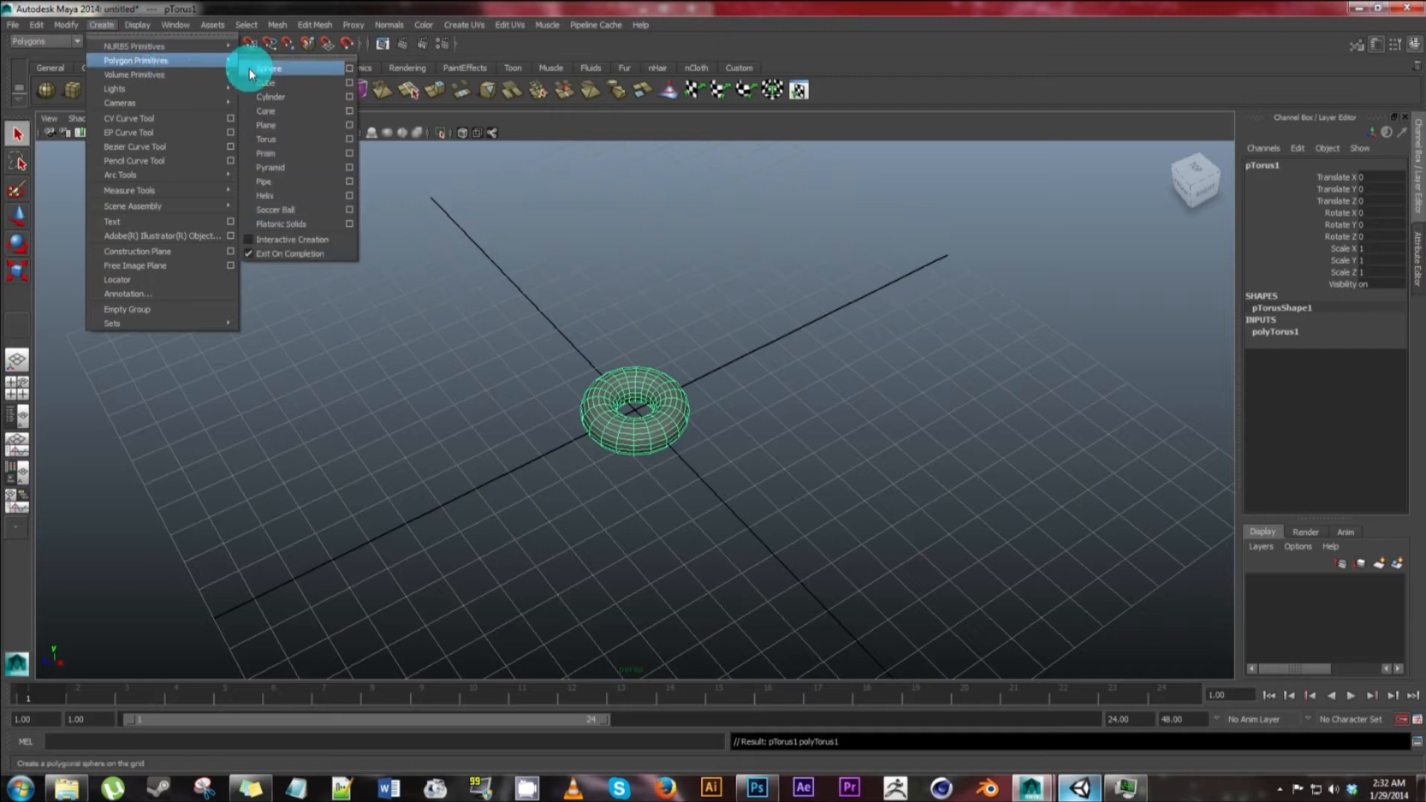
pyautogui.moveTo(282, 156)
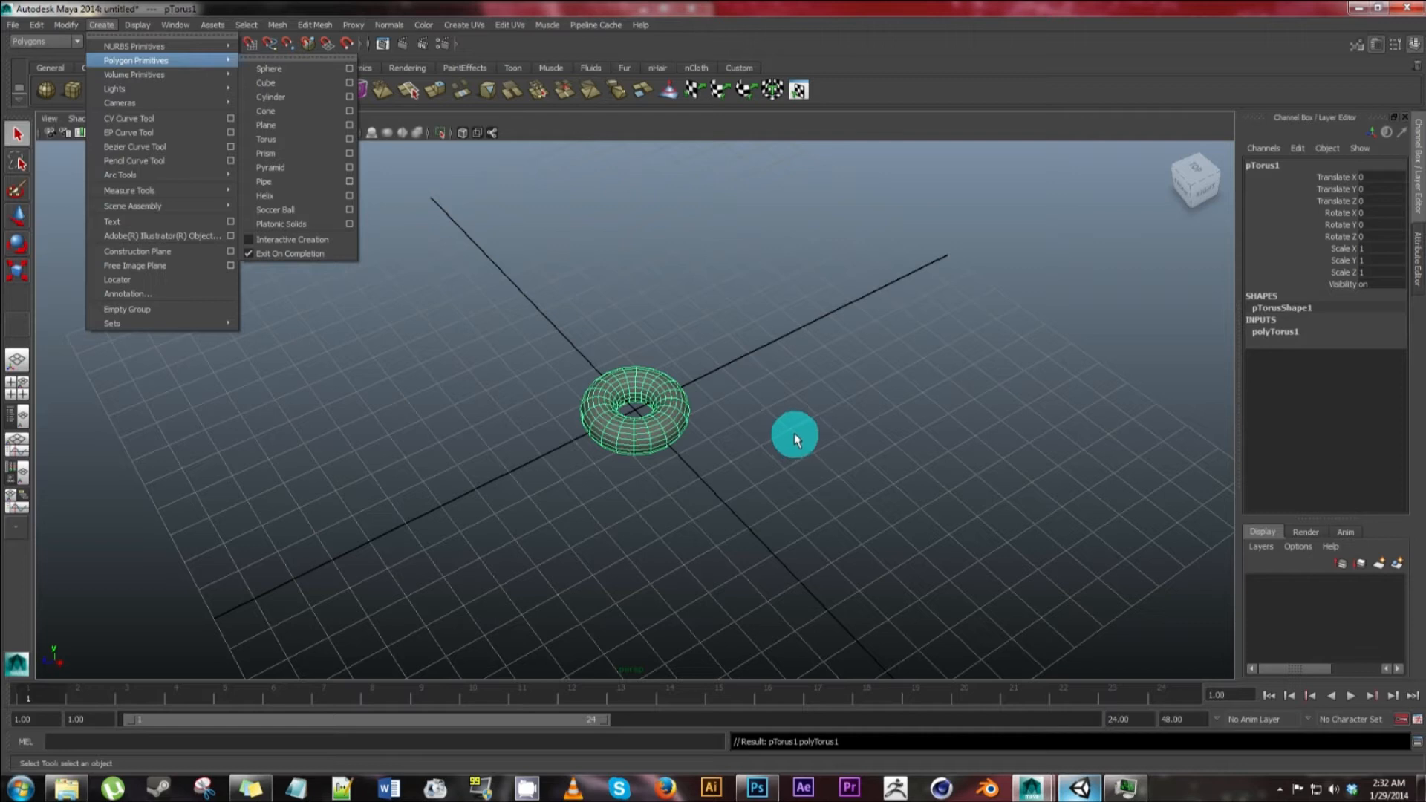
pyautogui.moveTo(1325, 347)
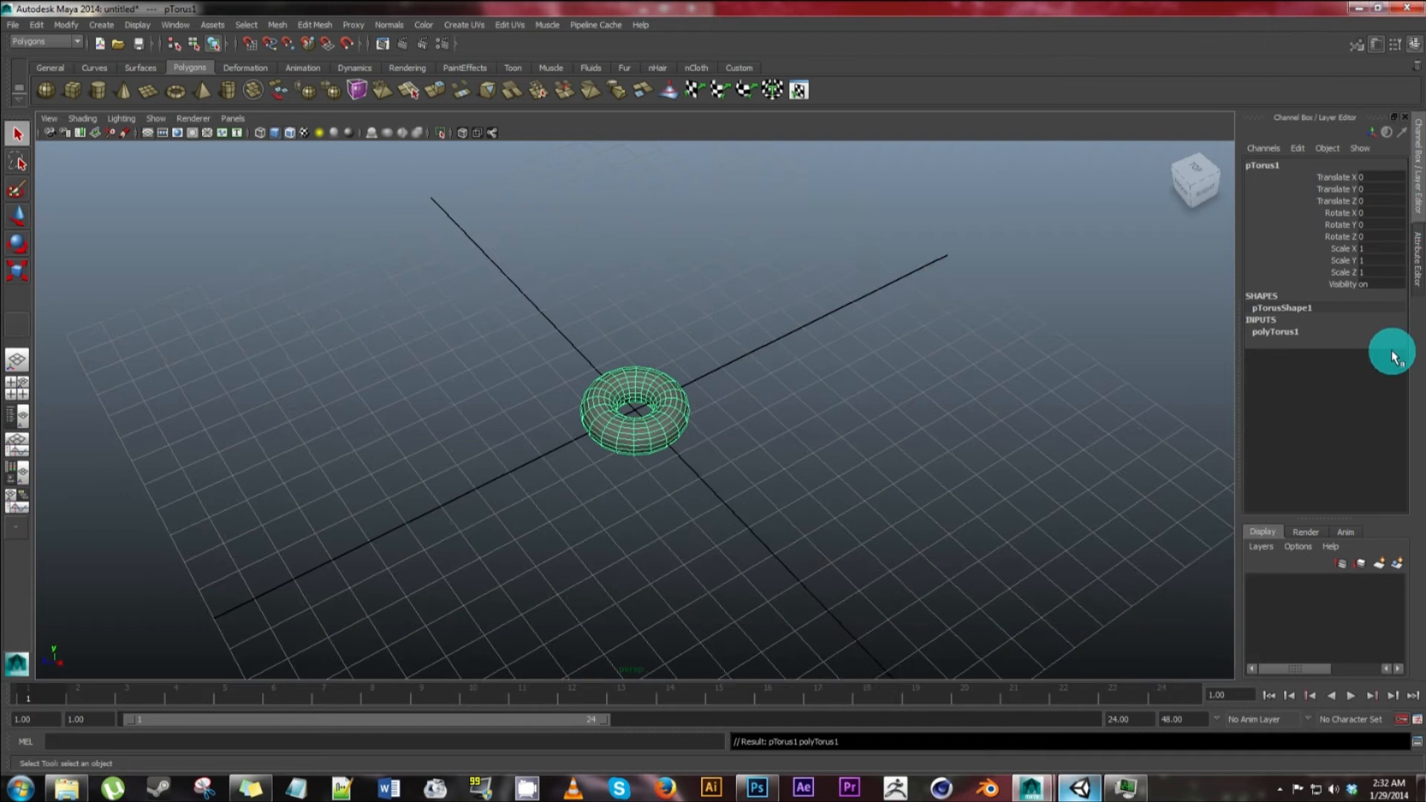
# - Set polyTorus1 Radius to 2, Subdivisions Axis to 10 and Subdivisions Height to 10
pyautogui.click(1274, 333)
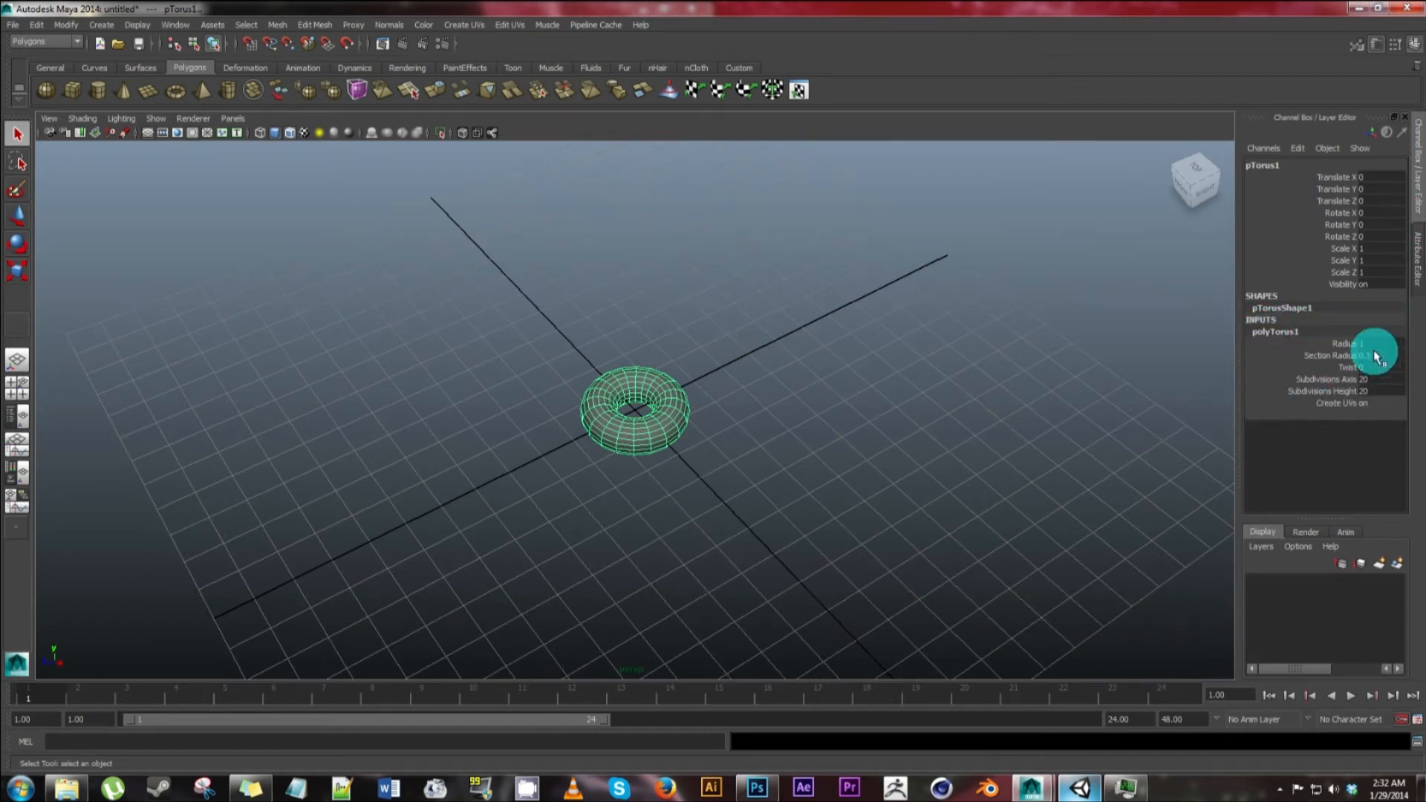
pyautogui.click(1368, 342)
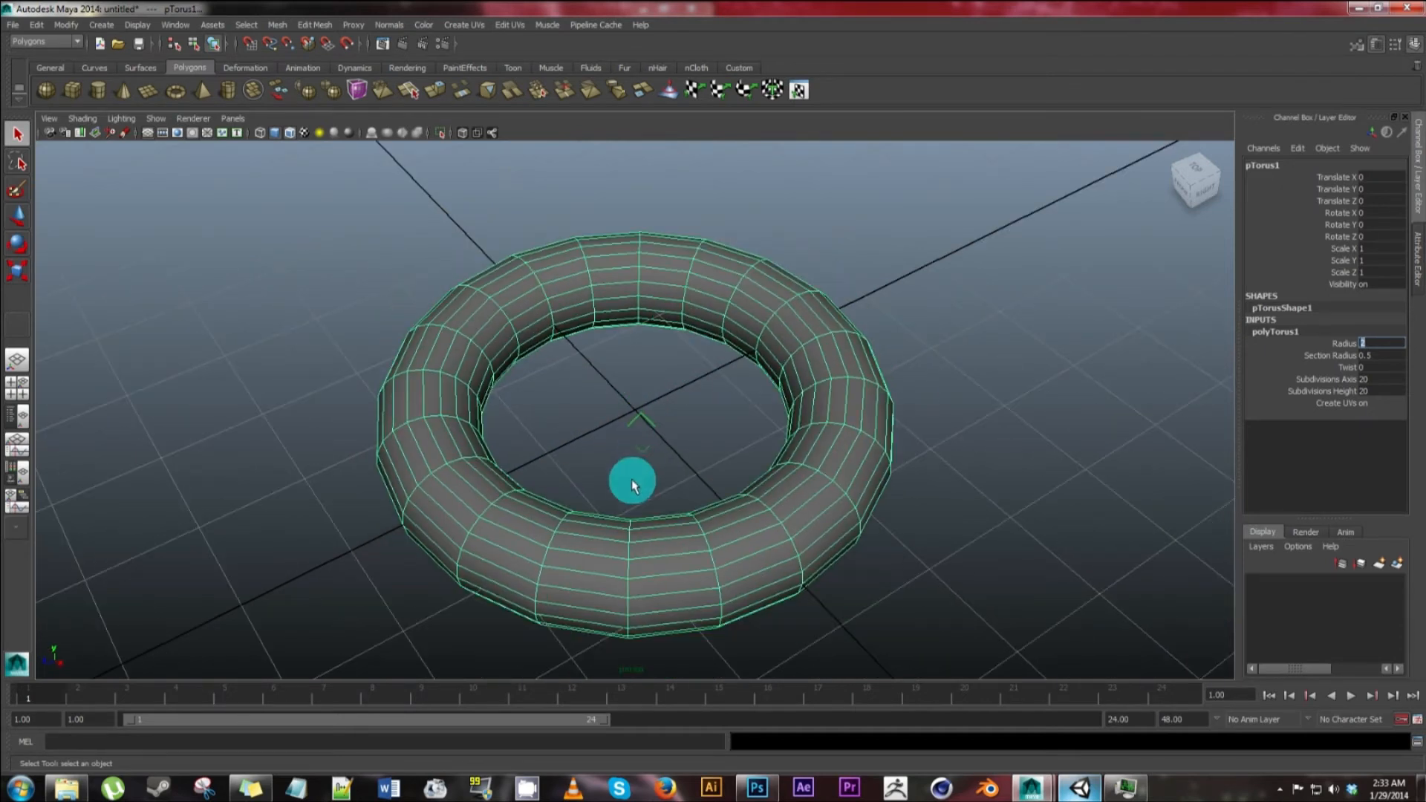
pyautogui.moveTo(634, 482); pyautogui.dragTo(565, 436)
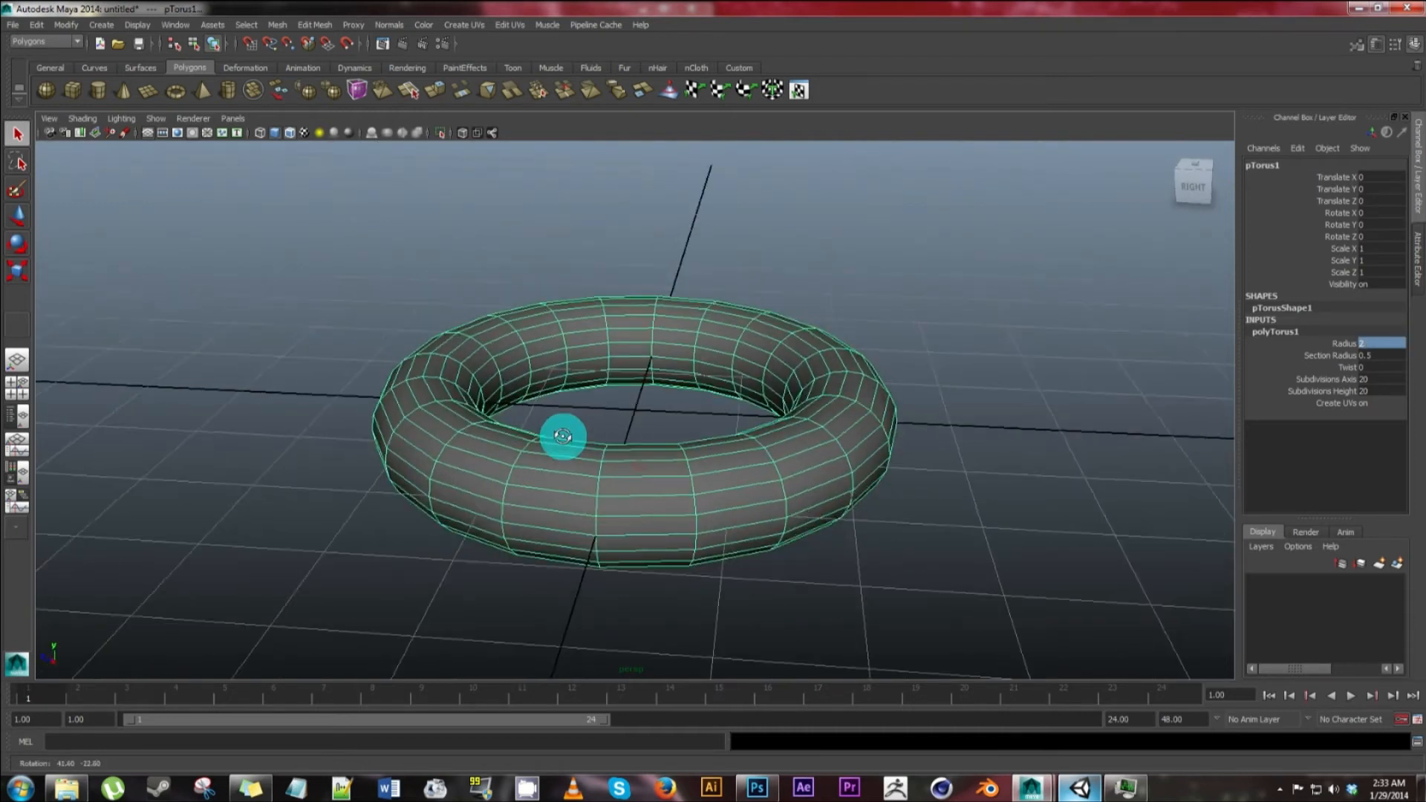
pyautogui.moveTo(564, 436); pyautogui.dragTo(569, 432)
pyautogui.write('10')
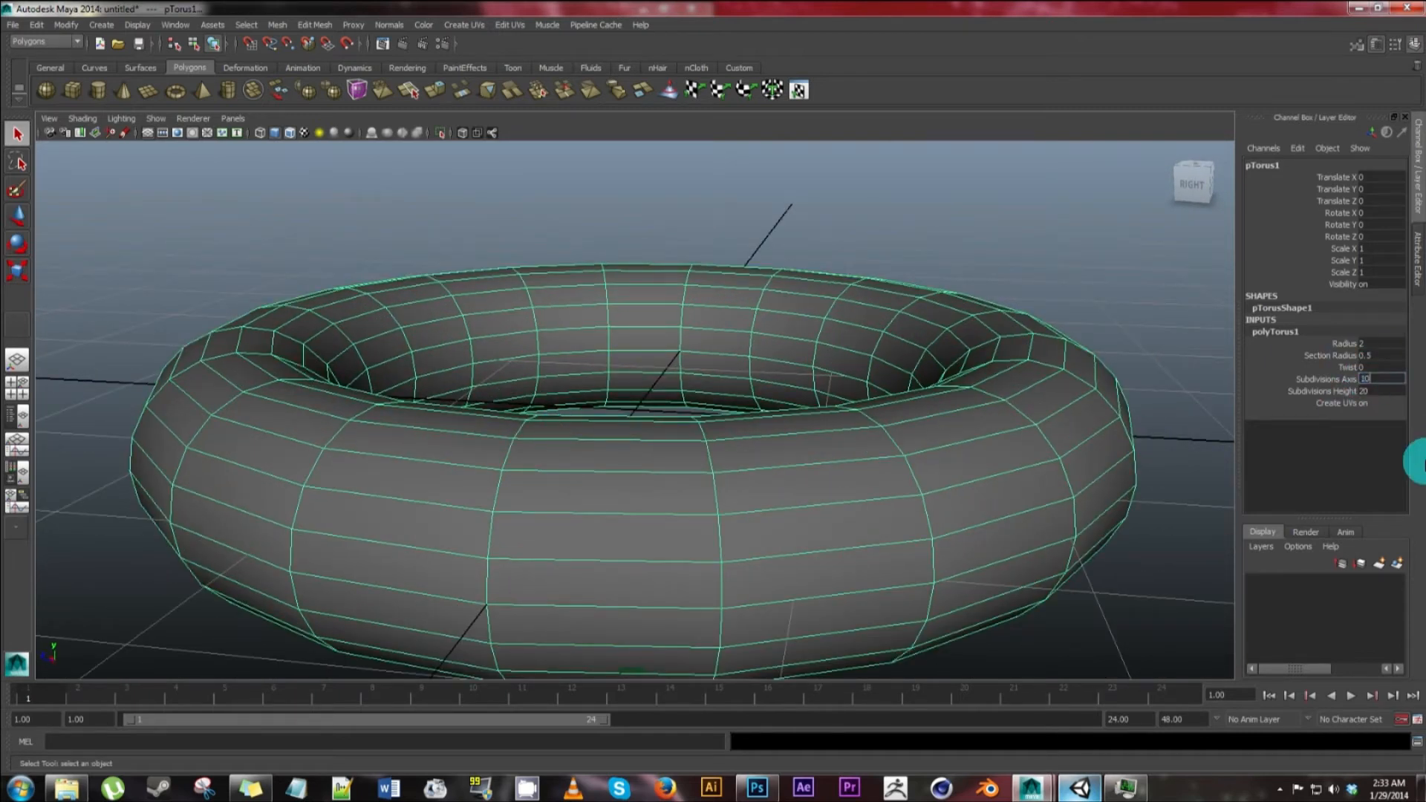
pyautogui.click(1373, 391)
pyautogui.write('10')
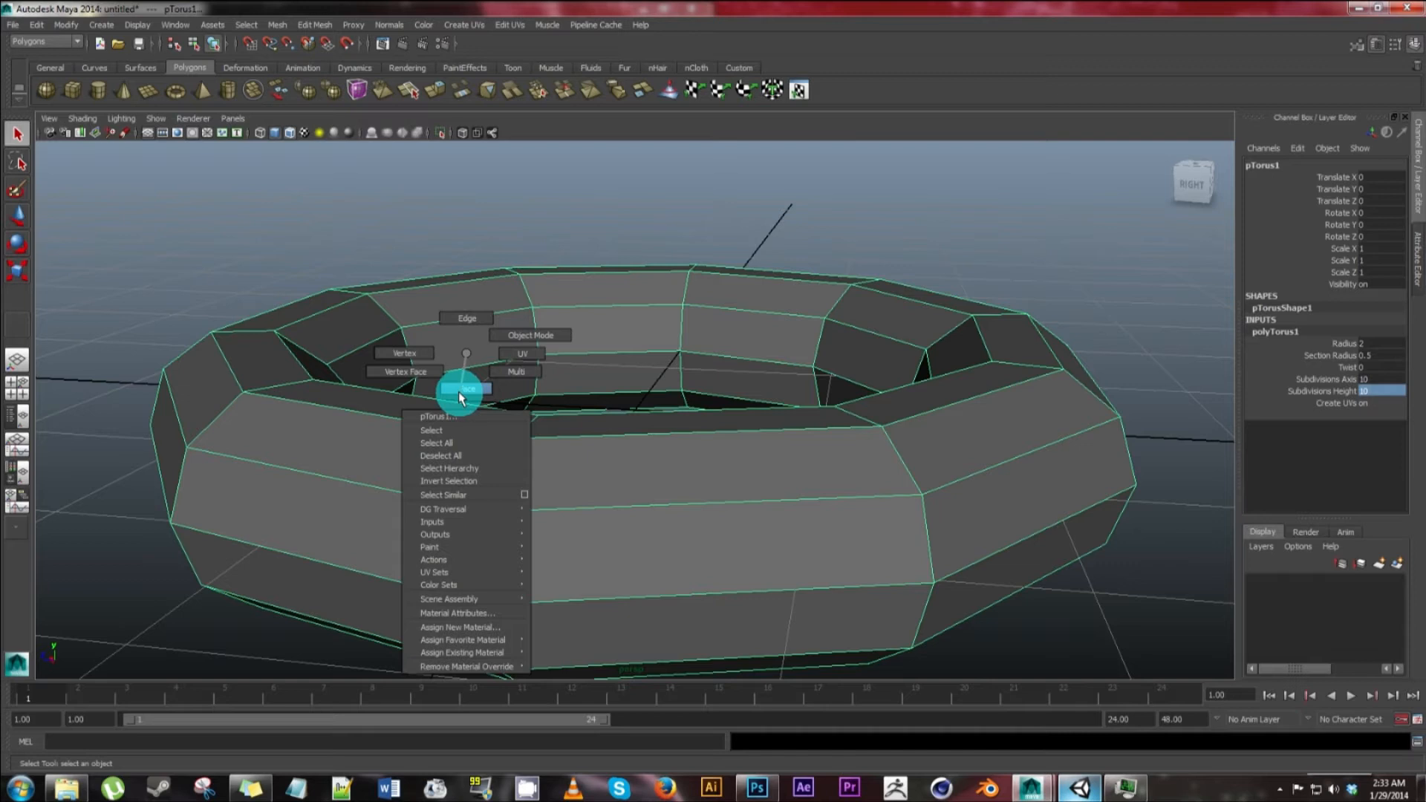
# - Select and delete the inner-wall face ring of the torus in Face mode
pyautogui.click(462, 390)
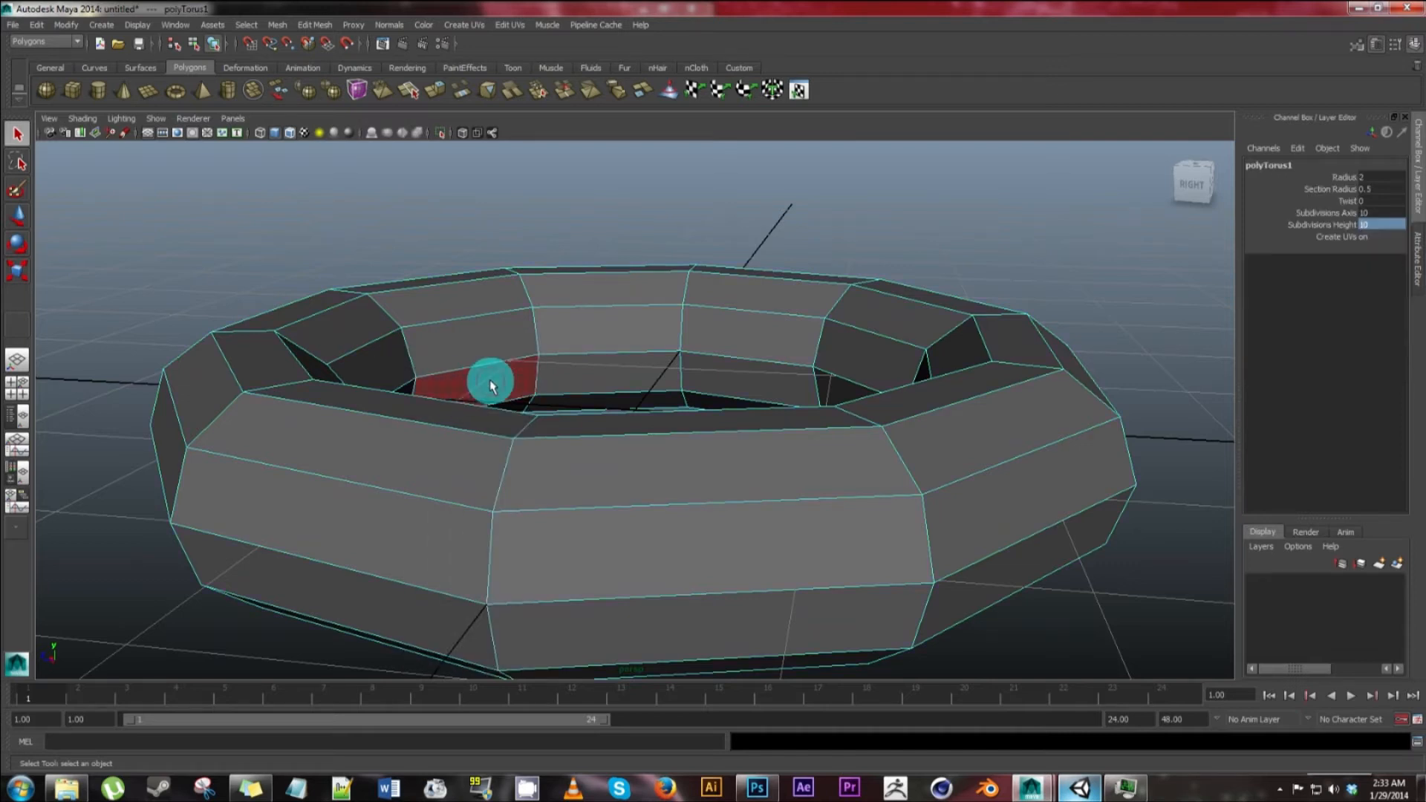
pyautogui.moveTo(491, 380); pyautogui.dragTo(592, 380)
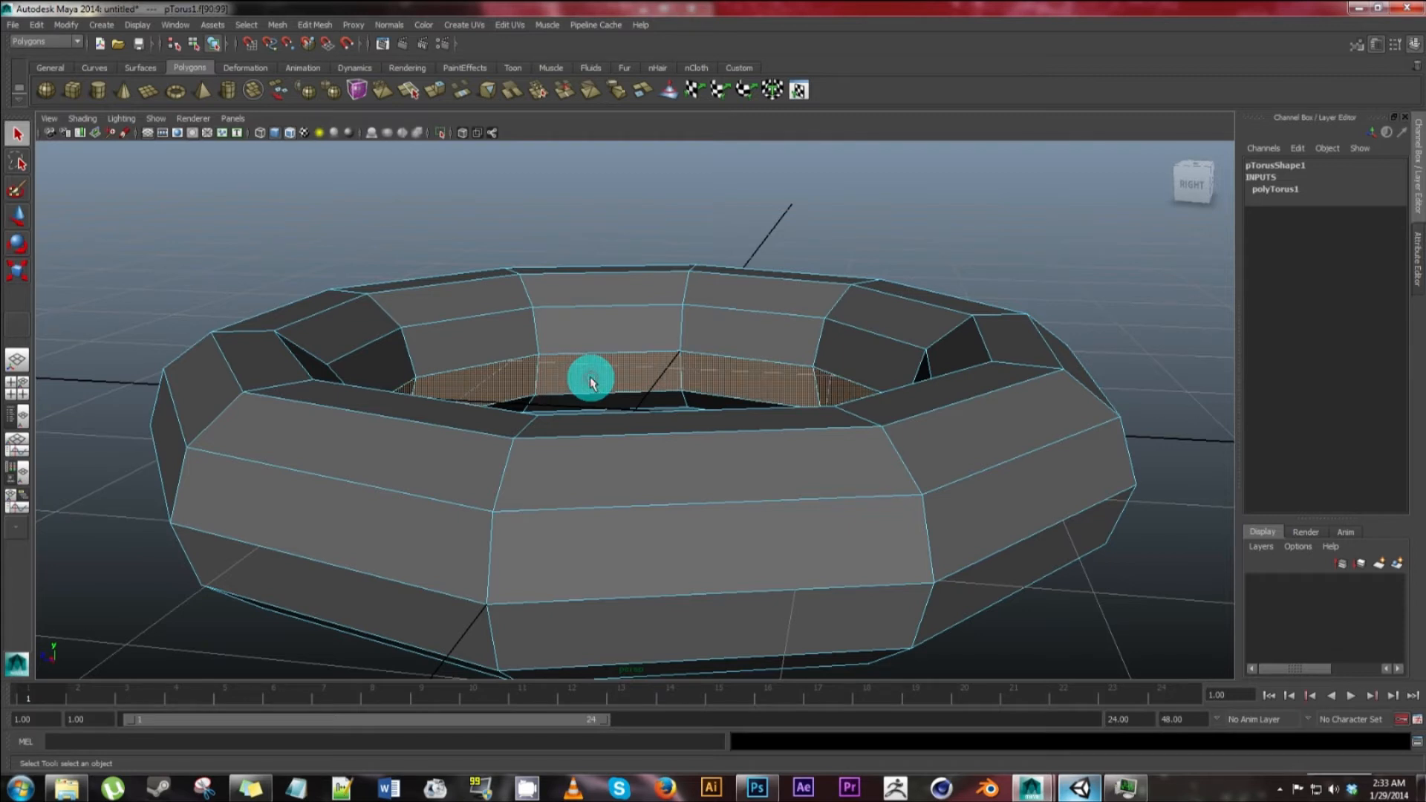
pyautogui.moveTo(589, 382); pyautogui.dragTo(602, 427)
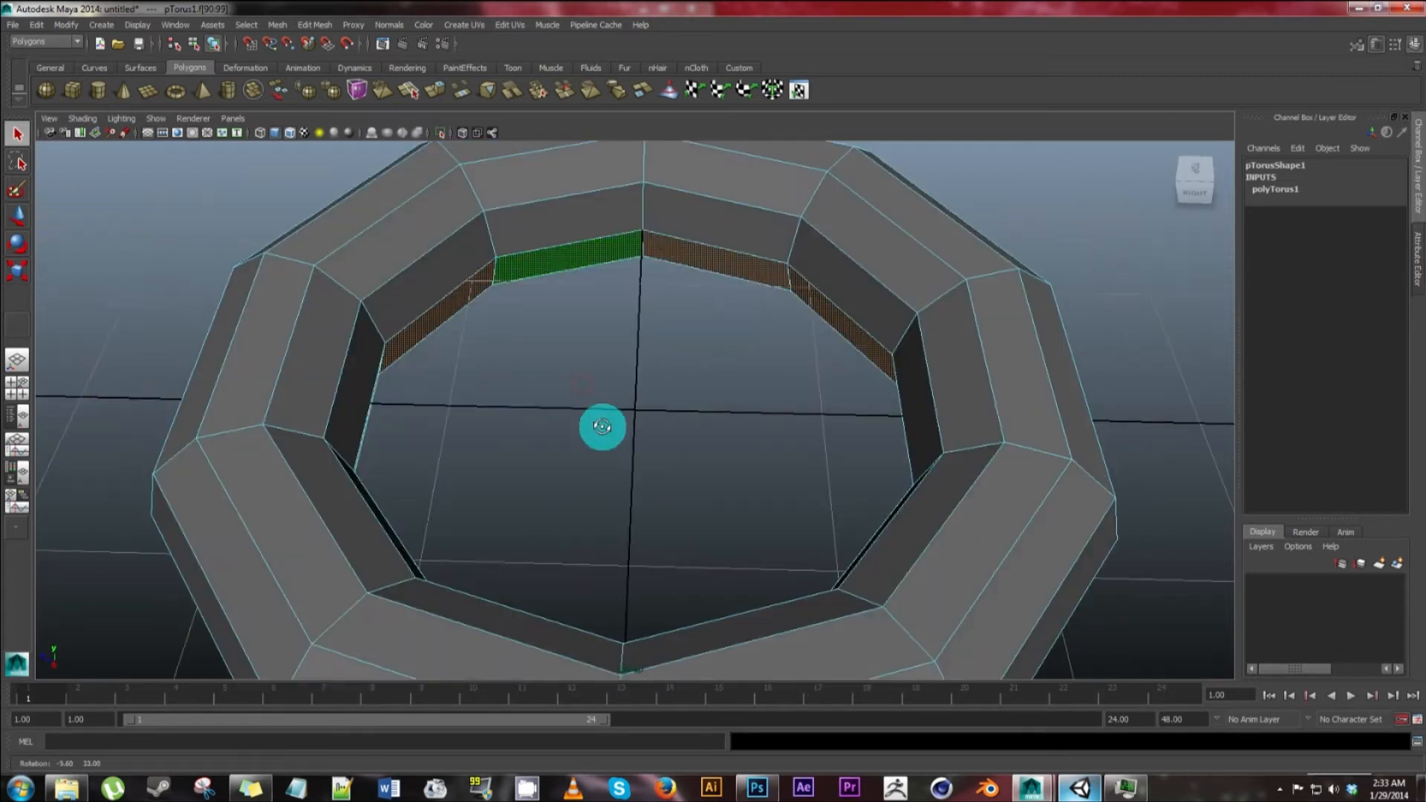
pyautogui.moveTo(600, 428); pyautogui.dragTo(463, 368)
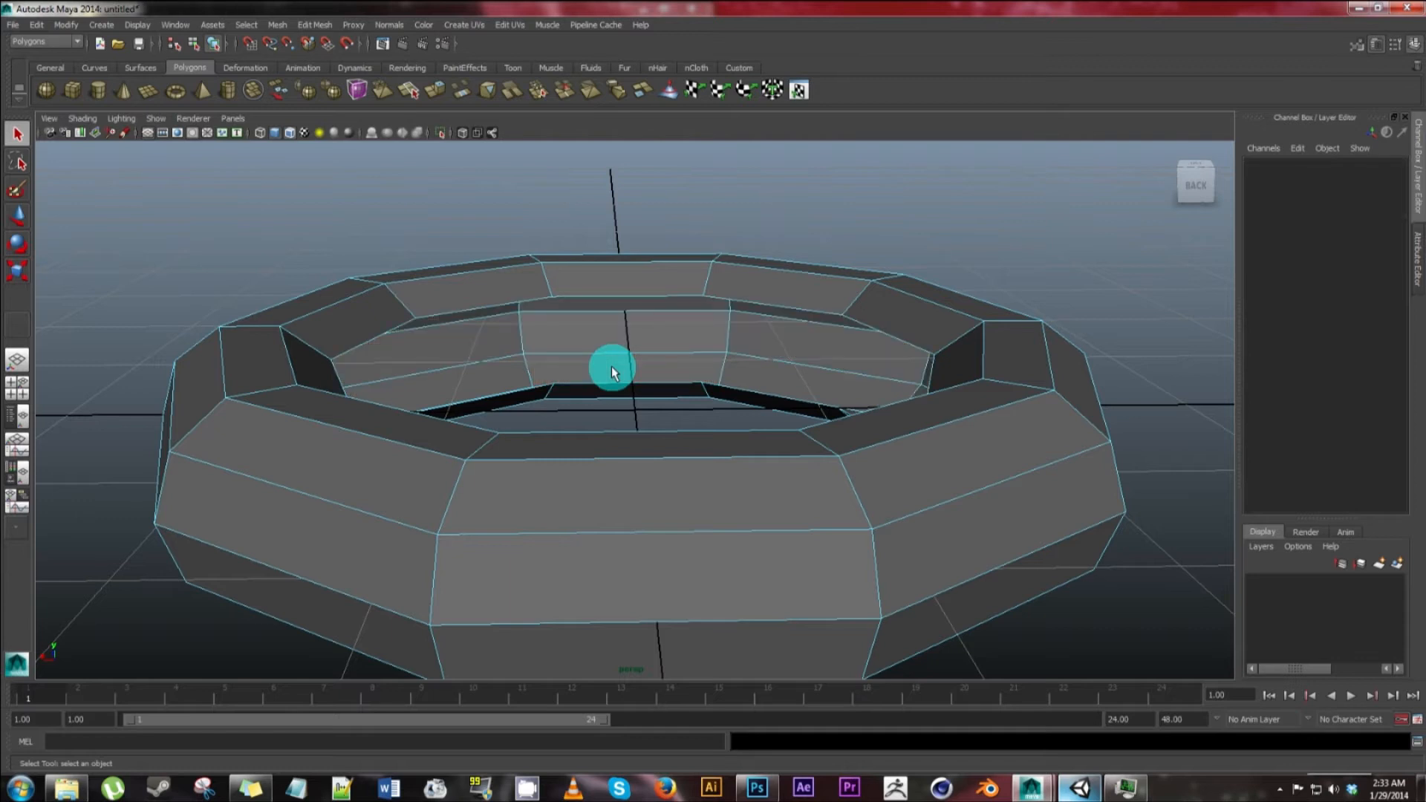
# - Delete the second inner face loop and return to Object Mode
pyautogui.moveTo(612, 371); pyautogui.dragTo(771, 323)
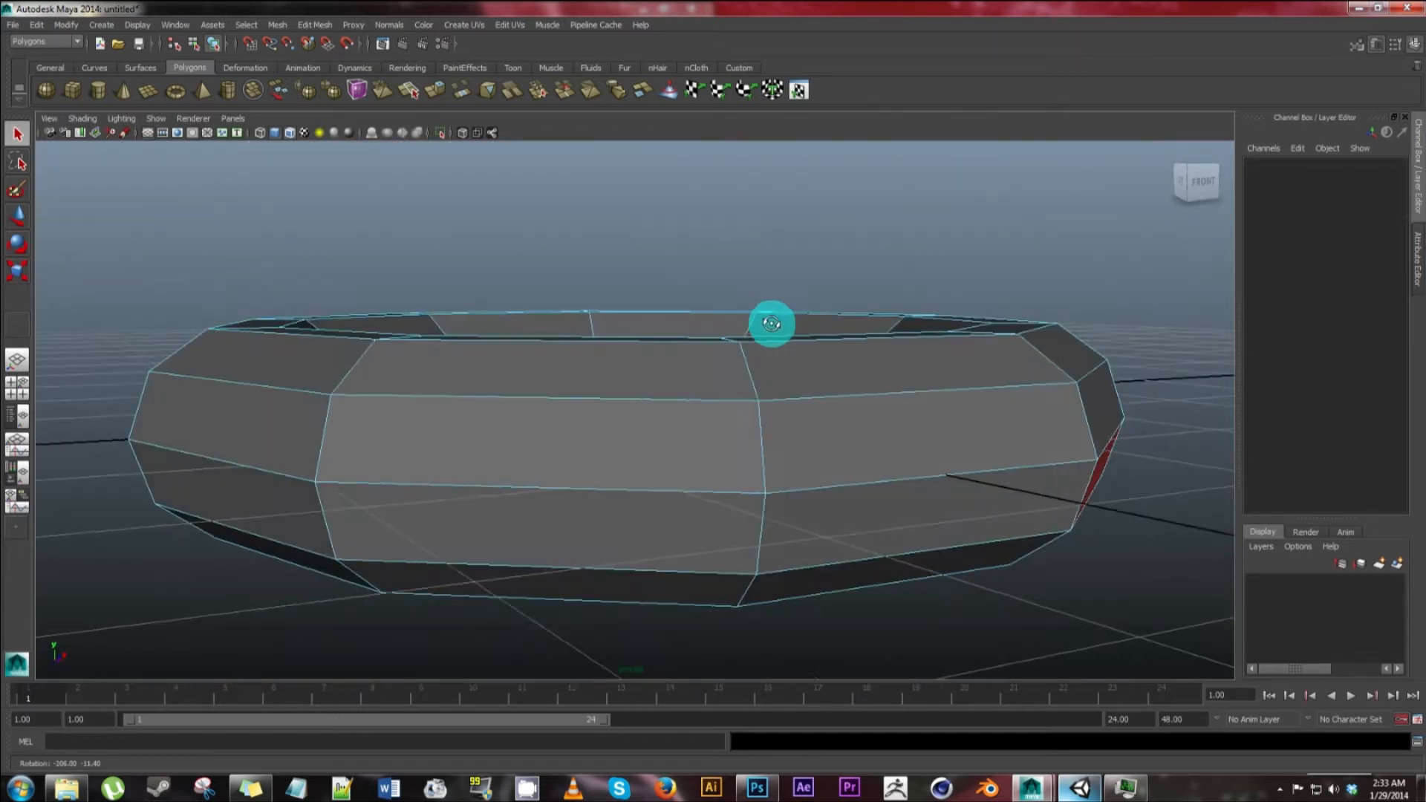
pyautogui.moveTo(773, 324); pyautogui.dragTo(569, 378)
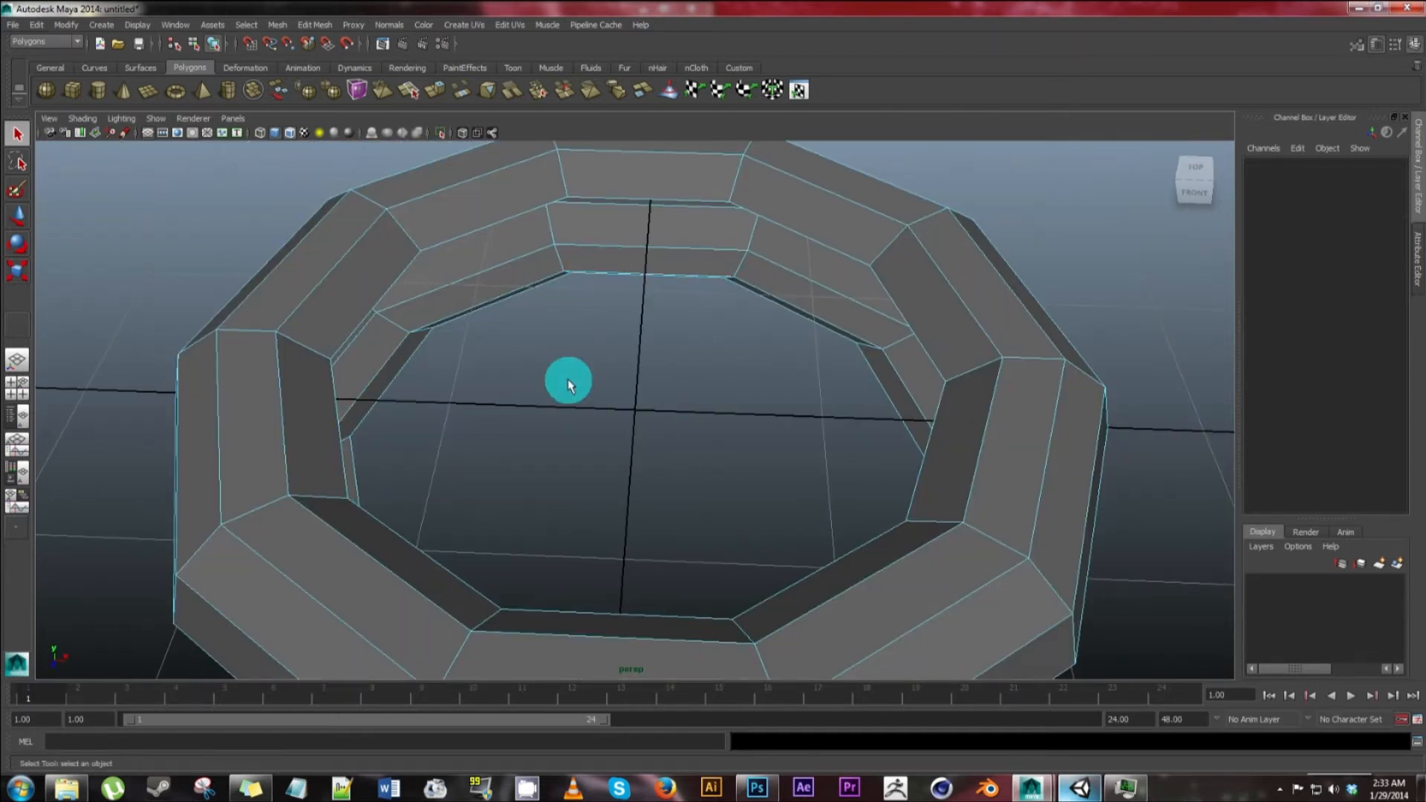
pyautogui.moveTo(569, 382); pyautogui.dragTo(351, 329)
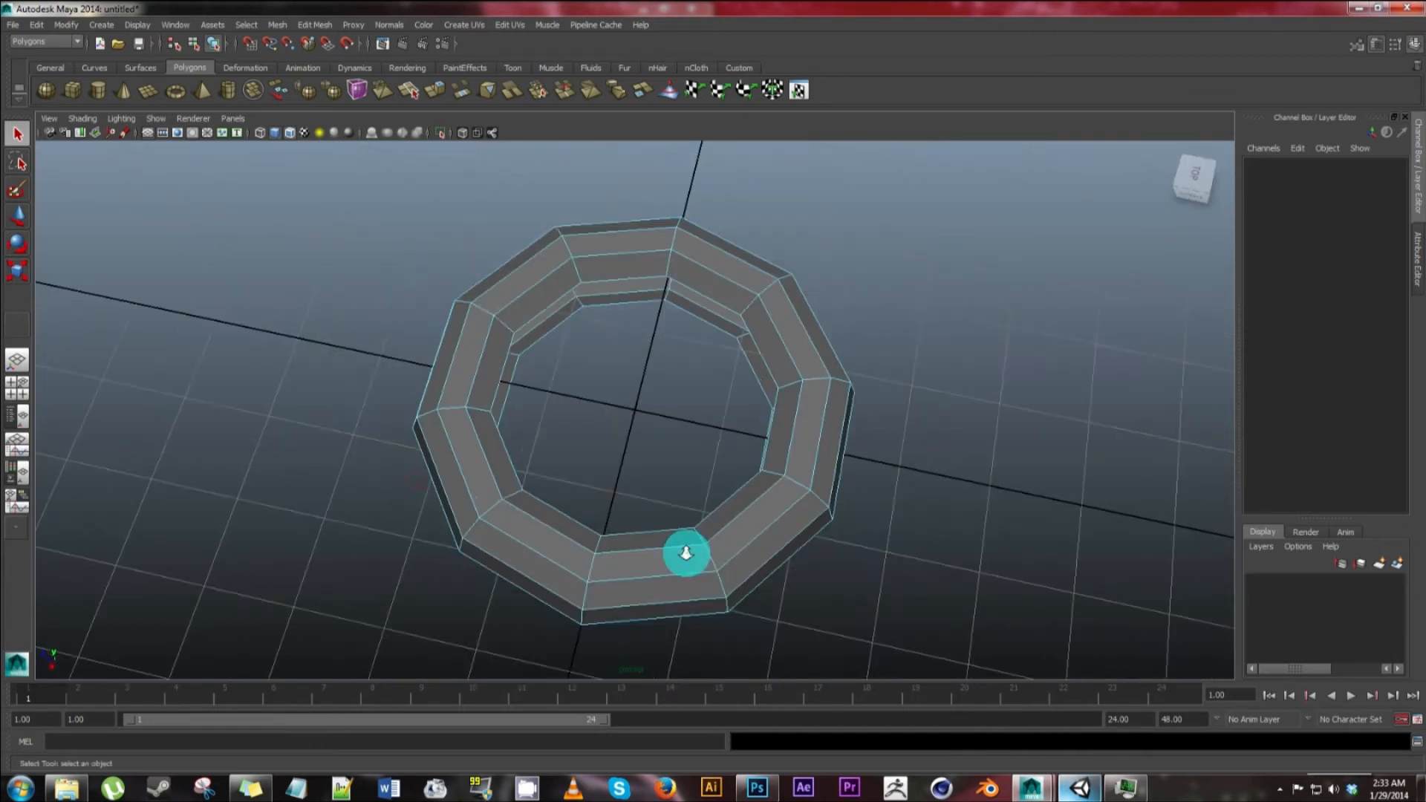
pyautogui.rightClick(686, 553)
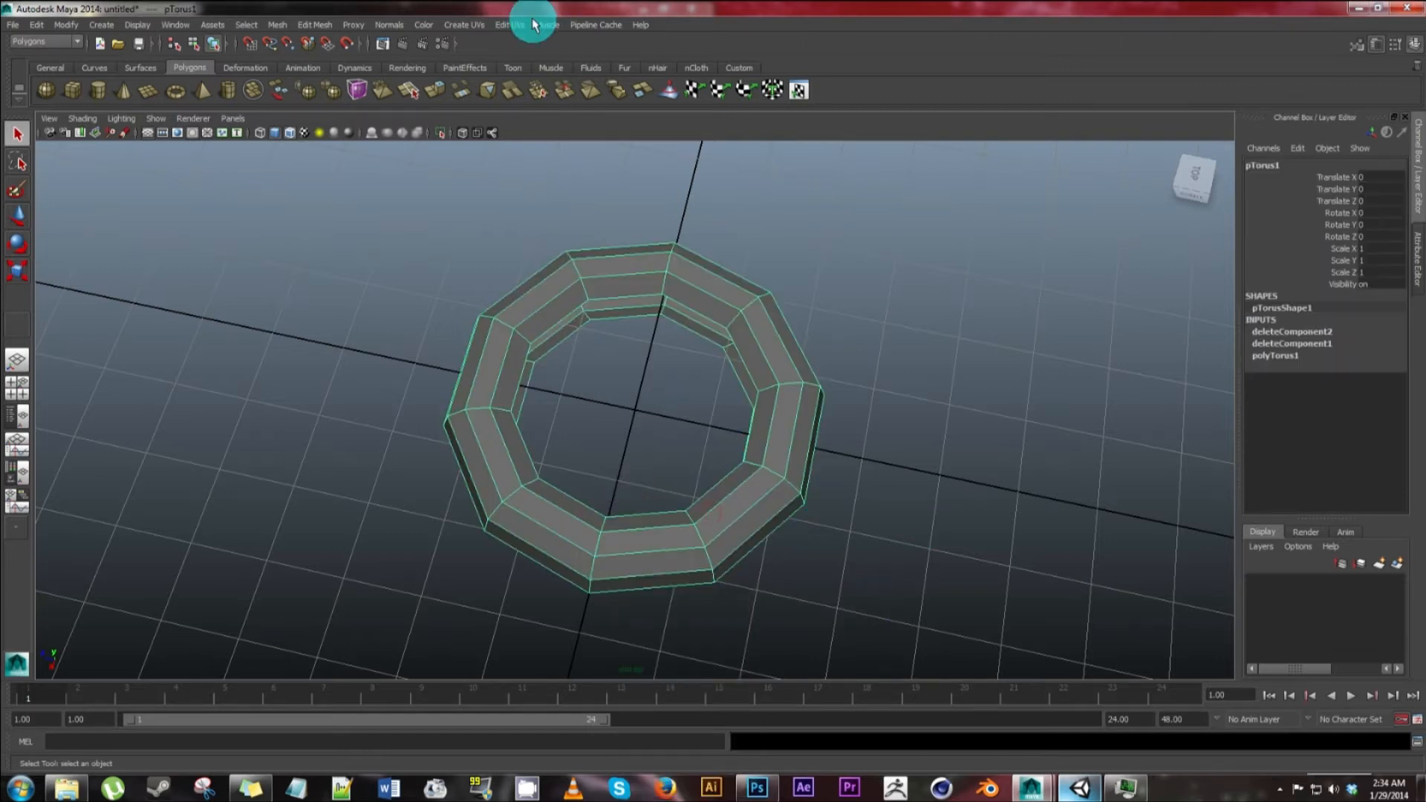
# - Delete the ring's UVs via Edit UVs and bring up the UV Texture Editor
pyautogui.click(514, 24)
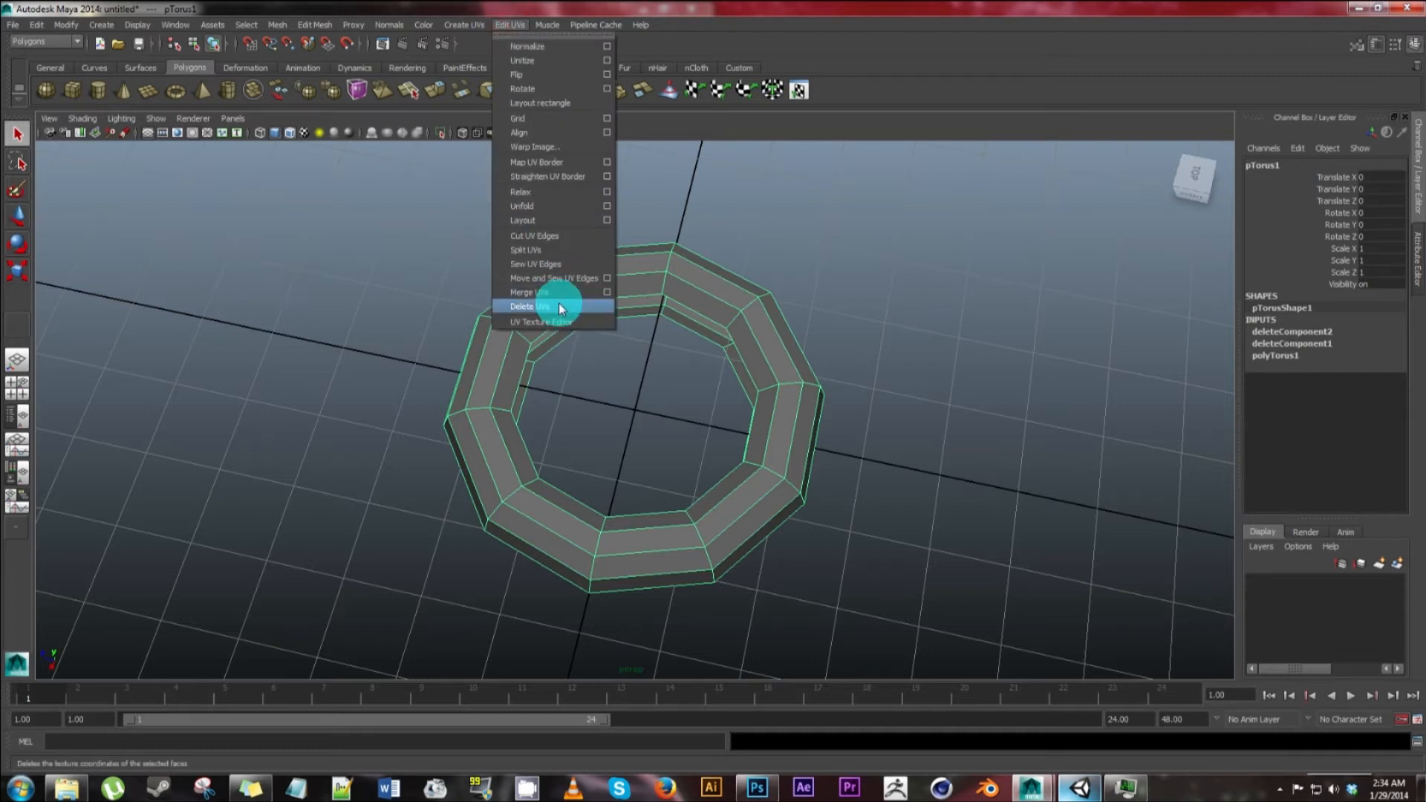
pyautogui.click(538, 306)
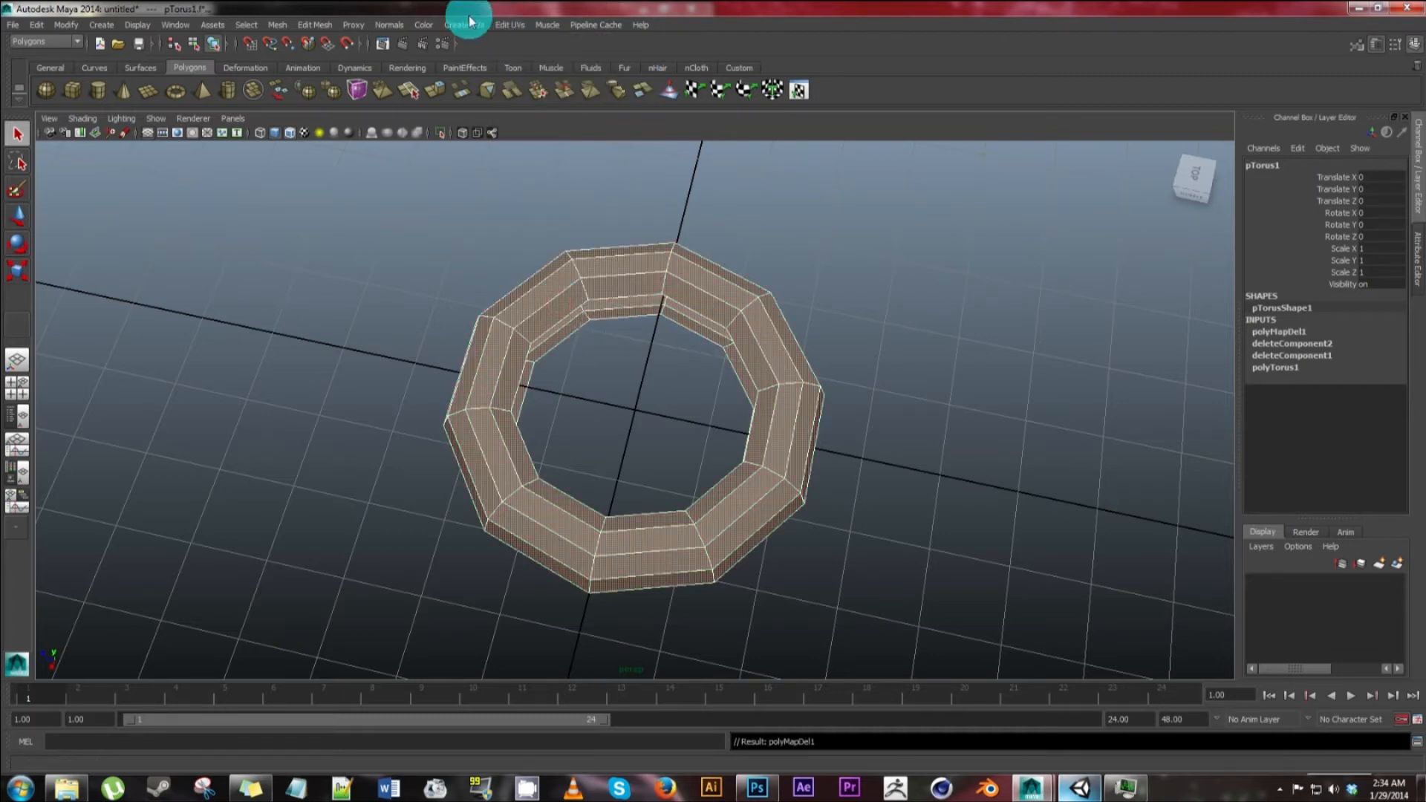
pyautogui.click(464, 24)
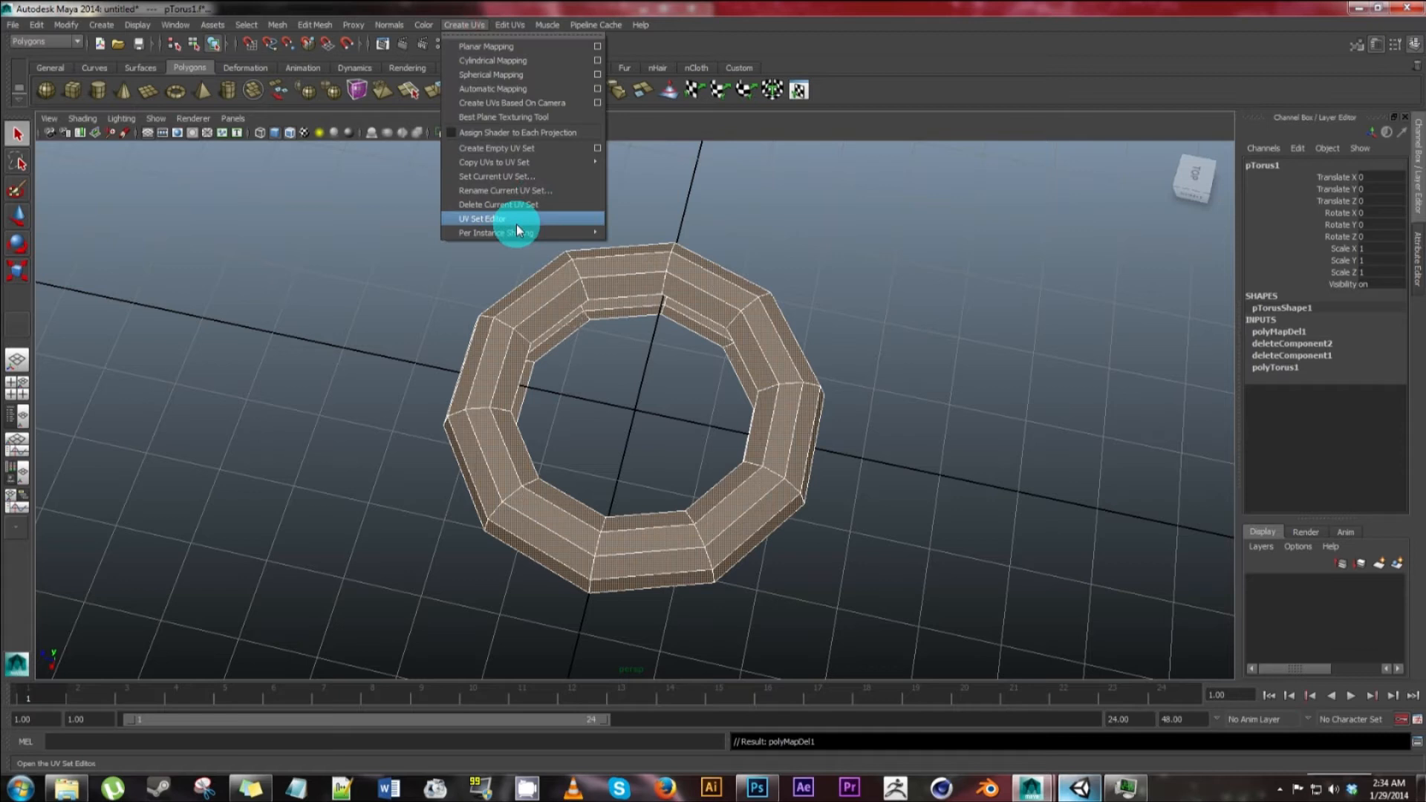
pyautogui.click(510, 23)
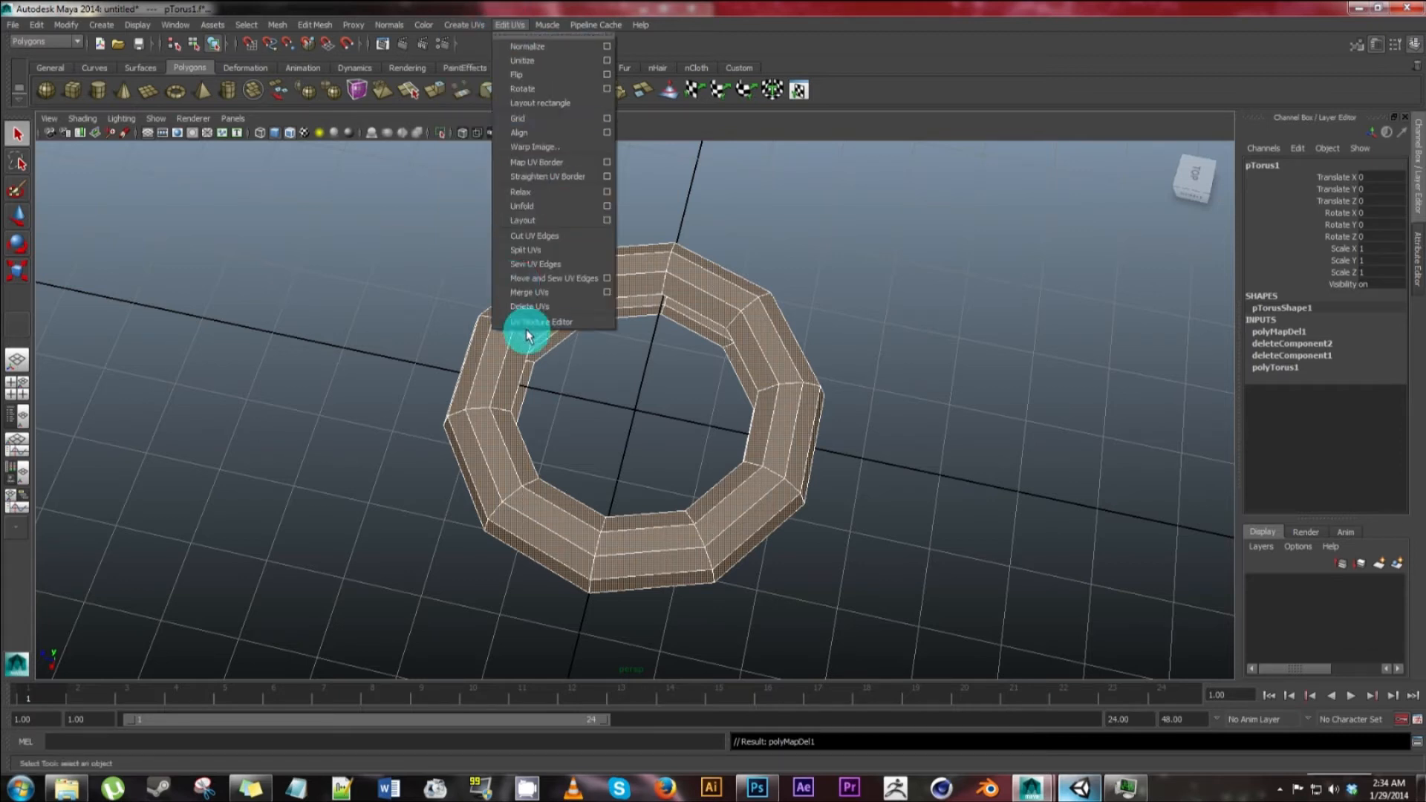
pyautogui.click(540, 321)
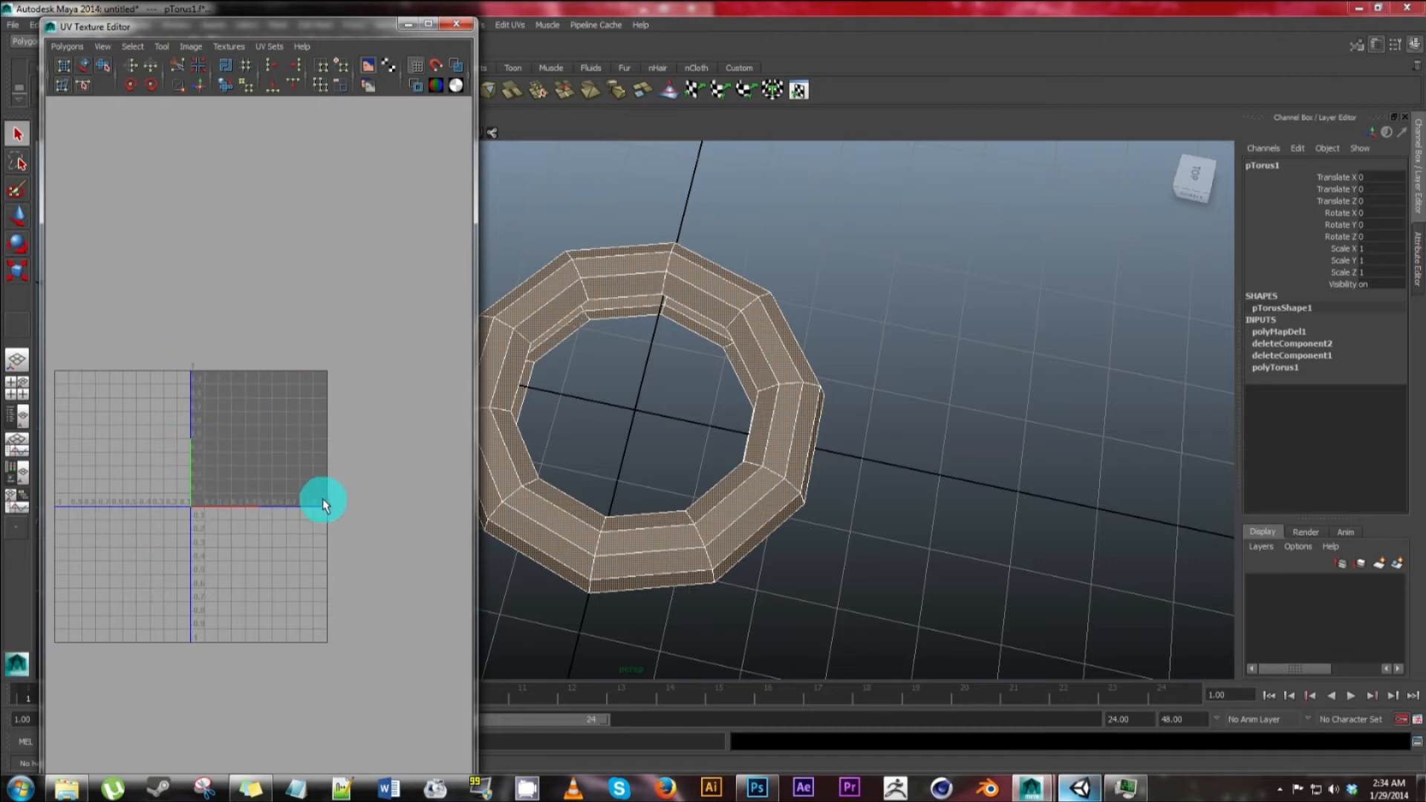
pyautogui.moveTo(765, 380)
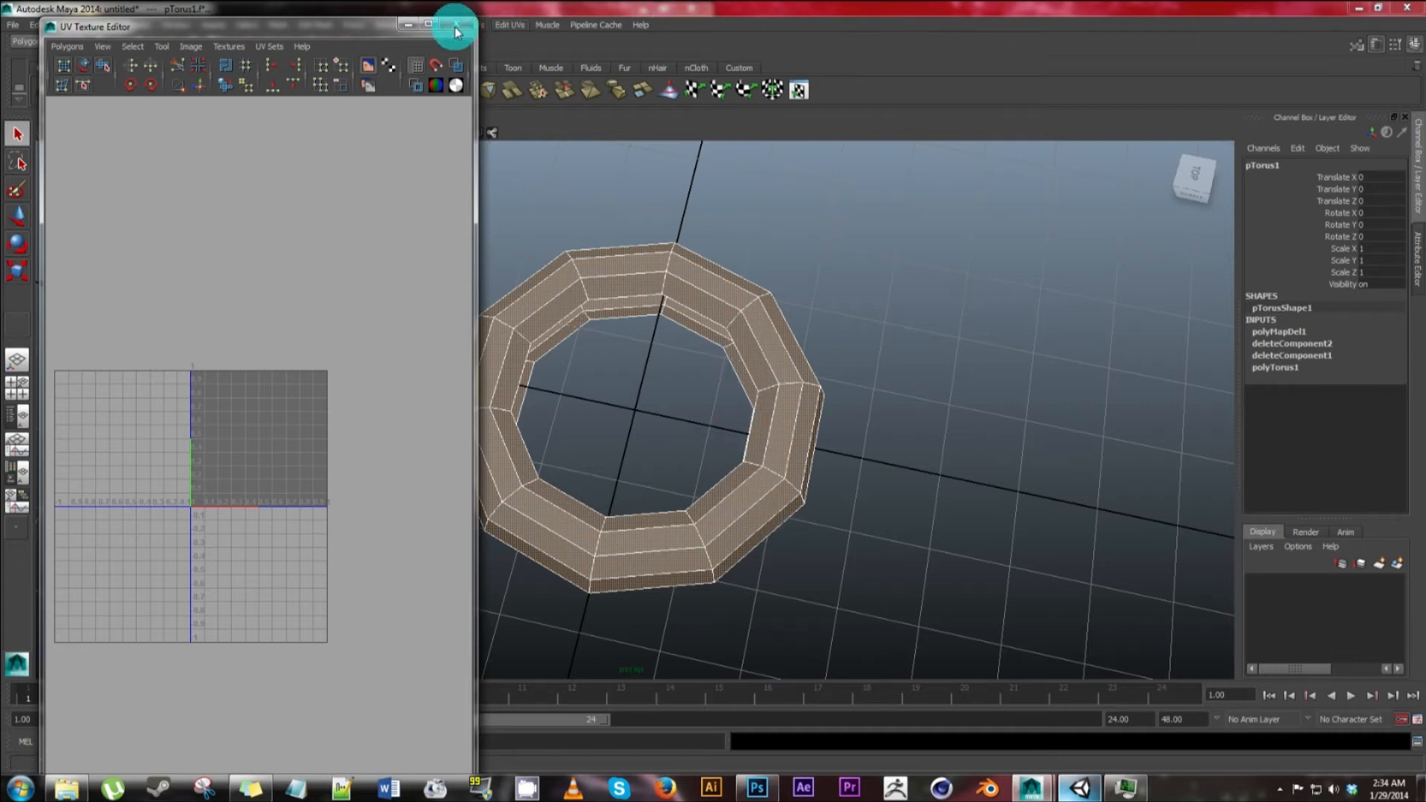
# - Apply cylindrical mapping to give the ring fresh UVs
pyautogui.click(457, 23)
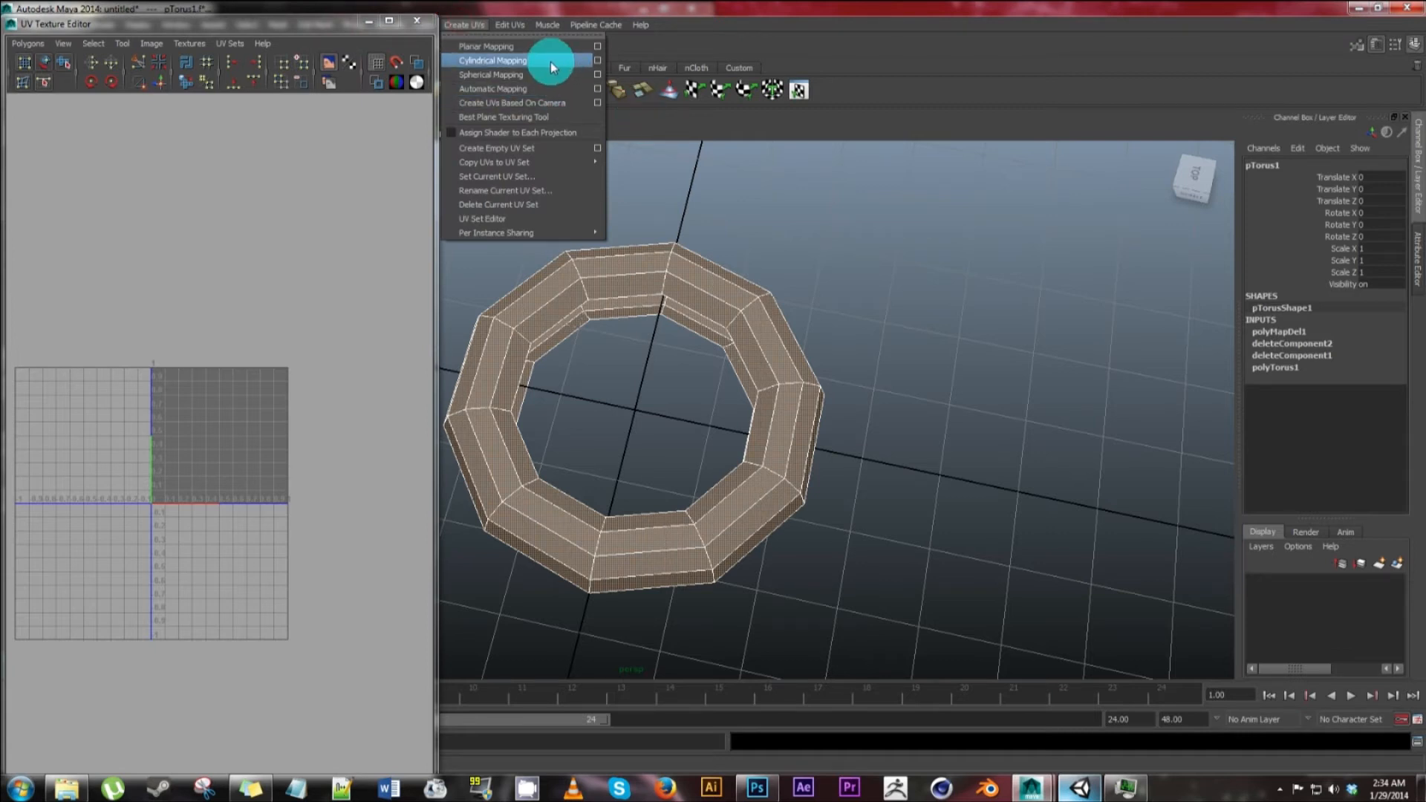
pyautogui.click(500, 59)
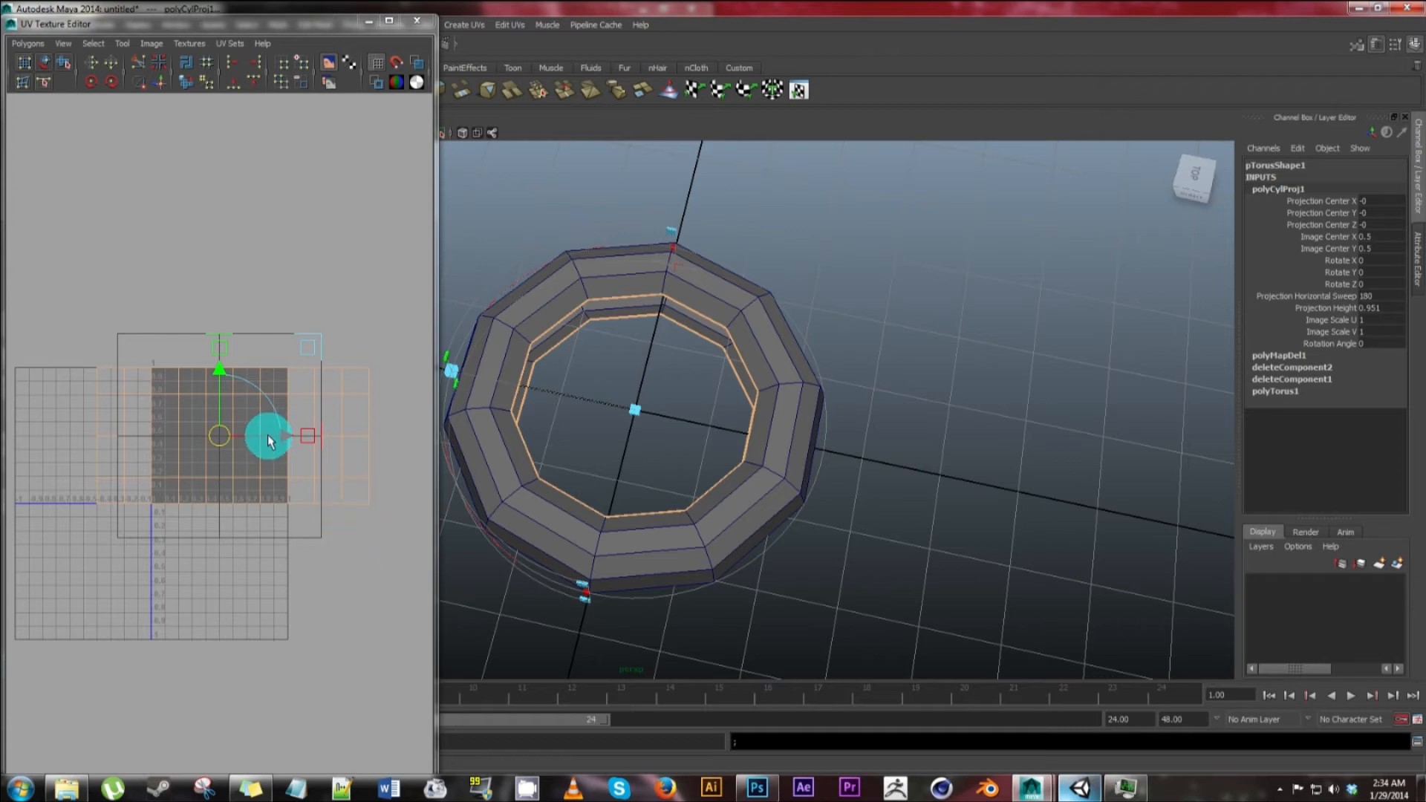
pyautogui.rightClick(267, 438)
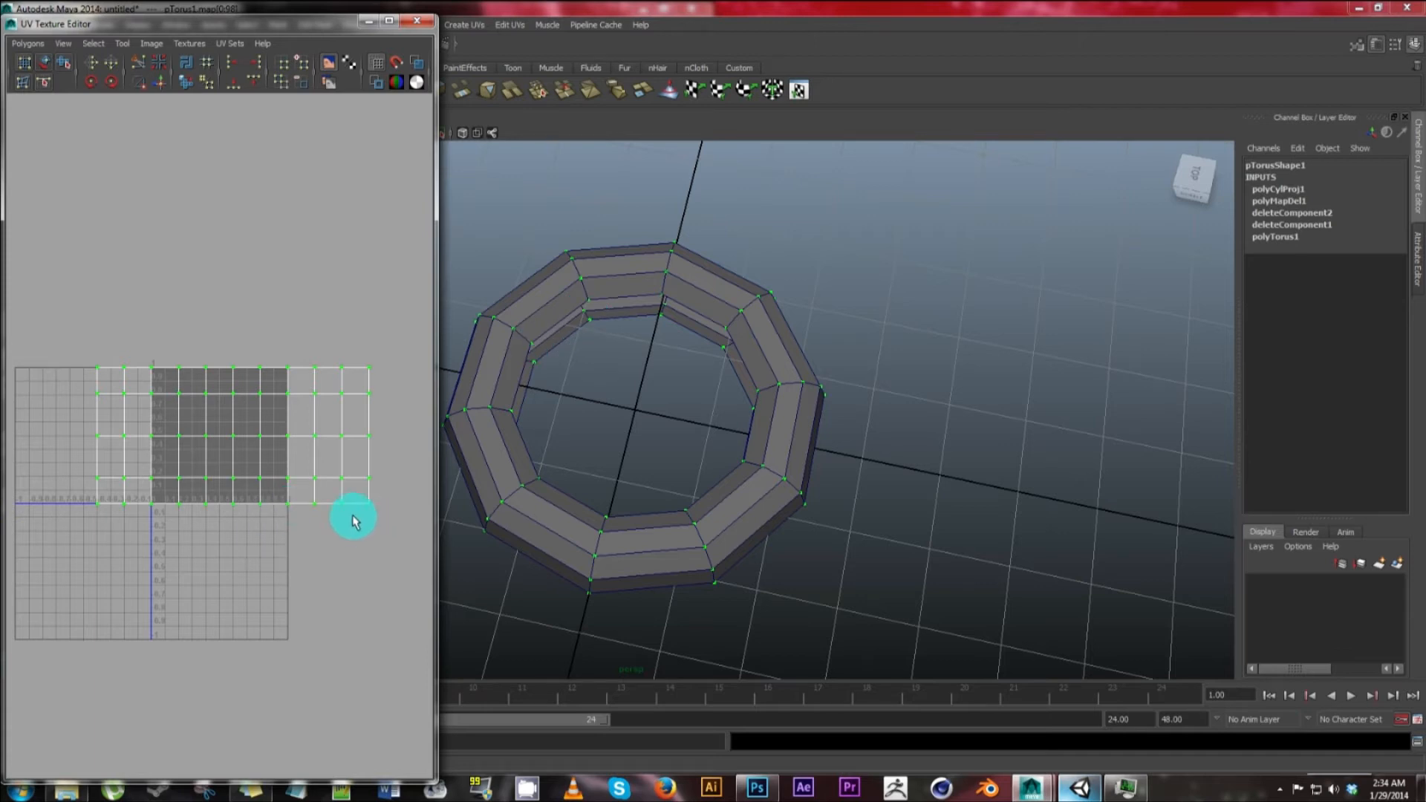
pyautogui.moveTo(589, 301)
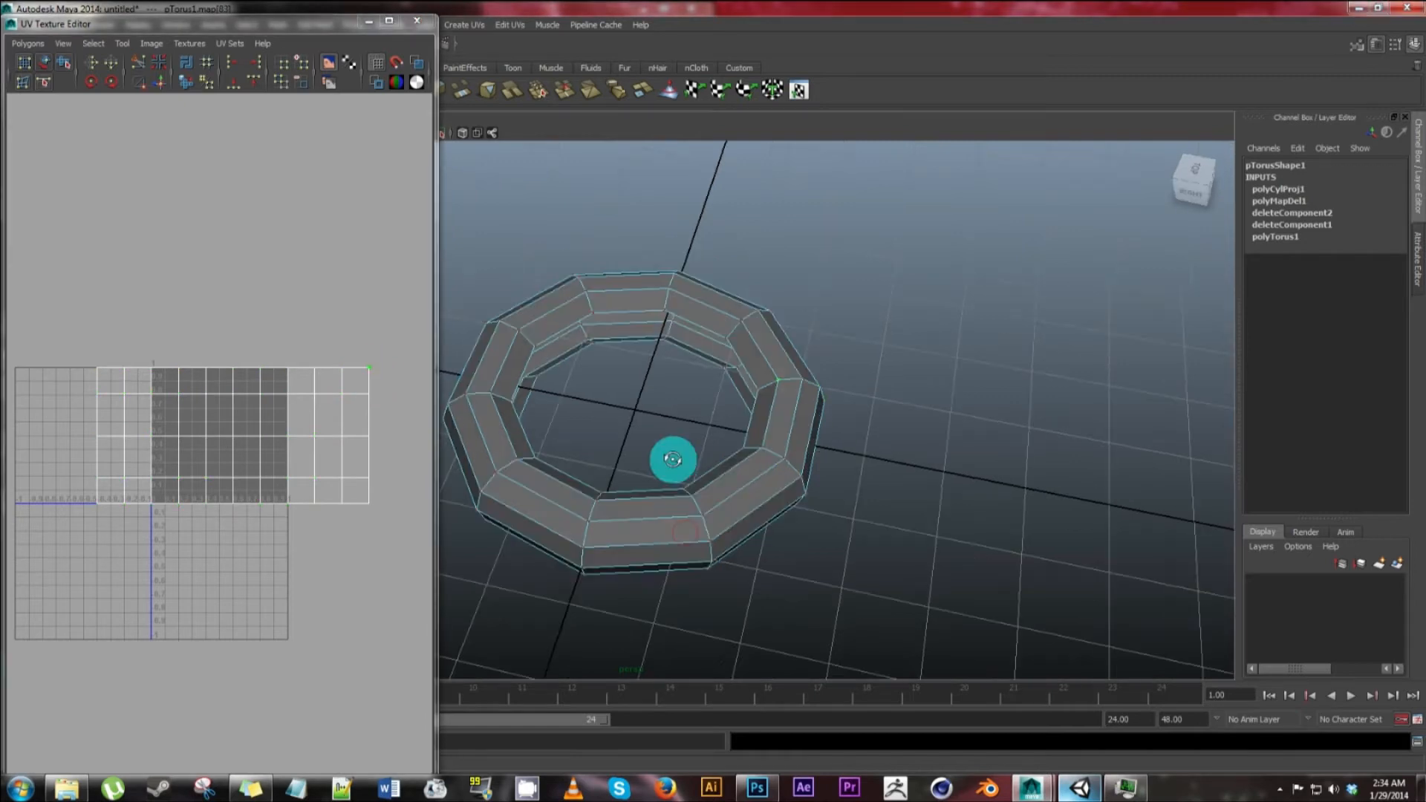
pyautogui.moveTo(673, 459); pyautogui.dragTo(623, 242)
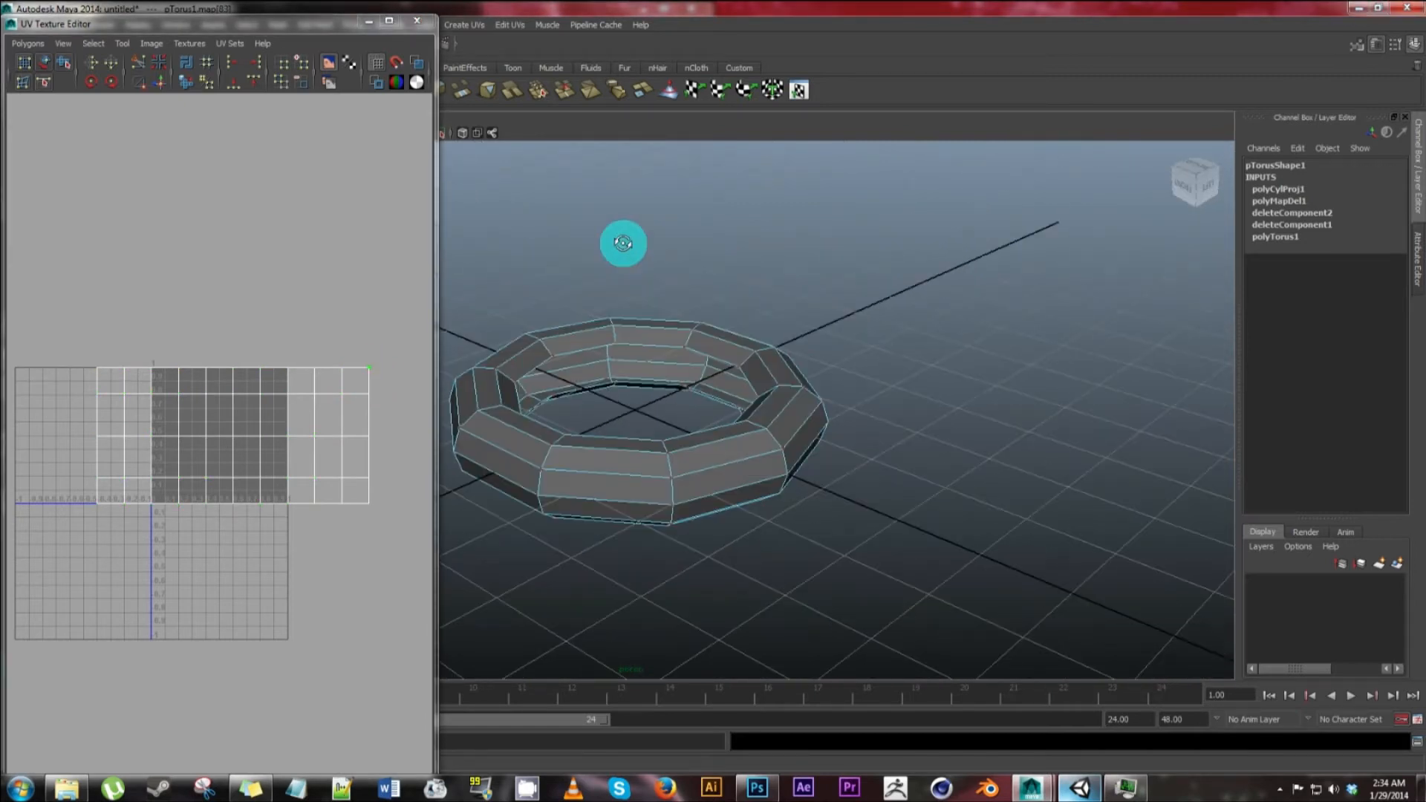
pyautogui.moveTo(622, 243); pyautogui.dragTo(771, 468)
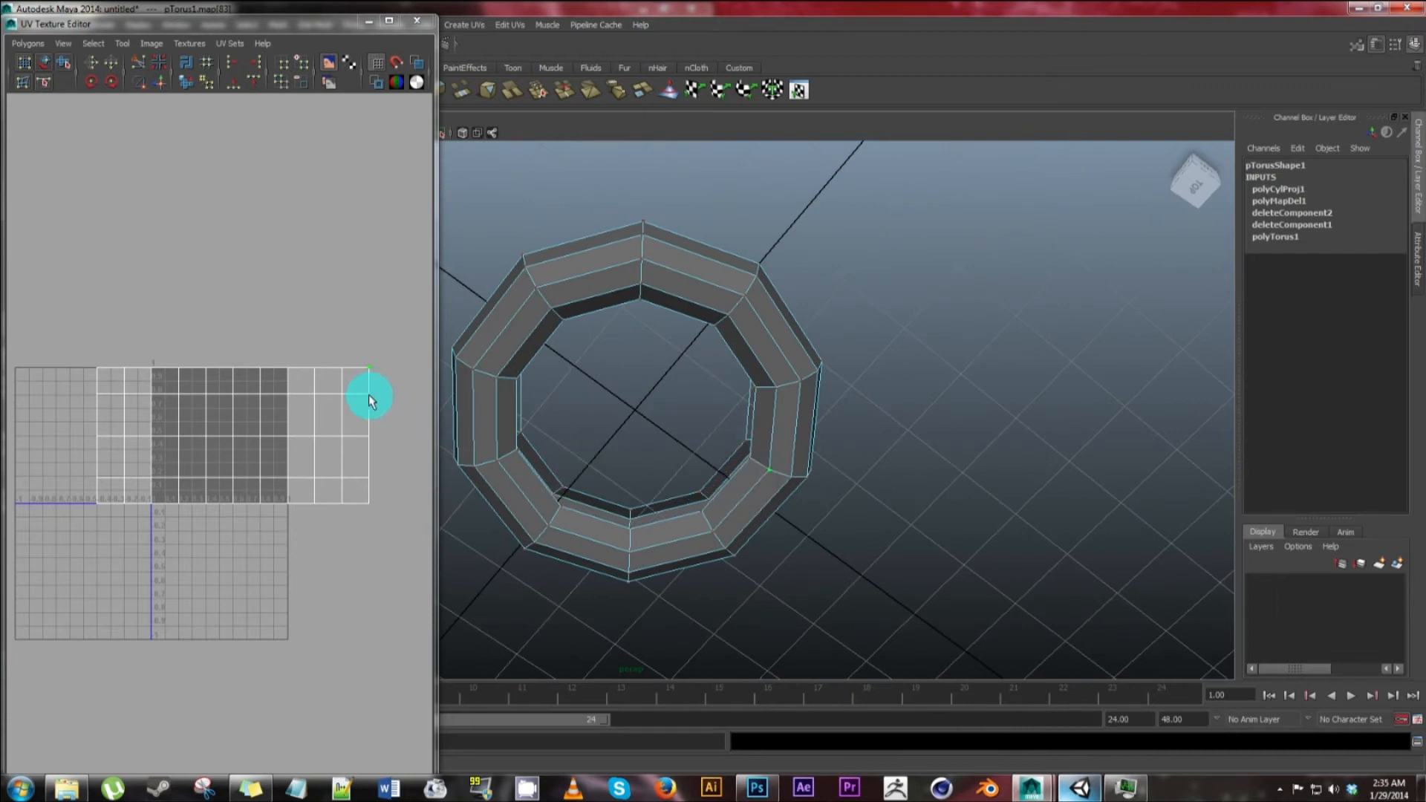
pyautogui.moveTo(385, 532)
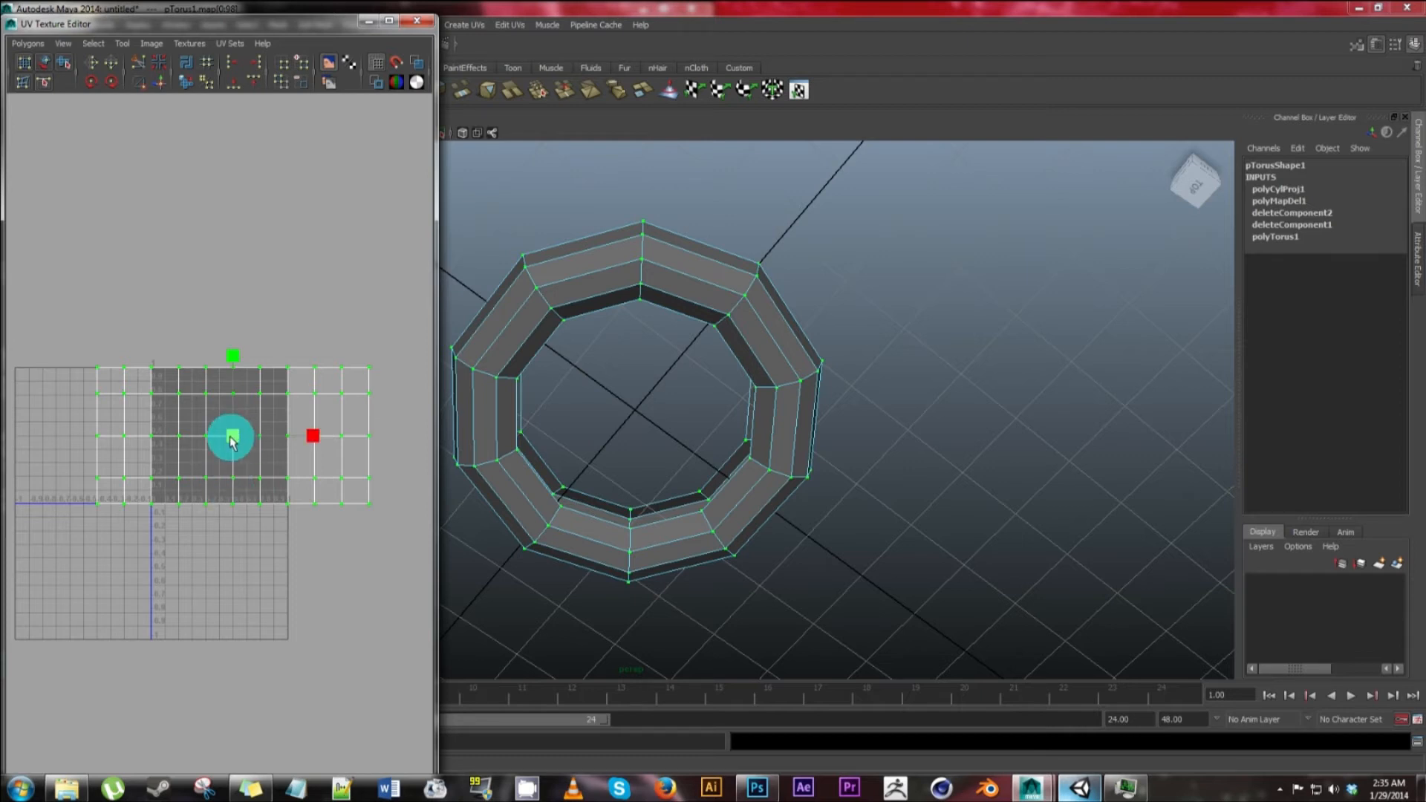
# - Shrink the ring's UV shell and move it above the 0–1 texture square
pyautogui.moveTo(230, 437); pyautogui.dragTo(223, 440)
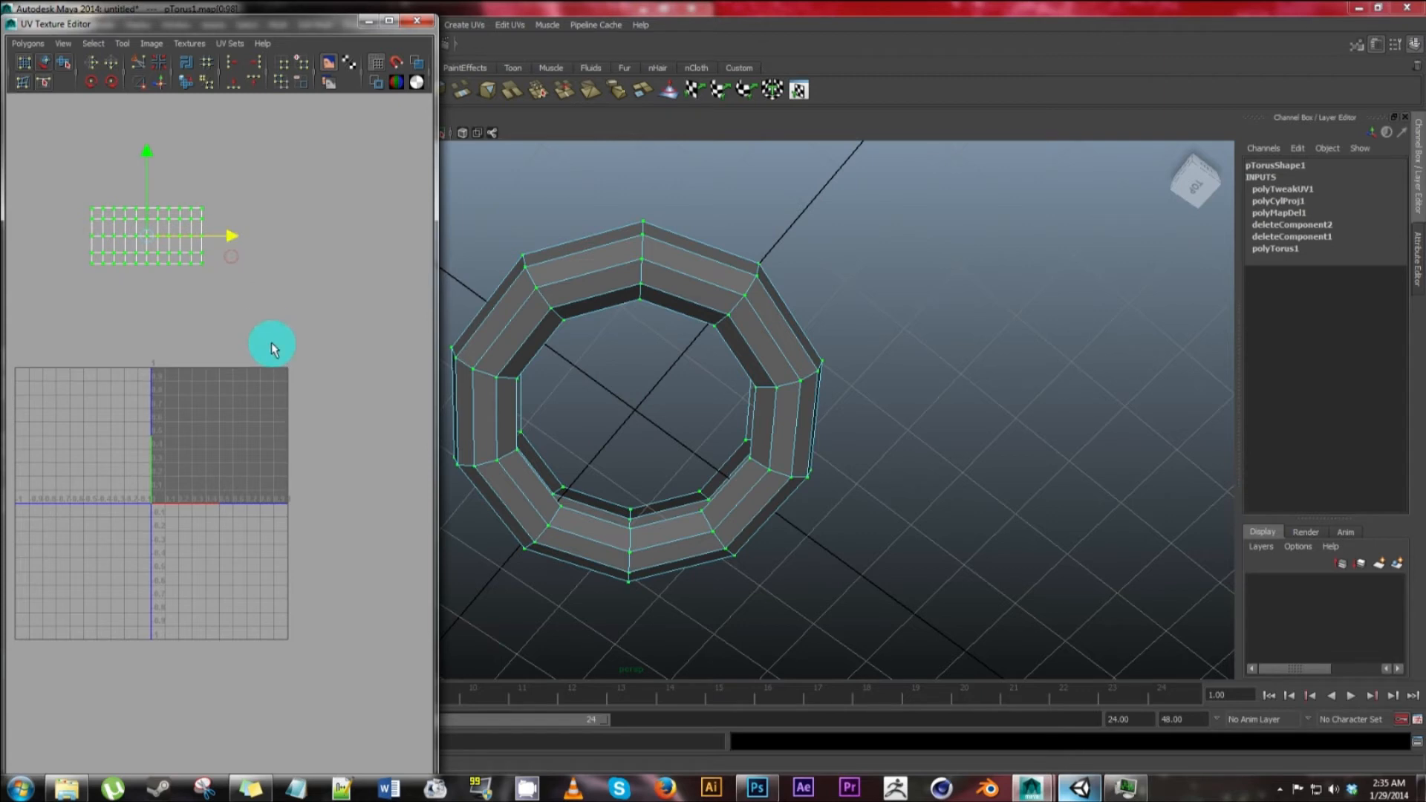
pyautogui.moveTo(274, 347); pyautogui.dragTo(719, 440)
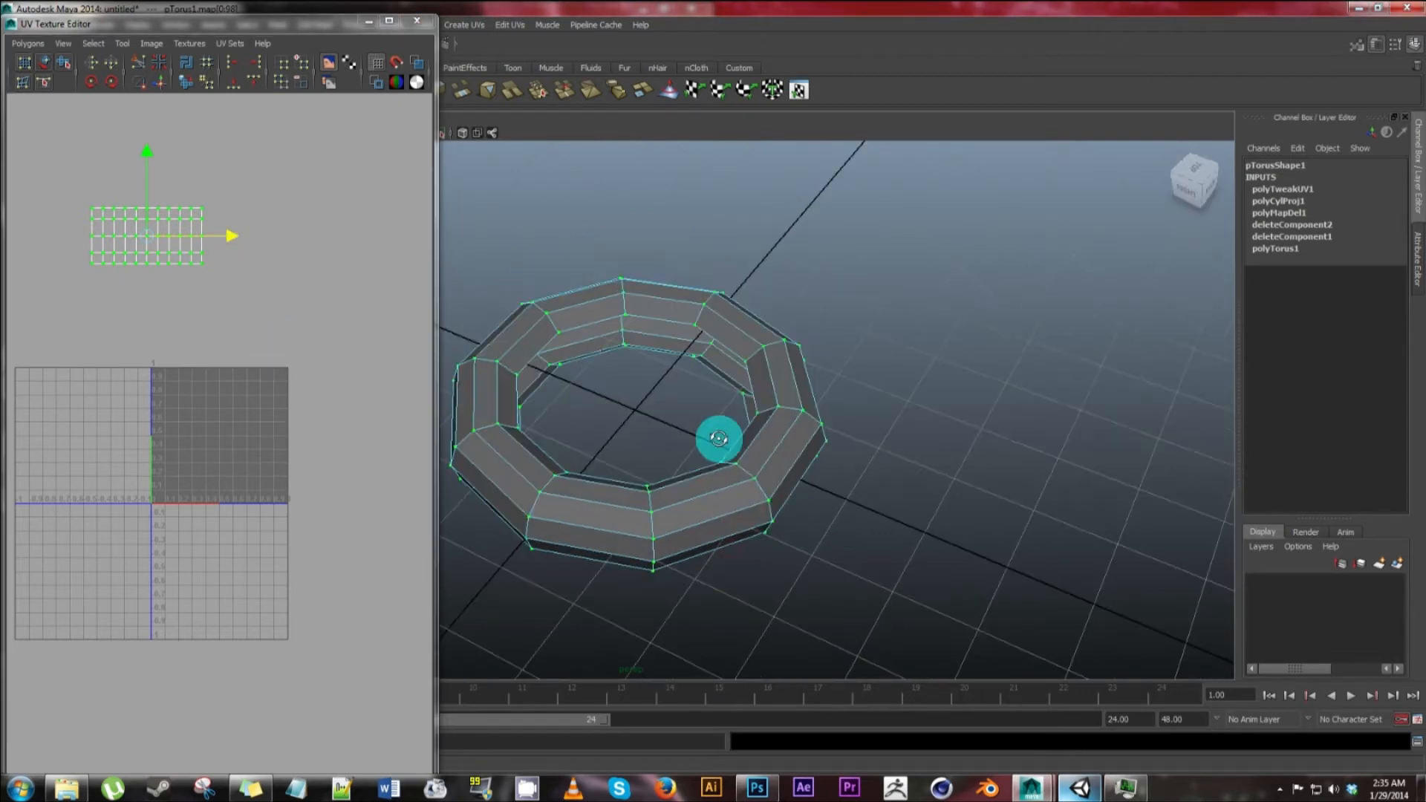
pyautogui.moveTo(719, 439); pyautogui.dragTo(732, 484)
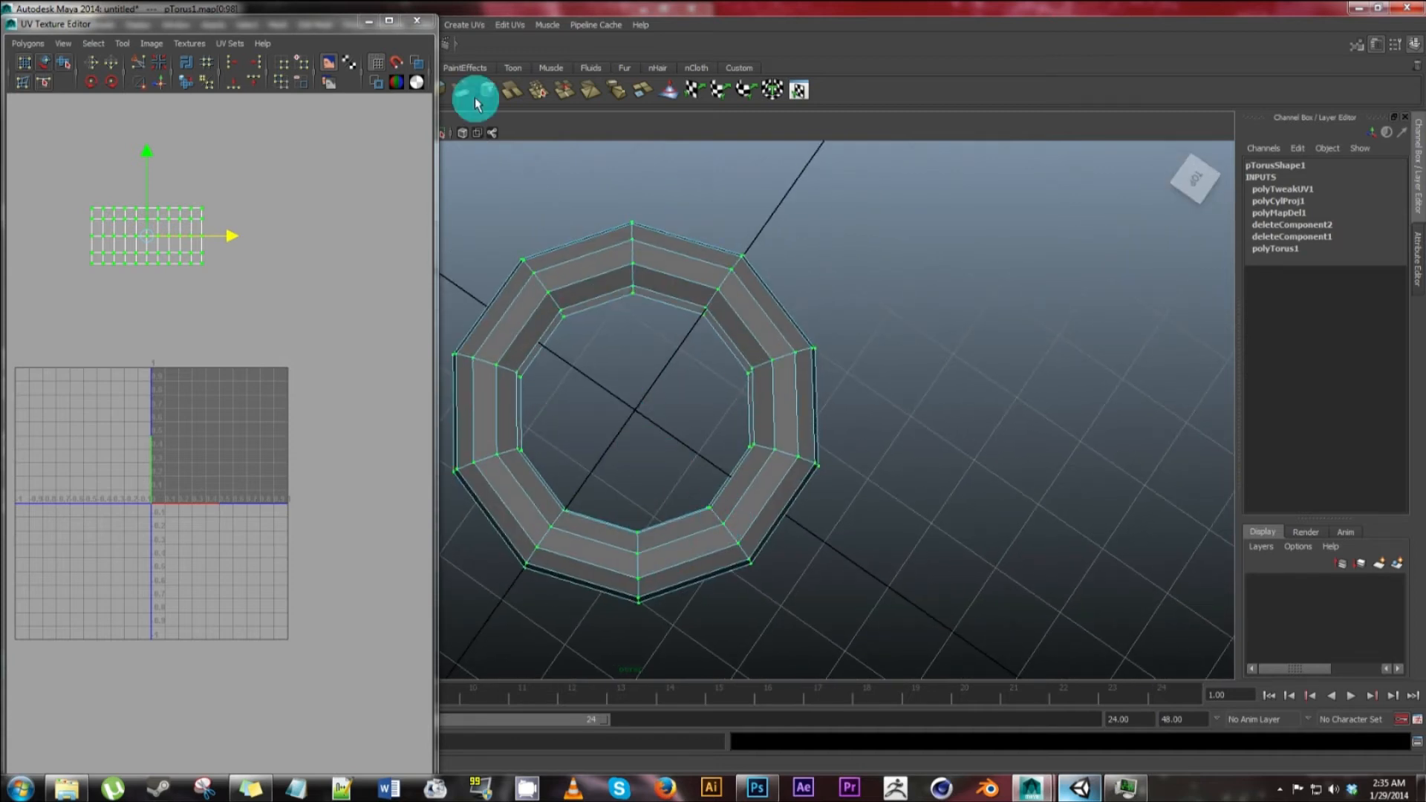
pyautogui.rightClick(710, 547)
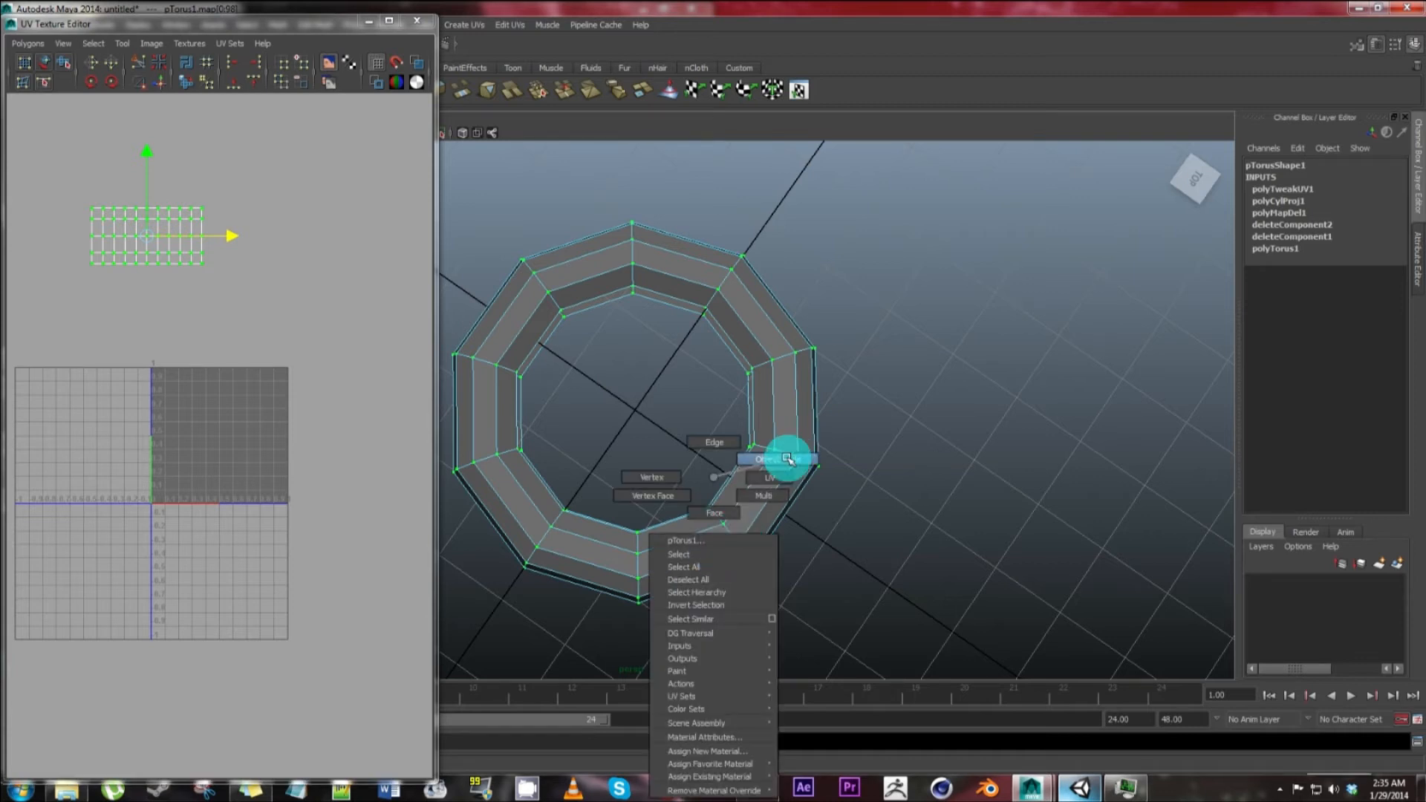
pyautogui.click(774, 459)
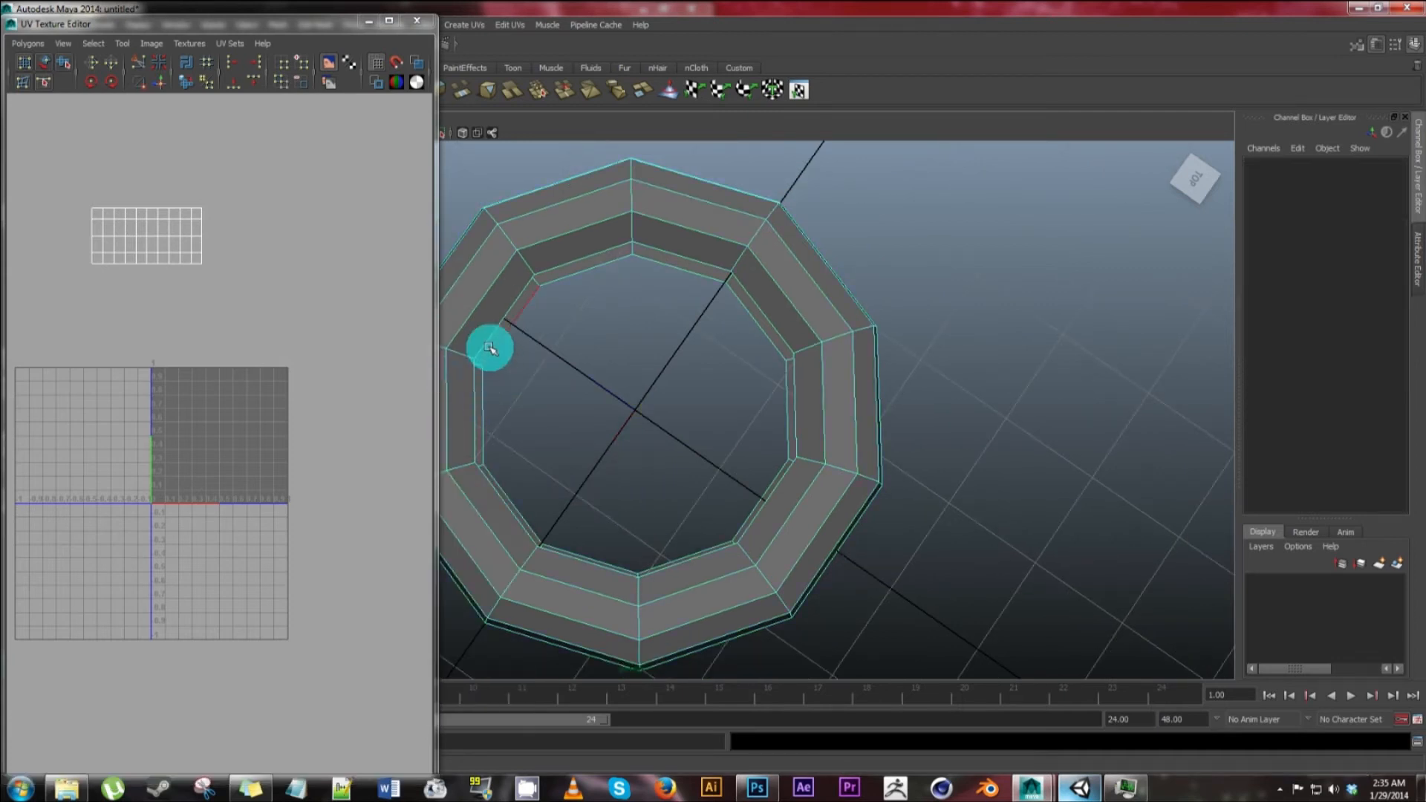
pyautogui.click(490, 348)
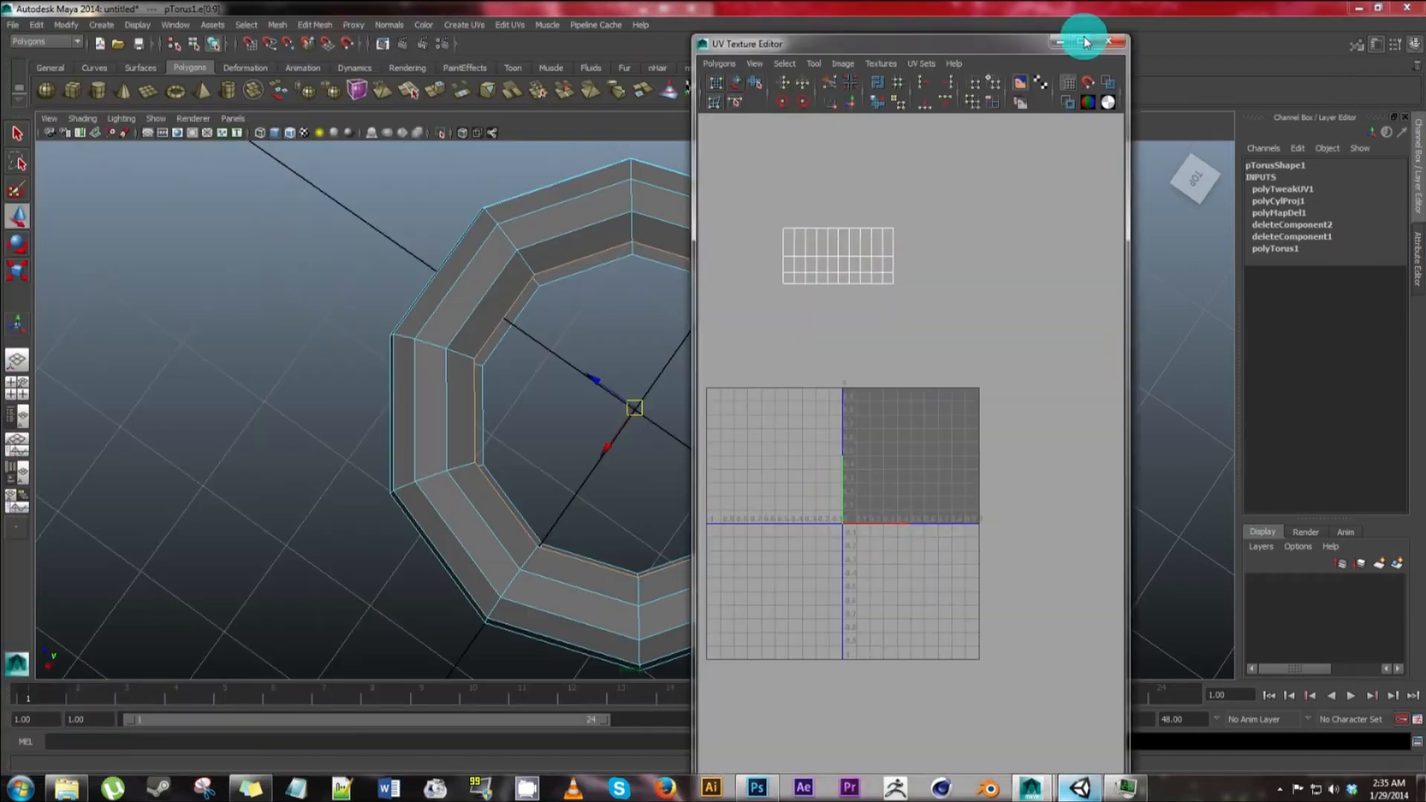
pyautogui.click(274, 24)
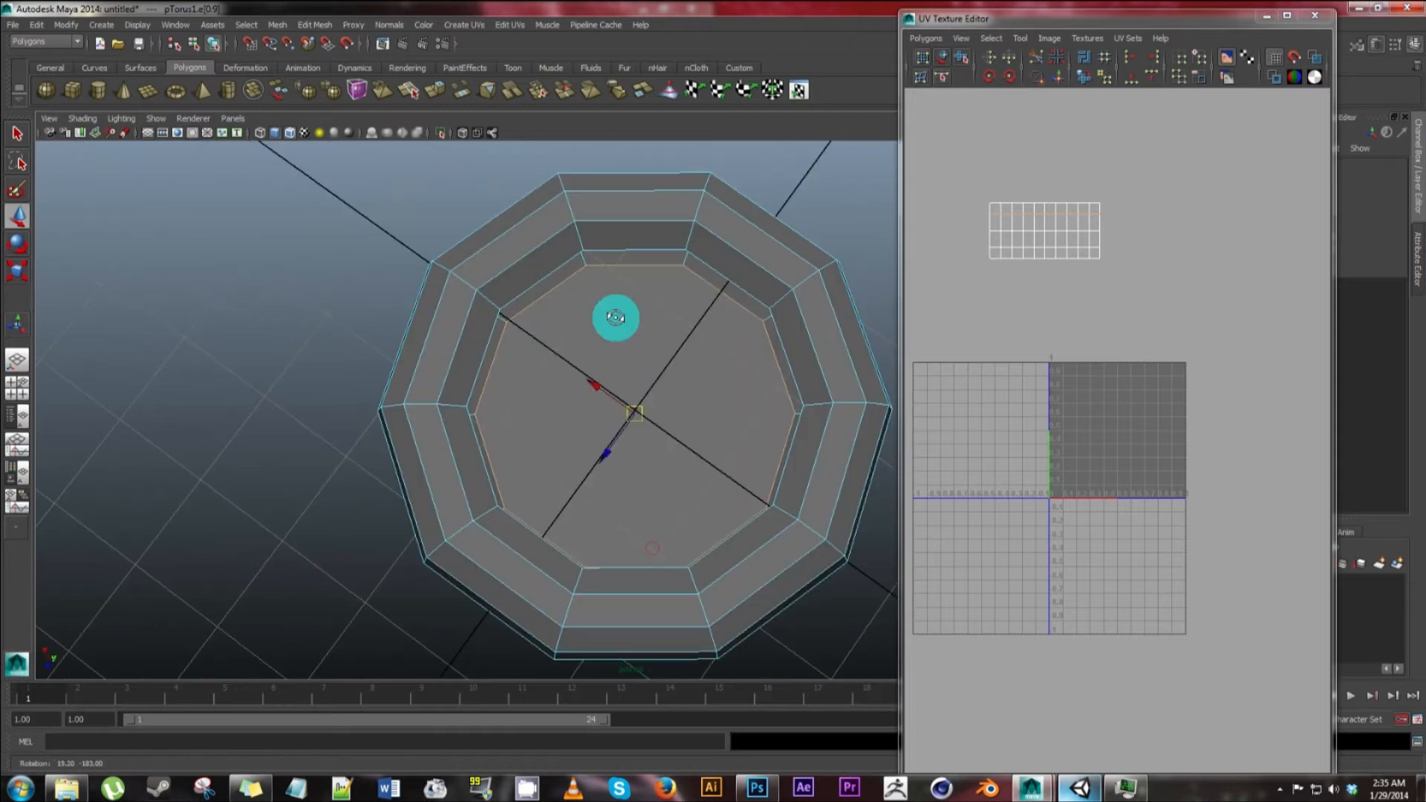
pyautogui.moveTo(617, 317); pyautogui.dragTo(567, 300)
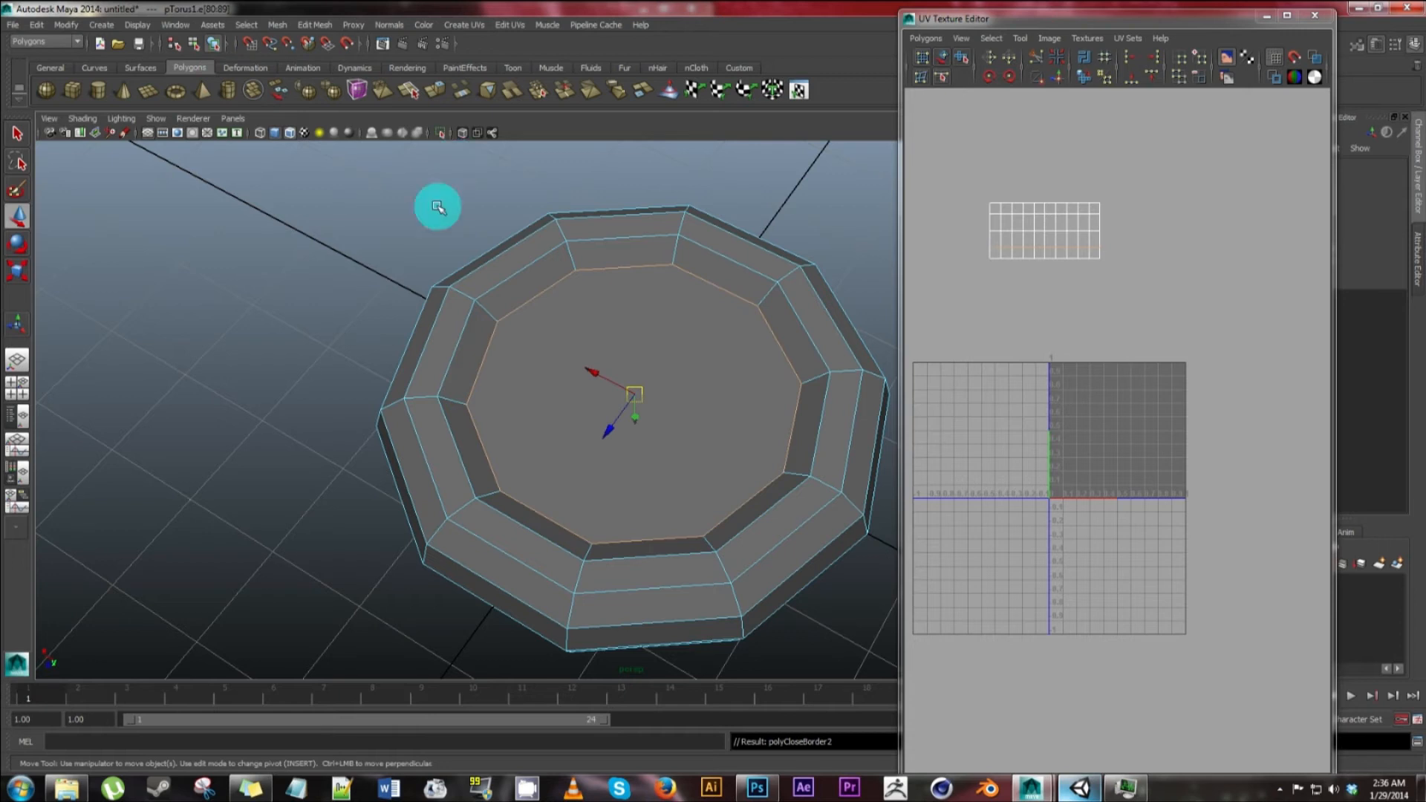
pyautogui.moveTo(437, 205); pyautogui.dragTo(441, 390)
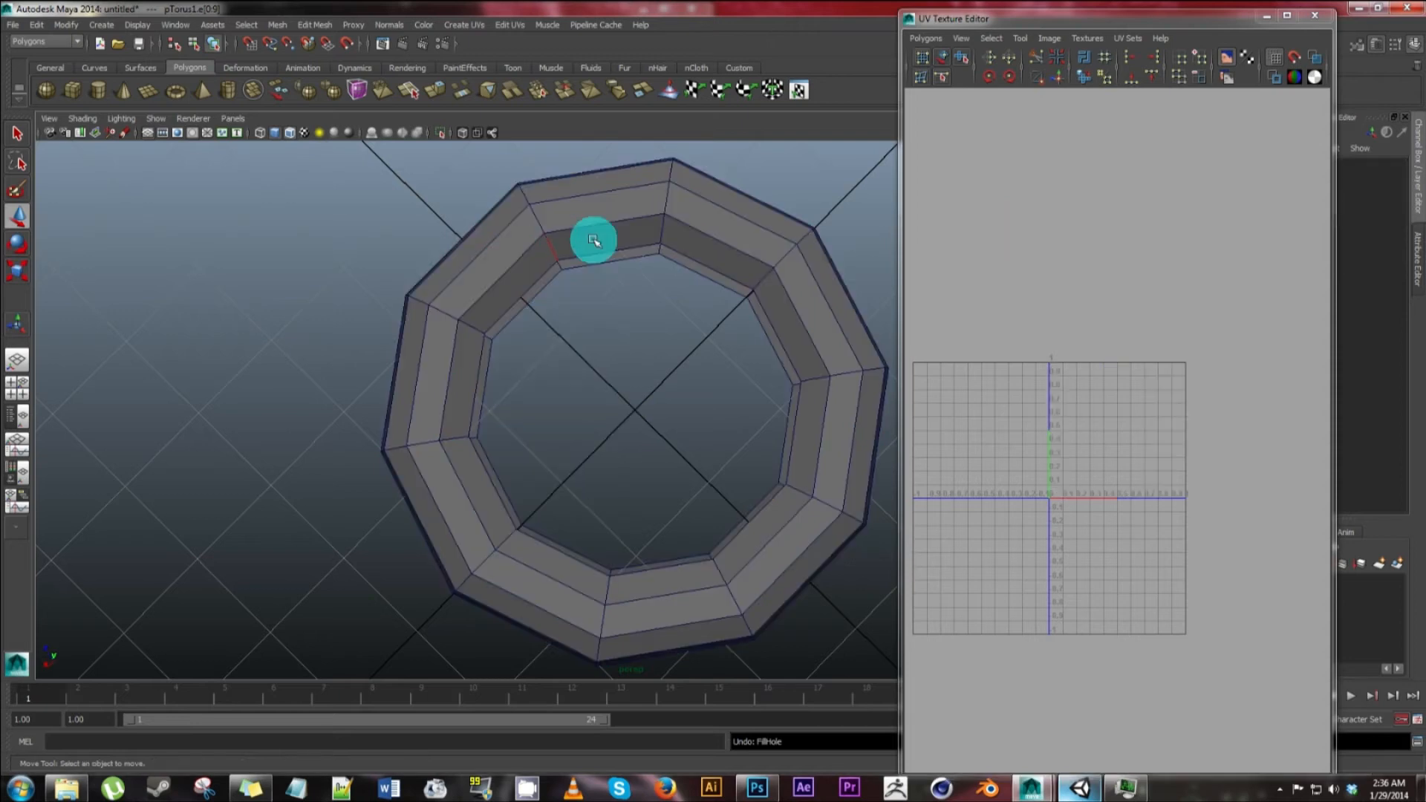
# - Select the torus object and apply Smooth from the Polygons shelf
pyautogui.click(334, 92)
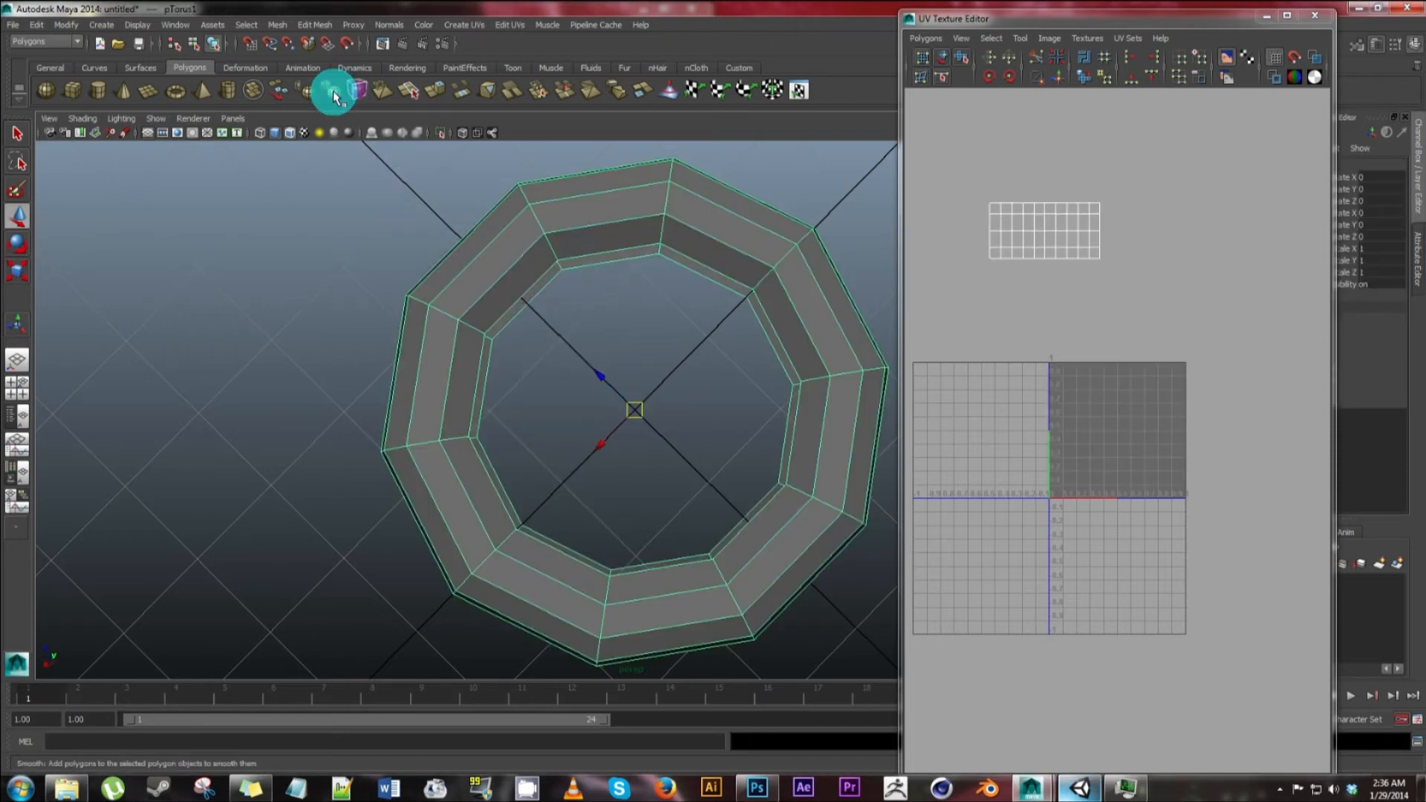
pyautogui.moveTo(338, 97)
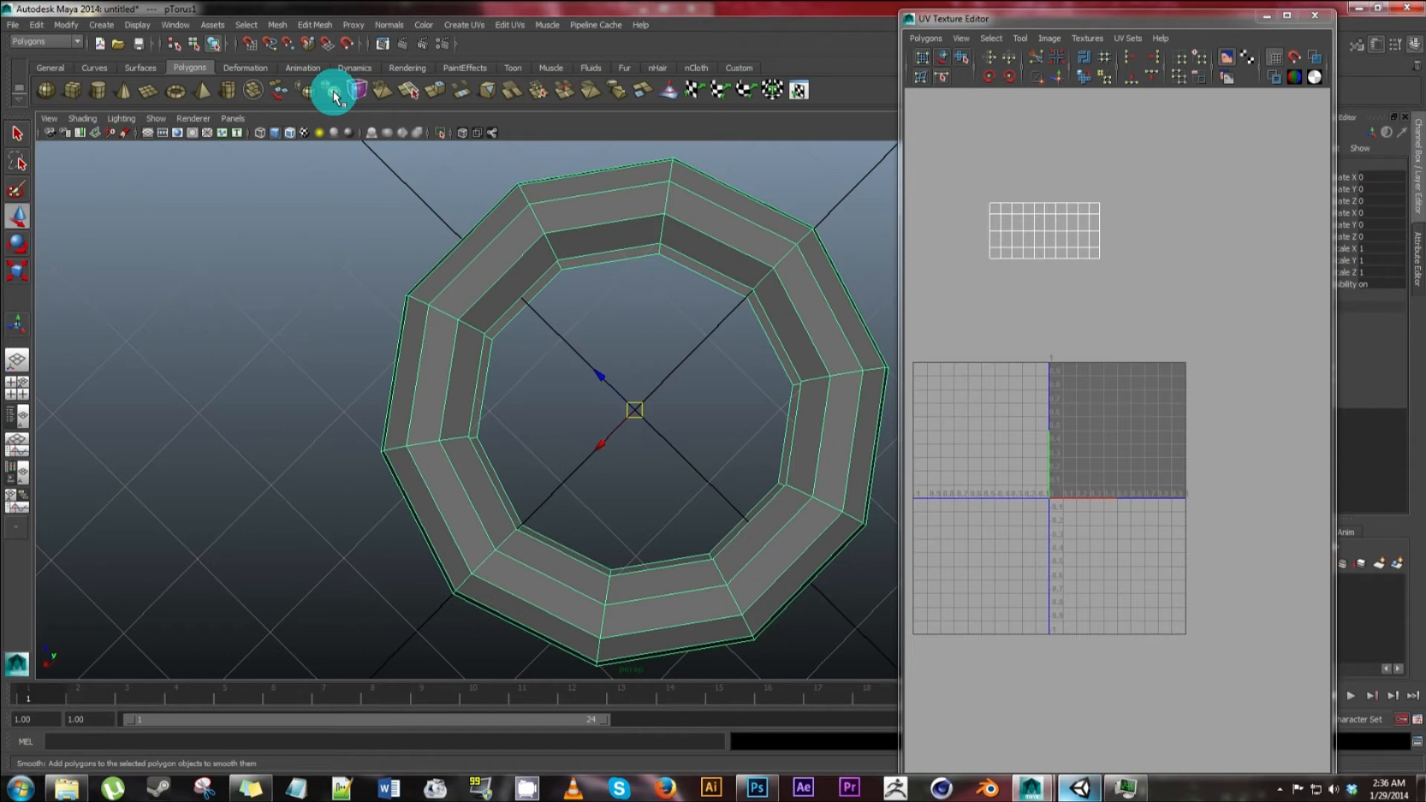
pyautogui.click(333, 94)
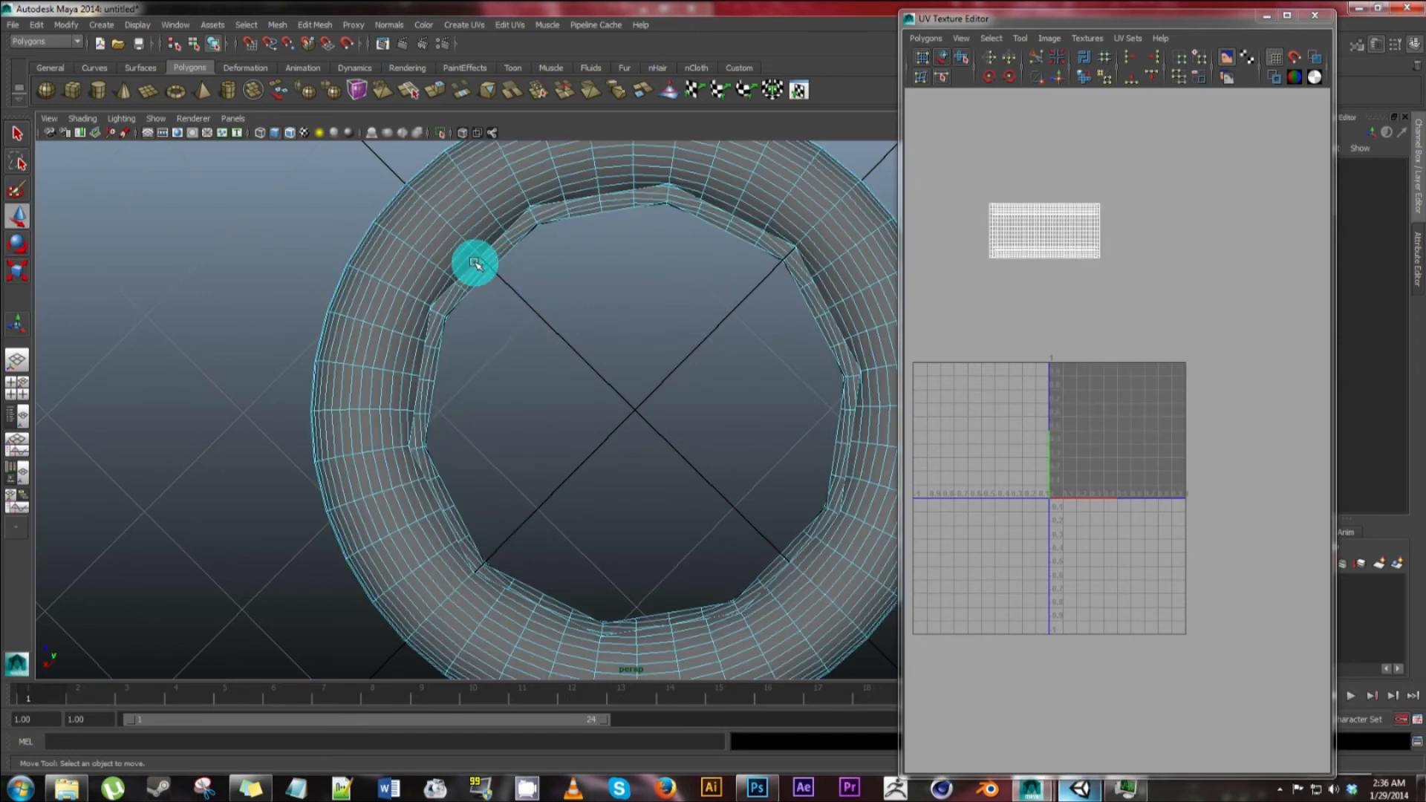
# - Select the first open border edge loop and cap it with Mesh > Fill Hole
pyautogui.moveTo(472, 264); pyautogui.dragTo(545, 236)
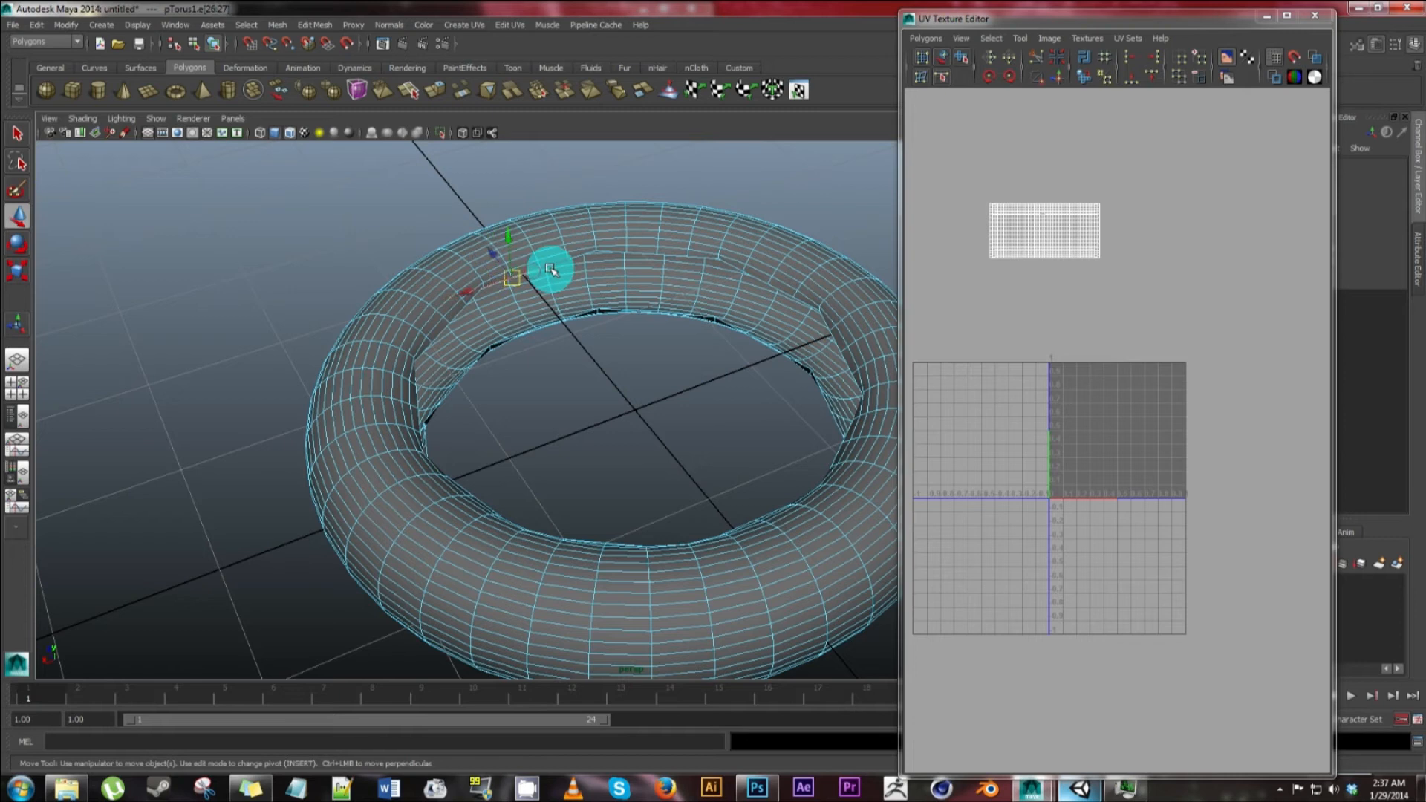
pyautogui.moveTo(549, 269); pyautogui.dragTo(569, 404)
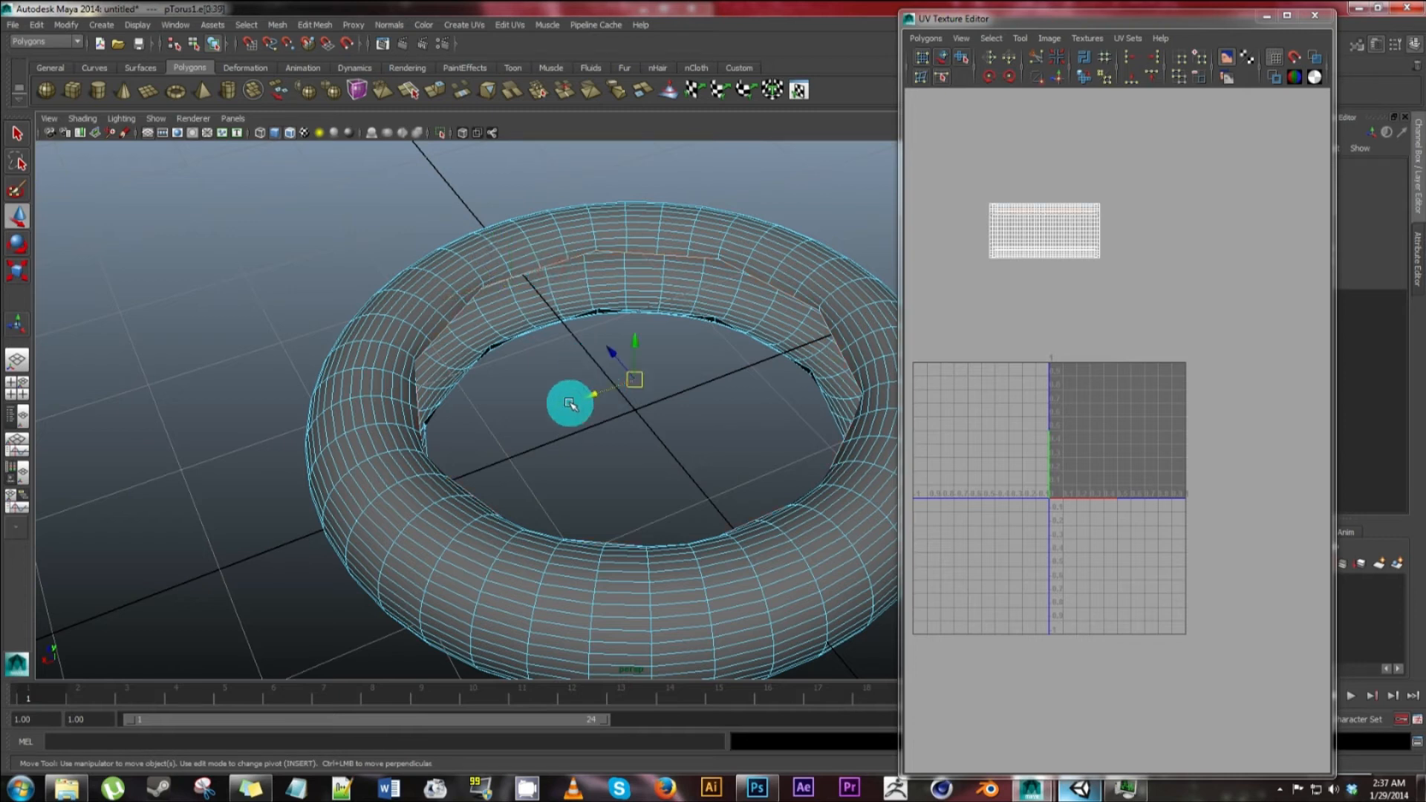
pyautogui.moveTo(570, 404); pyautogui.dragTo(596, 458)
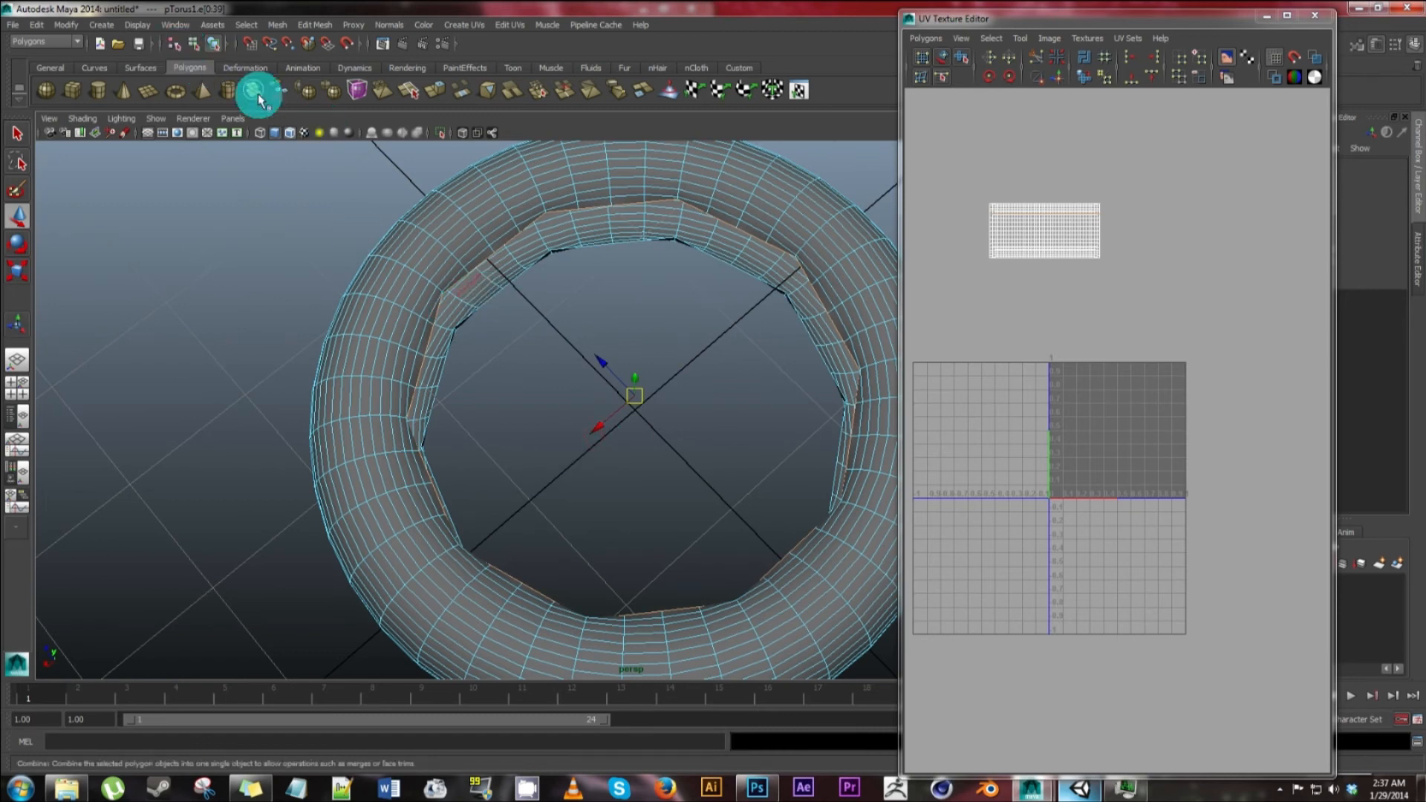
pyautogui.click(273, 23)
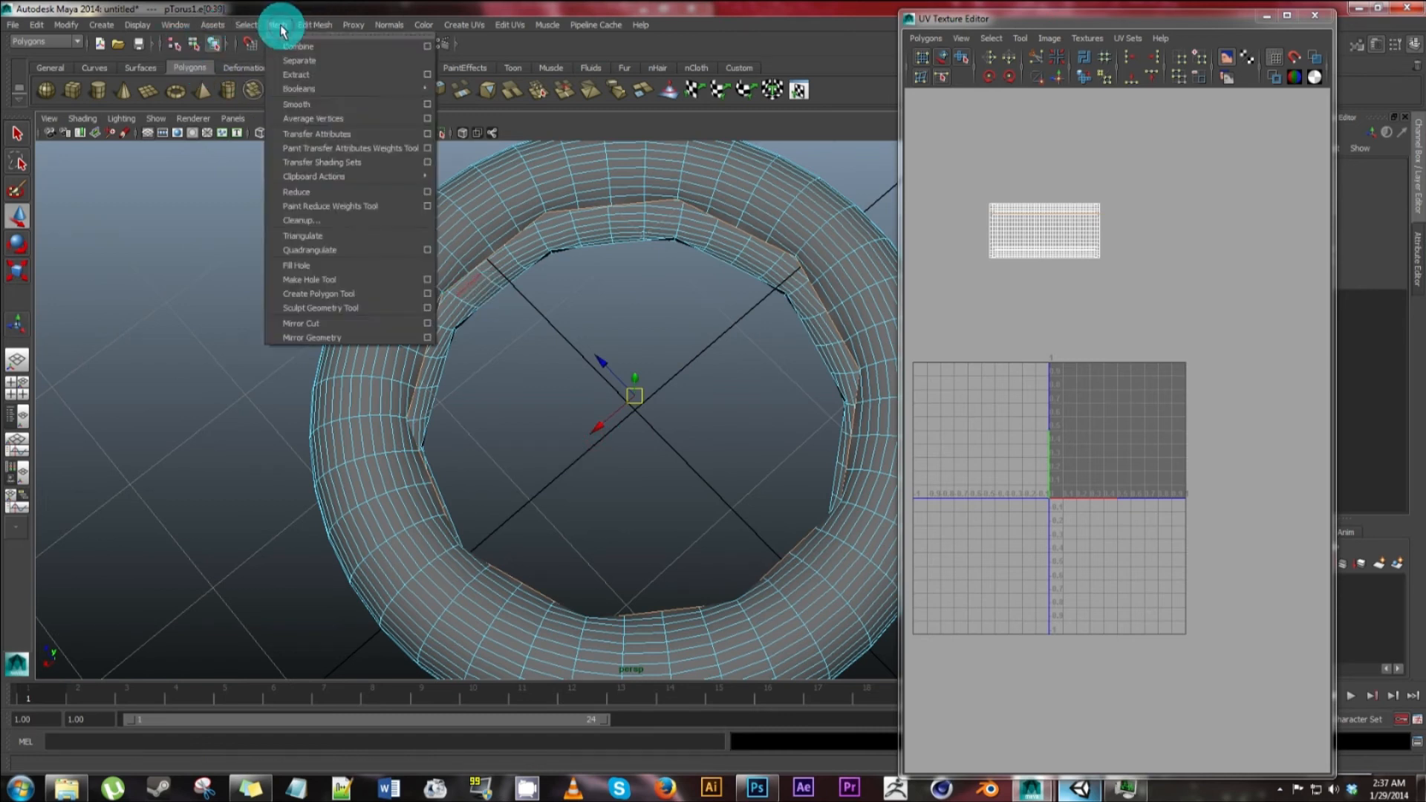
pyautogui.click(295, 265)
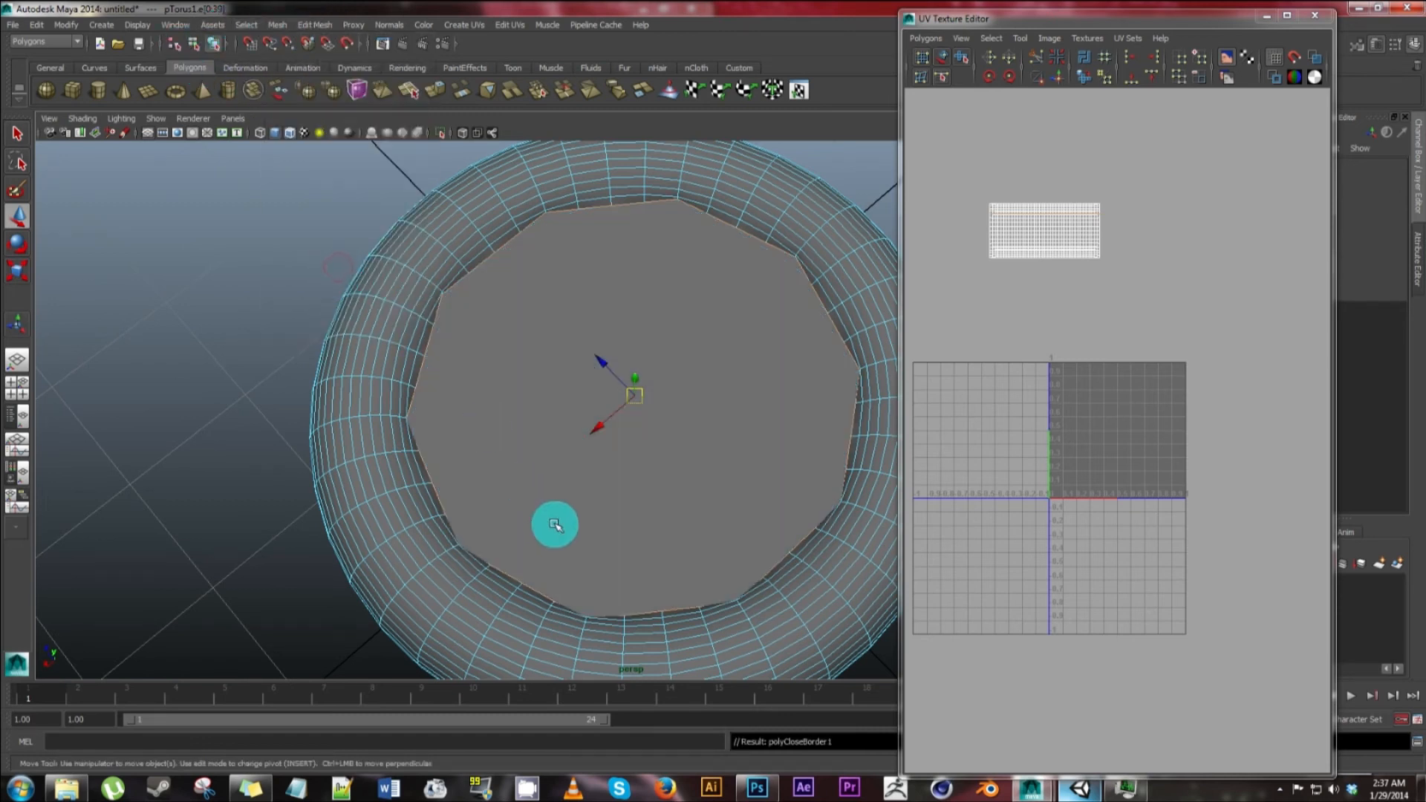
# - Select the other border loop and fill it with a second cap
pyautogui.moveTo(554, 524); pyautogui.dragTo(444, 327)
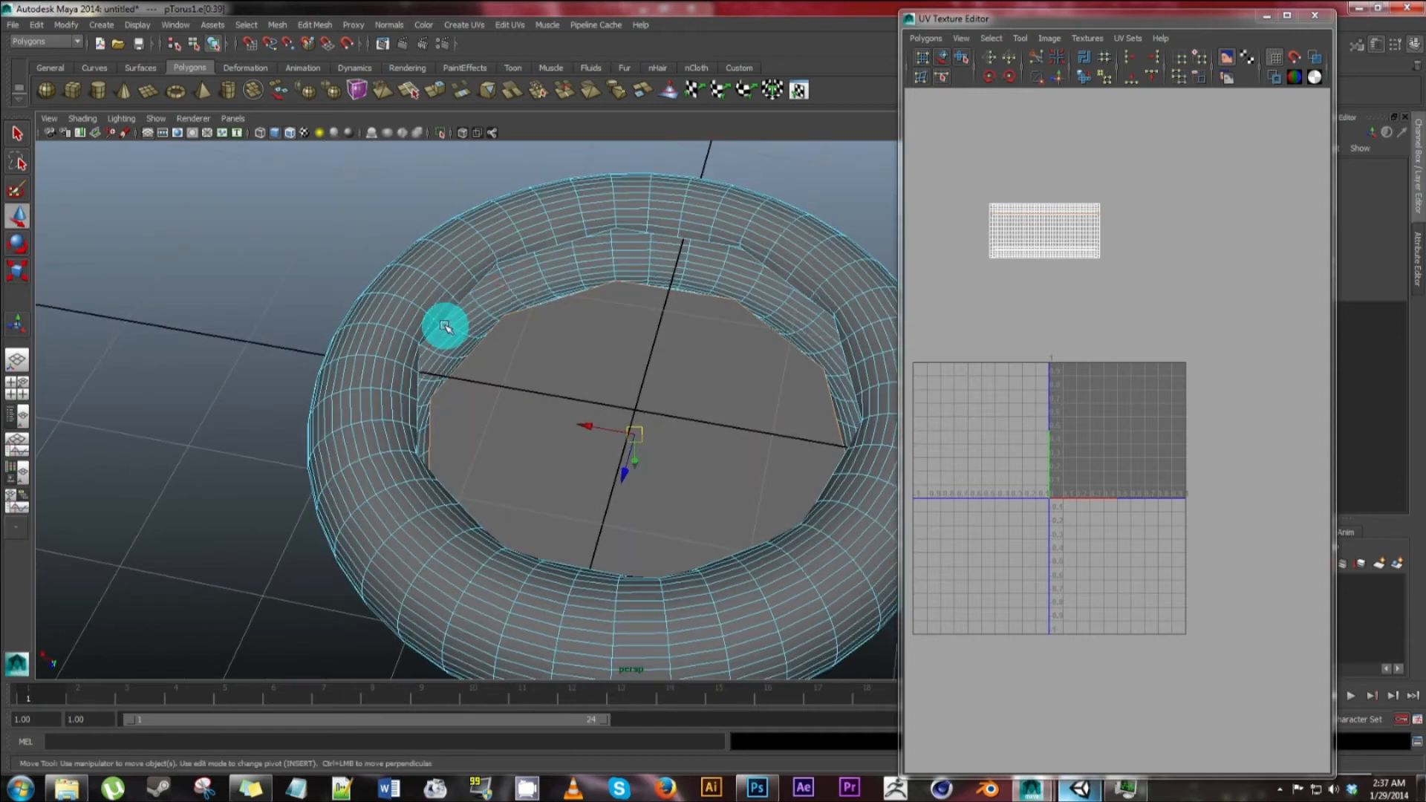
pyautogui.moveTo(446, 326); pyautogui.dragTo(466, 295)
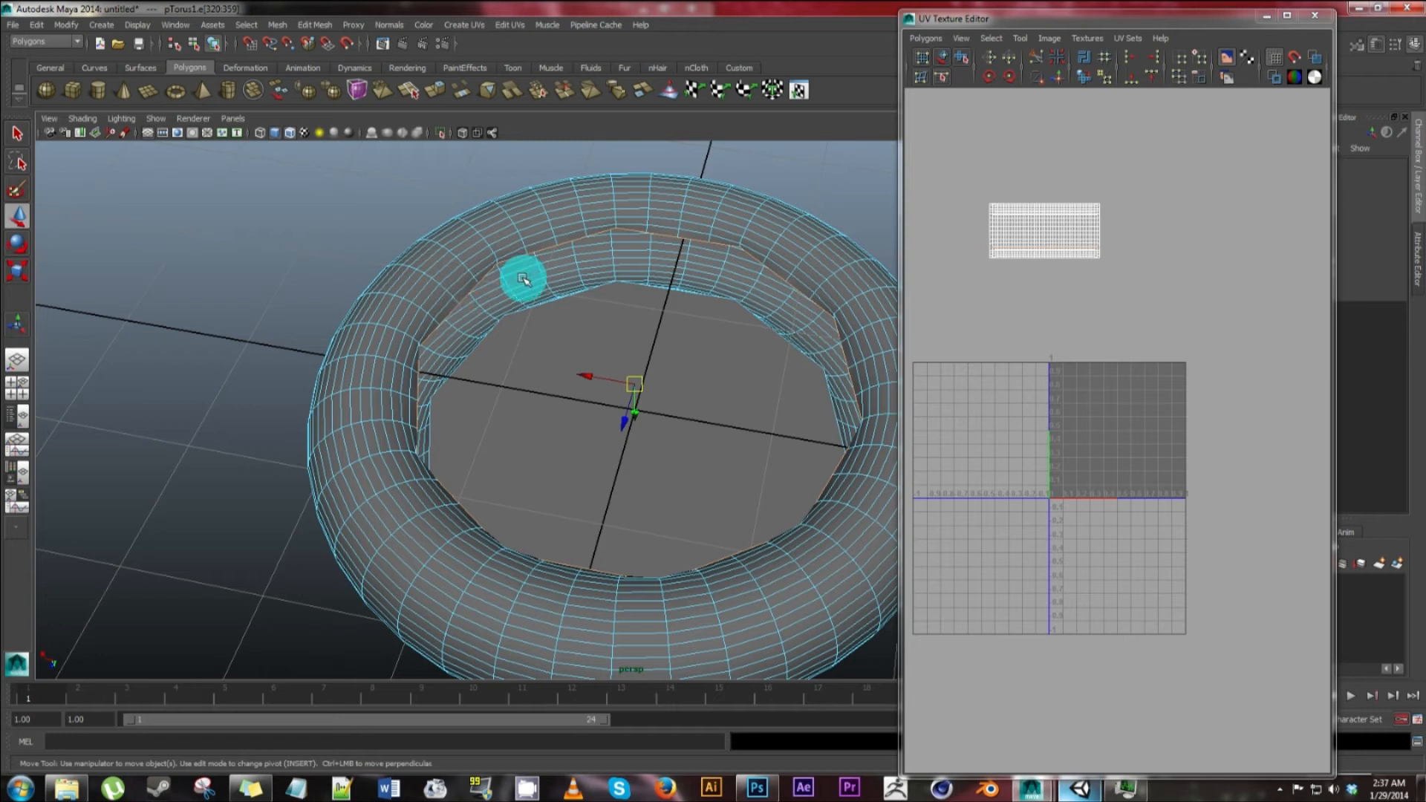
pyautogui.click(270, 24)
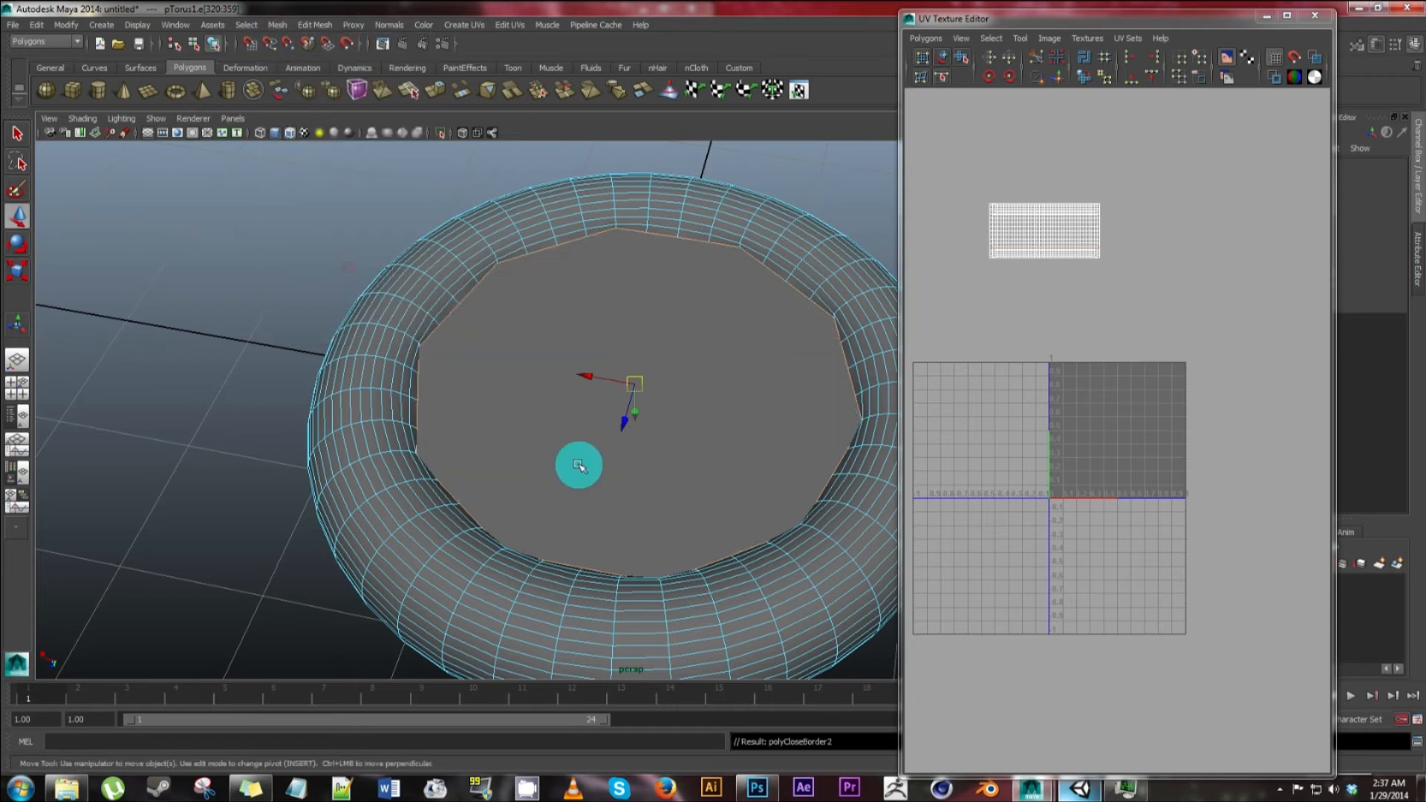
pyautogui.moveTo(582, 454); pyautogui.dragTo(569, 332)
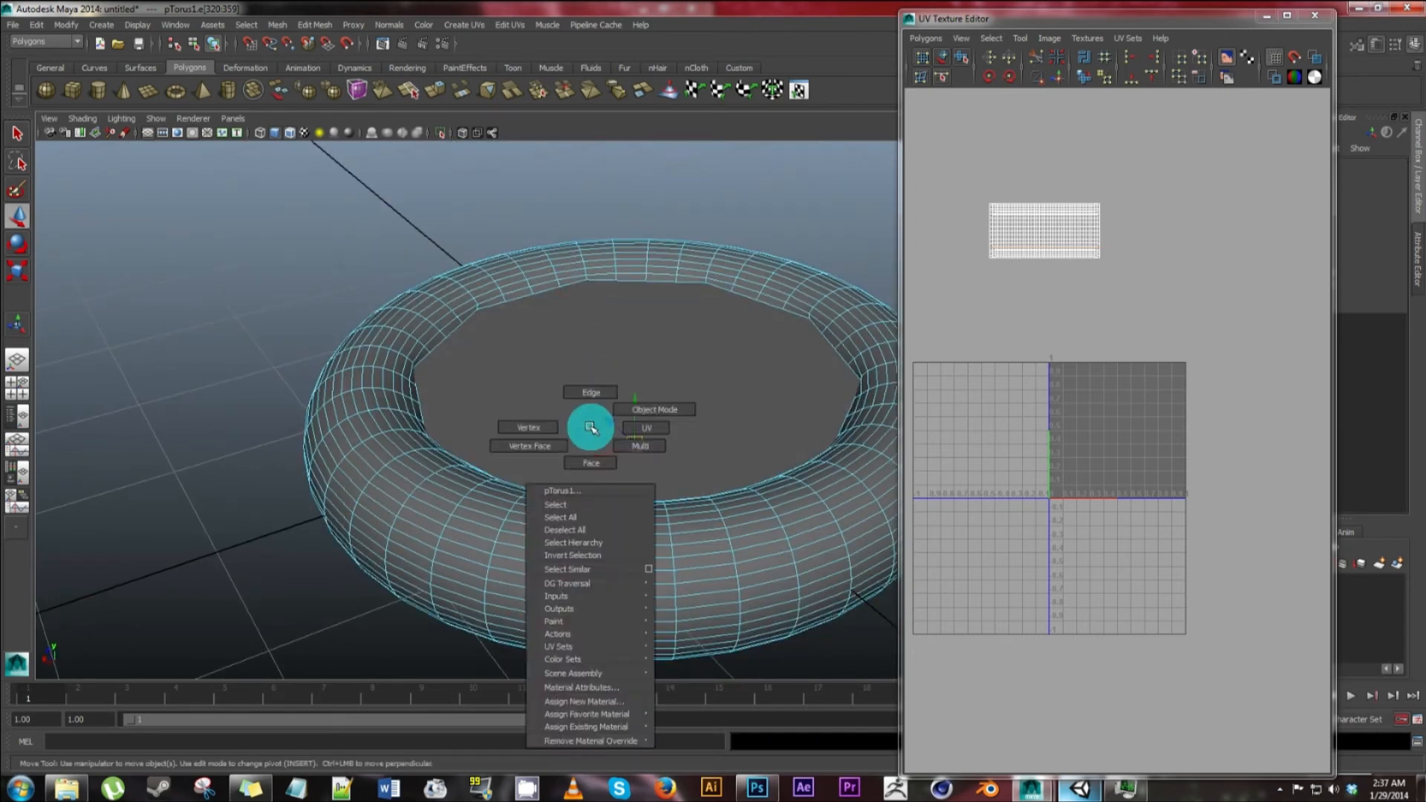
# - Apply Y-axis planar mapping to the filled cap face
pyautogui.click(590, 464)
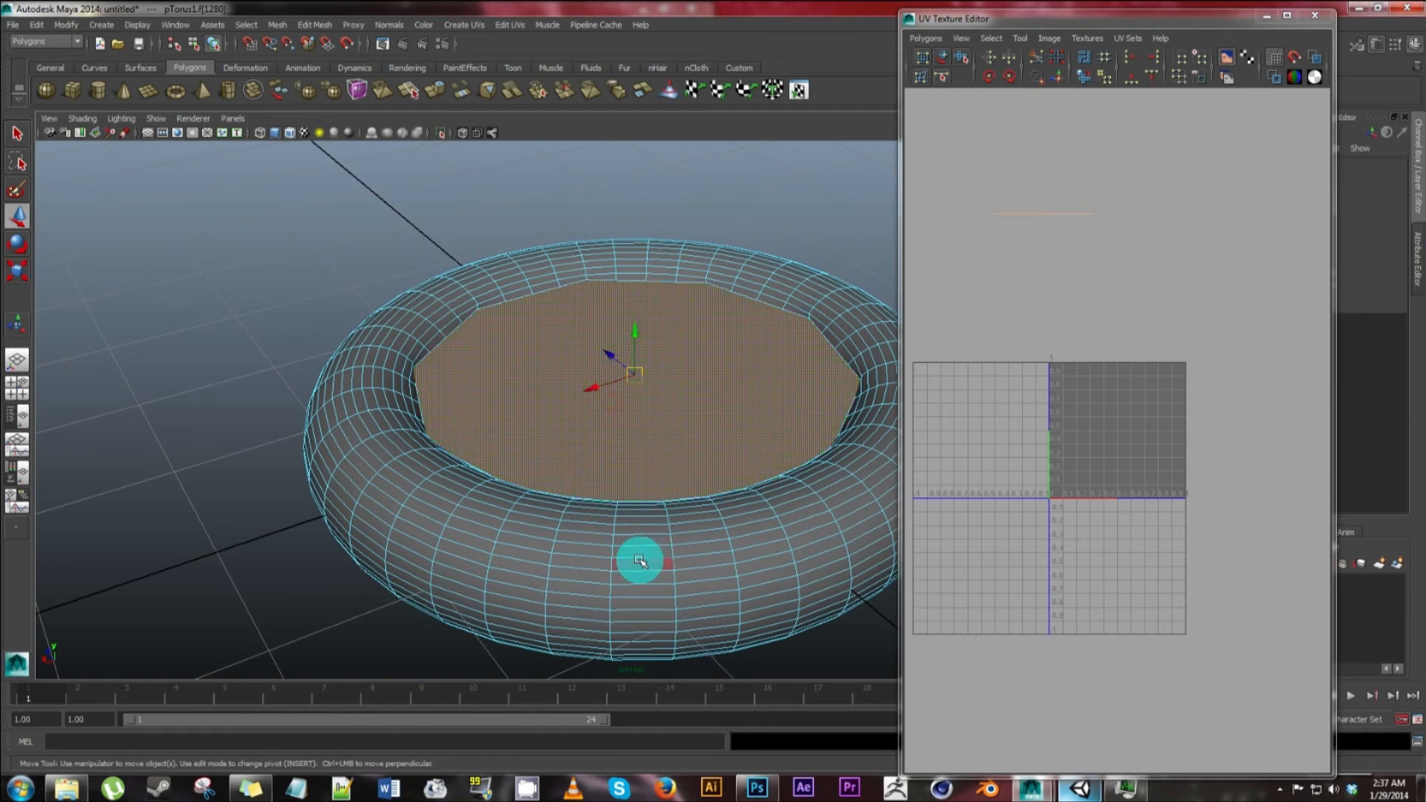
pyautogui.click(463, 24)
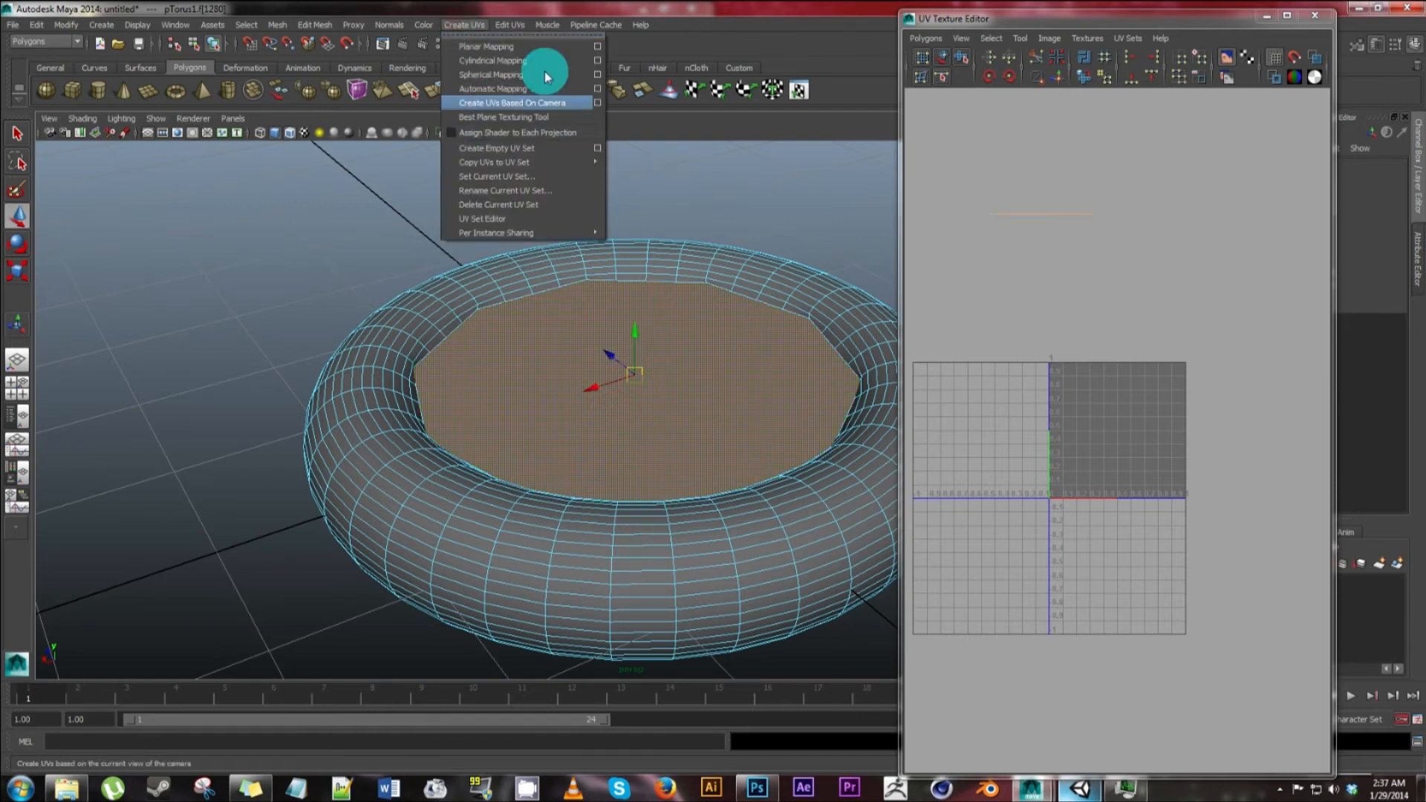
pyautogui.moveTo(481, 46)
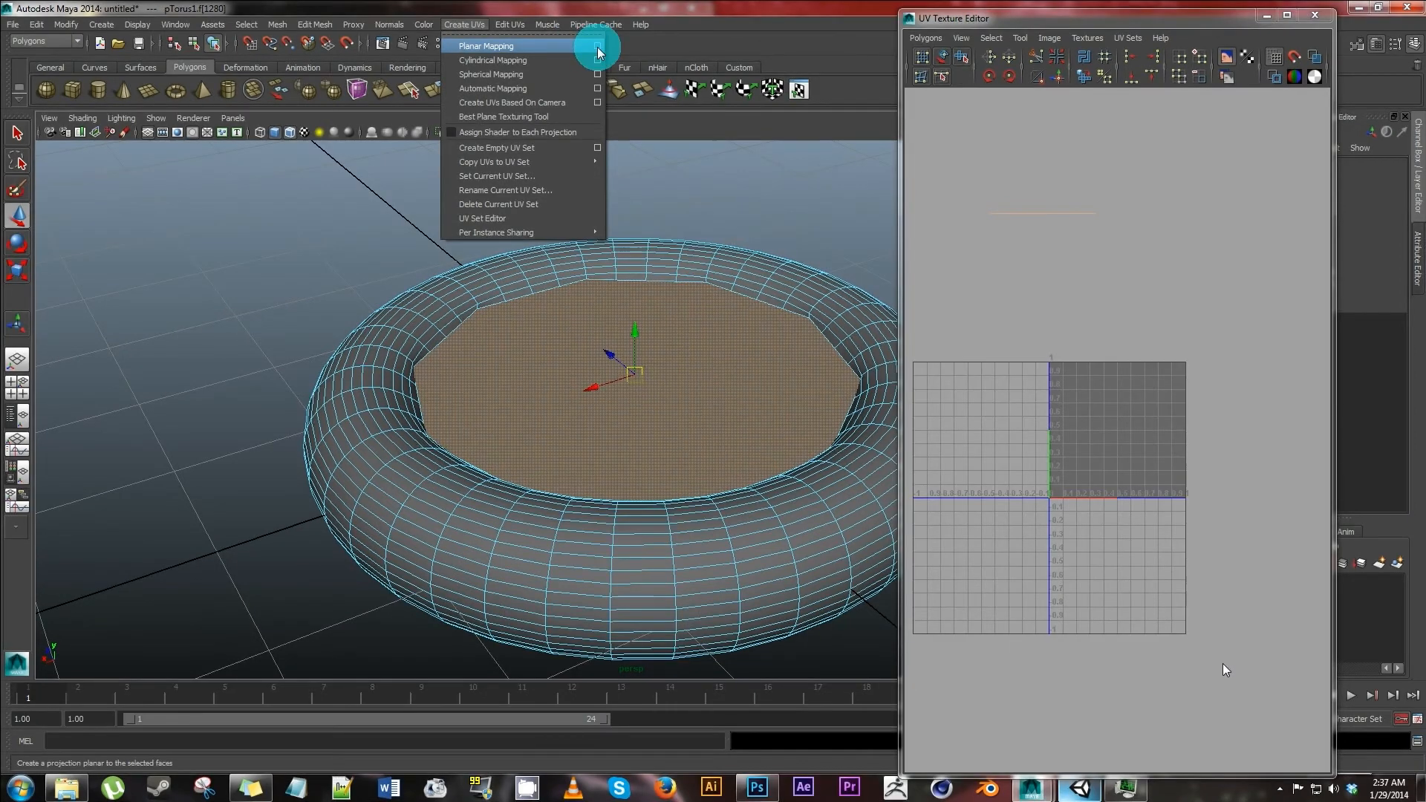
pyautogui.click(596, 44)
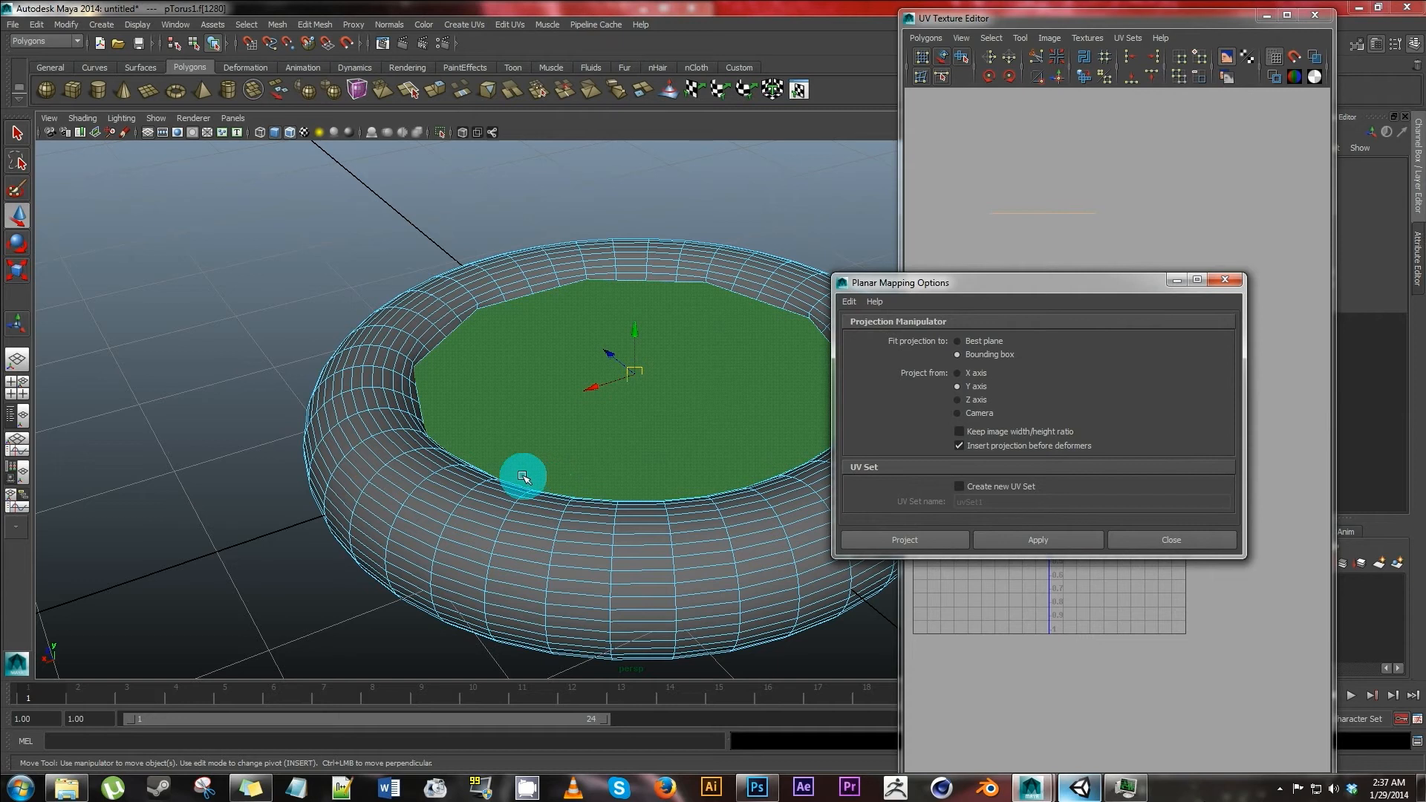
pyautogui.moveTo(523, 477); pyautogui.dragTo(633, 323)
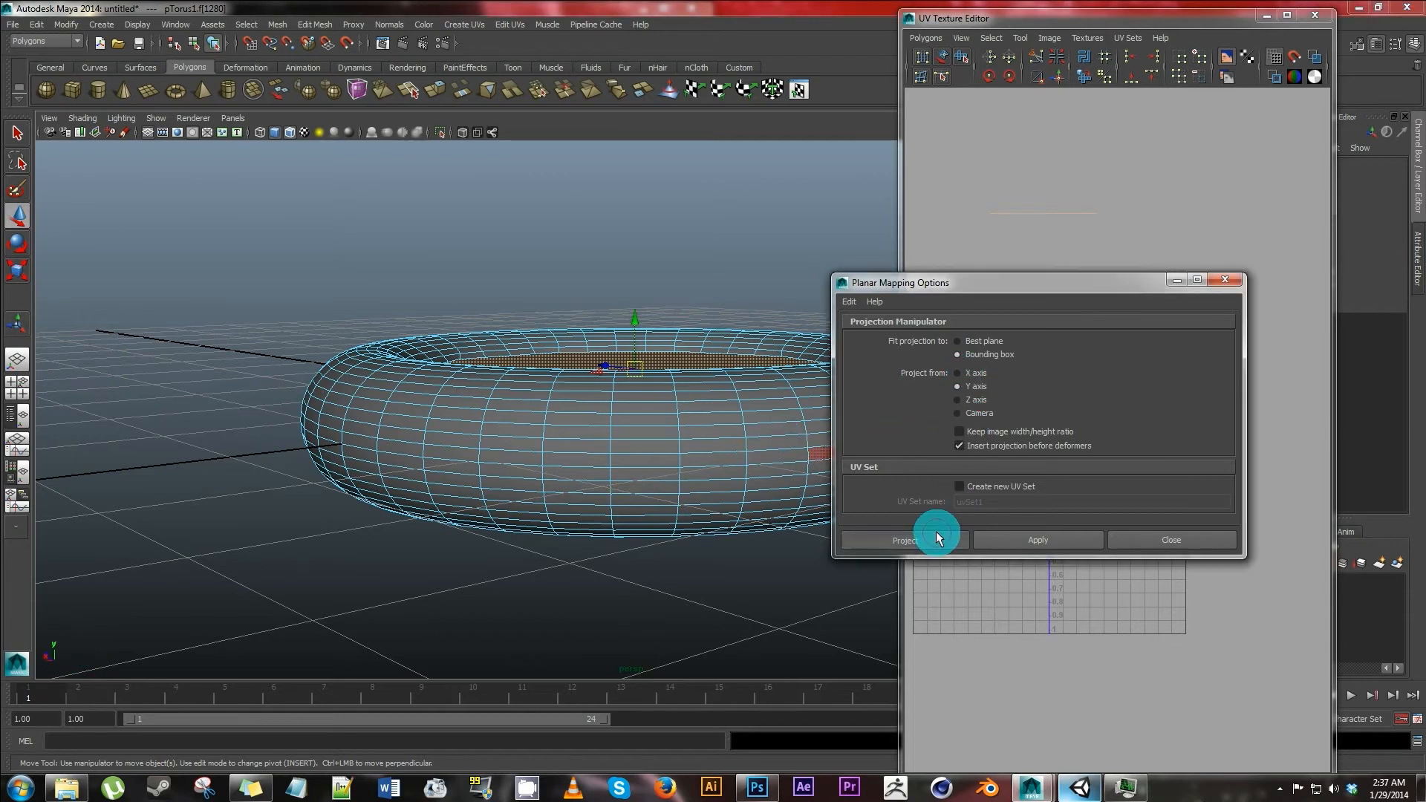
pyautogui.click(906, 541)
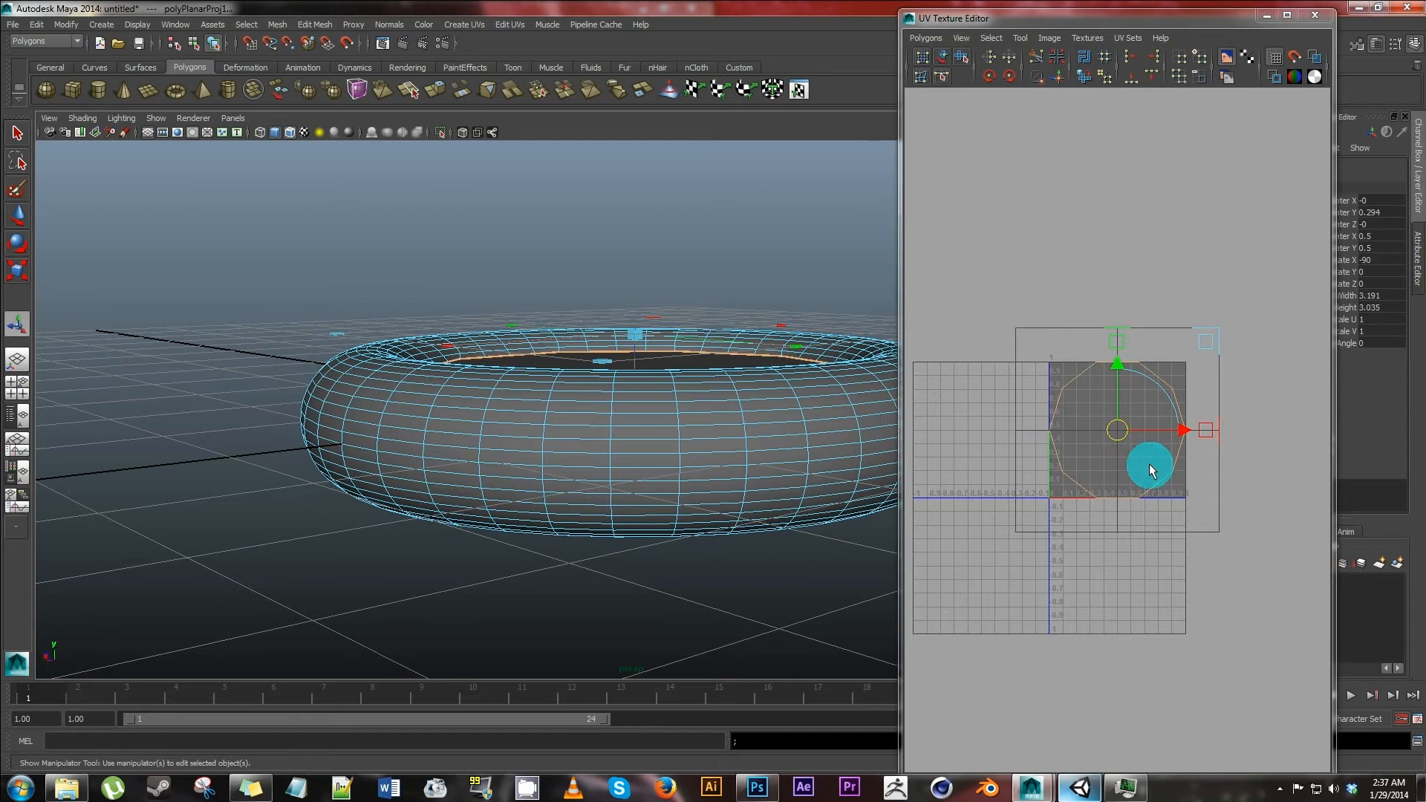
# - Scale the cap's circular UV shell down and move it above the texture square
pyautogui.rightClick(1152, 469)
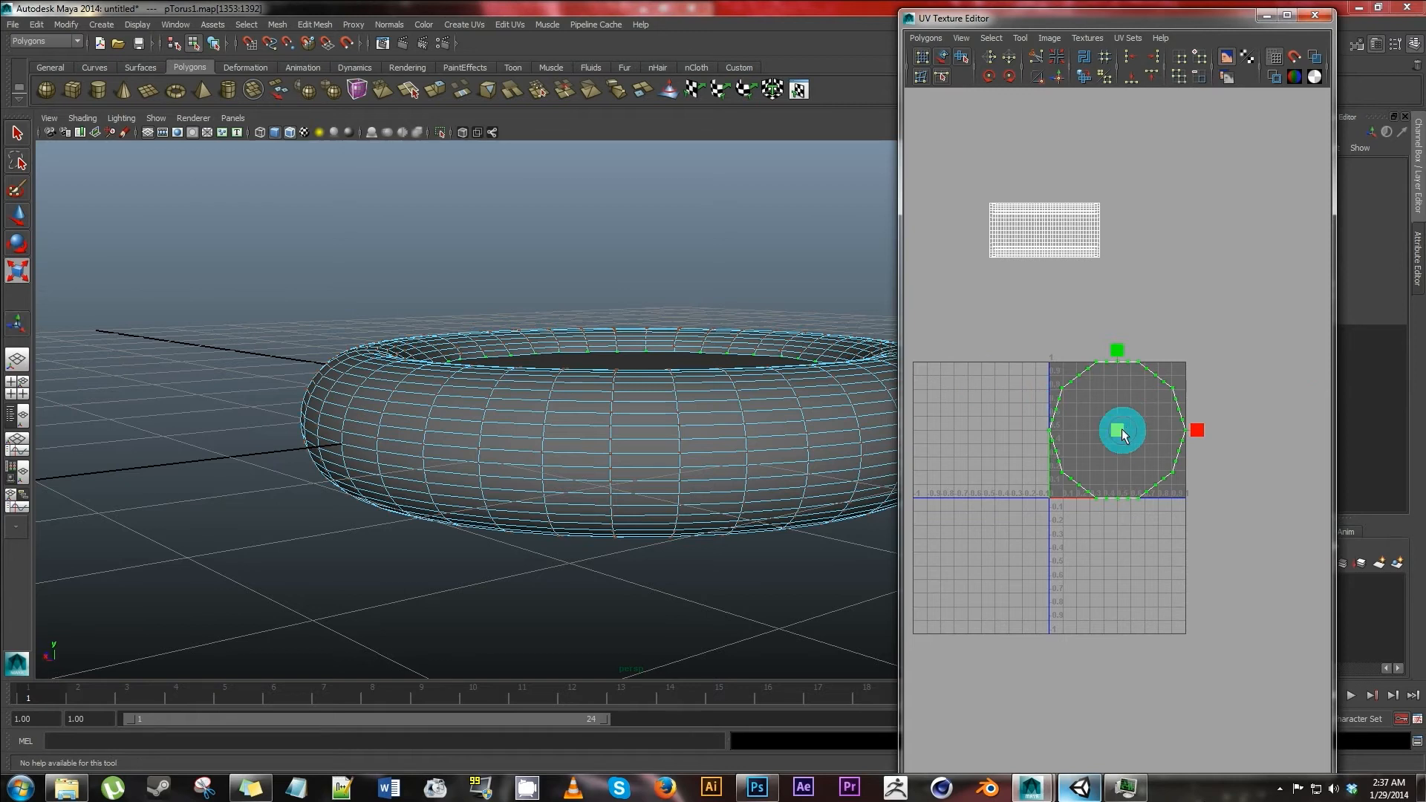
pyautogui.moveTo(1123, 431); pyautogui.dragTo(1150, 439)
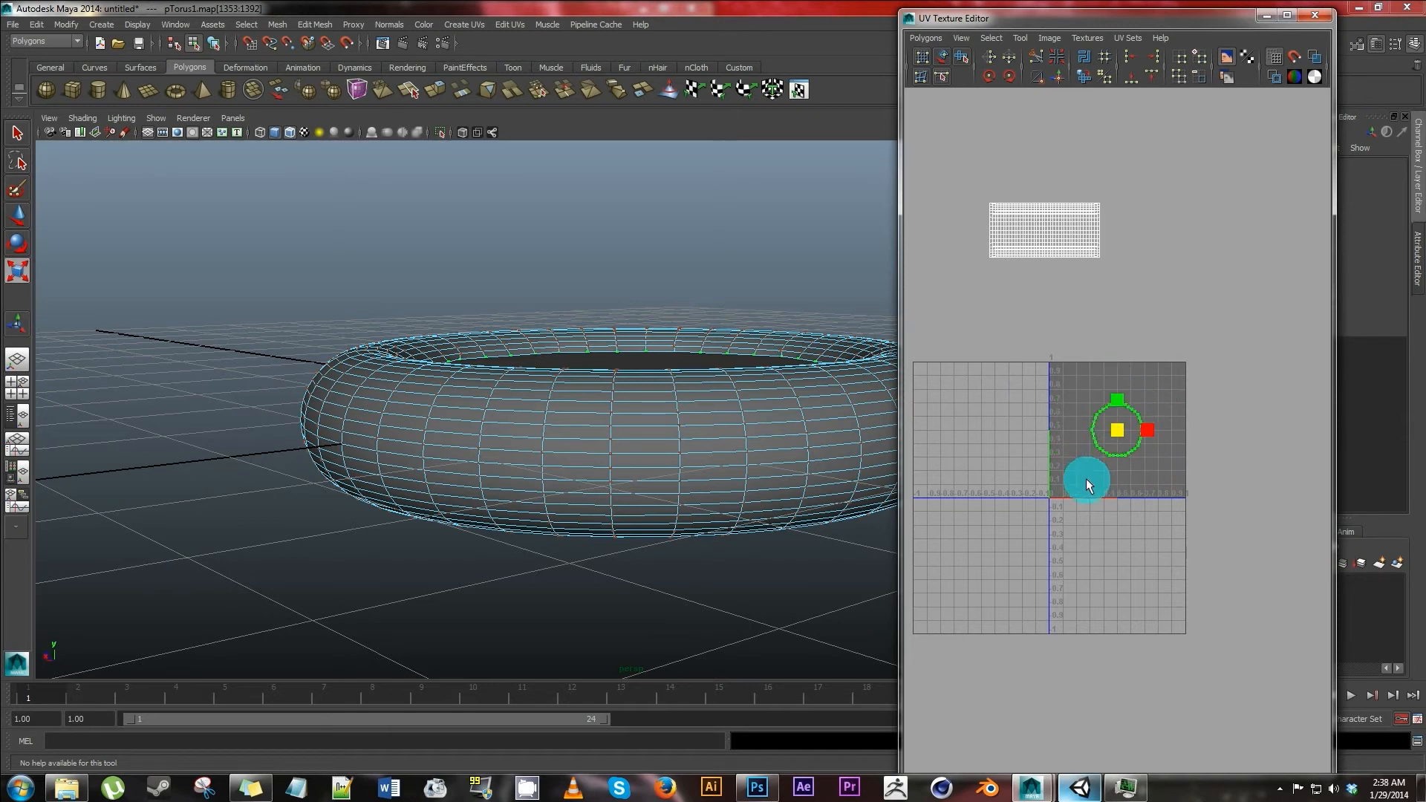
pyautogui.moveTo(1087, 481); pyautogui.dragTo(1110, 501)
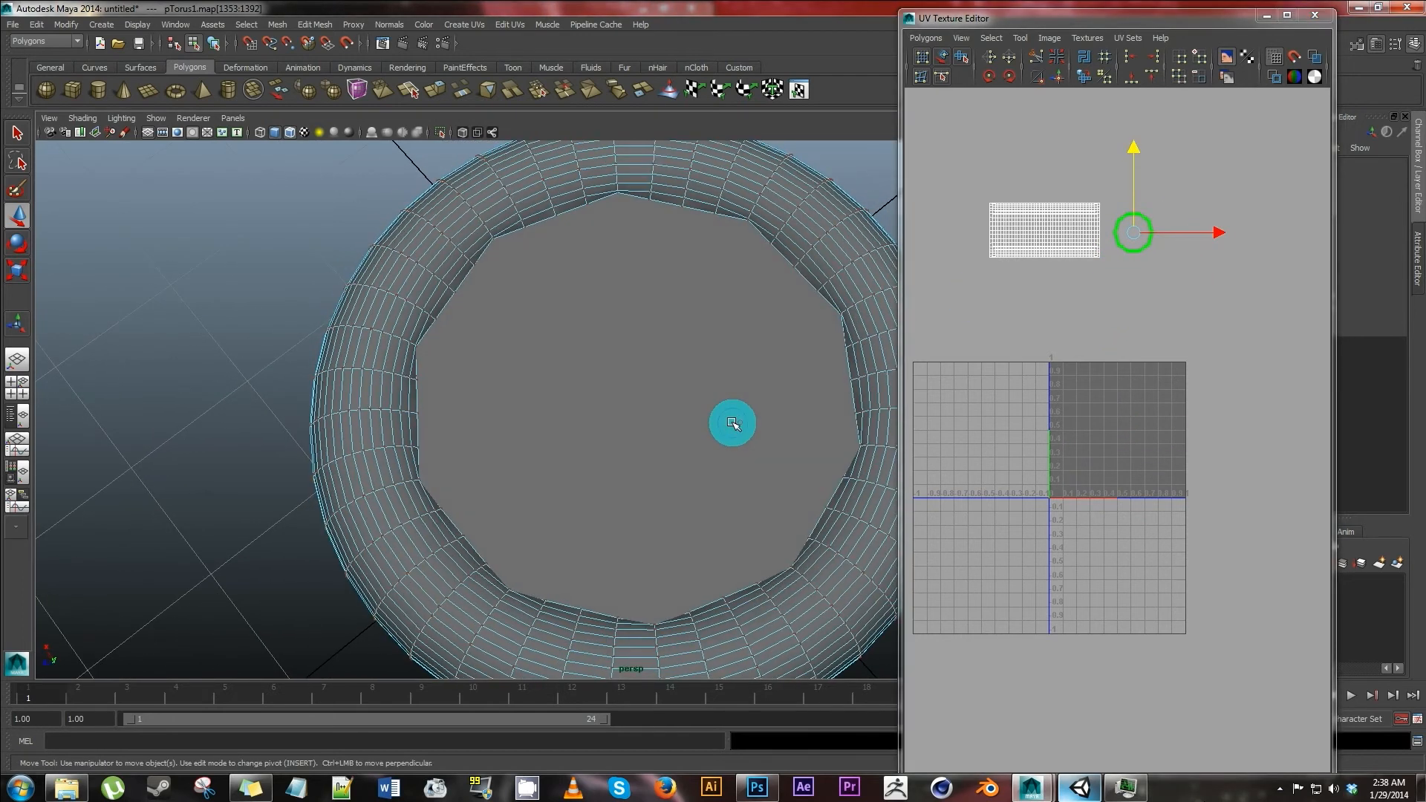
# - Planar-map the other cap face and shrink its circular UV shell
pyautogui.click(731, 422)
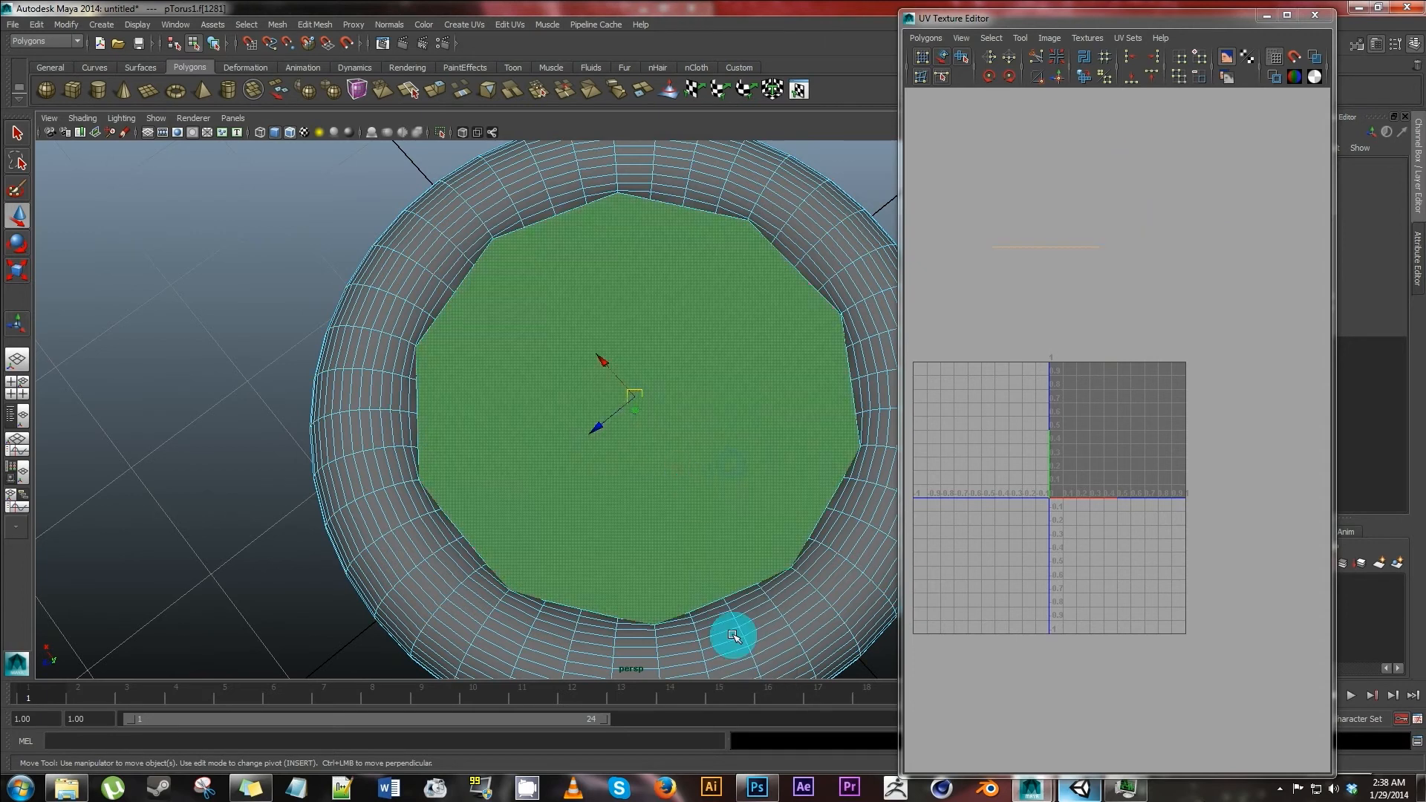
pyautogui.click(465, 23)
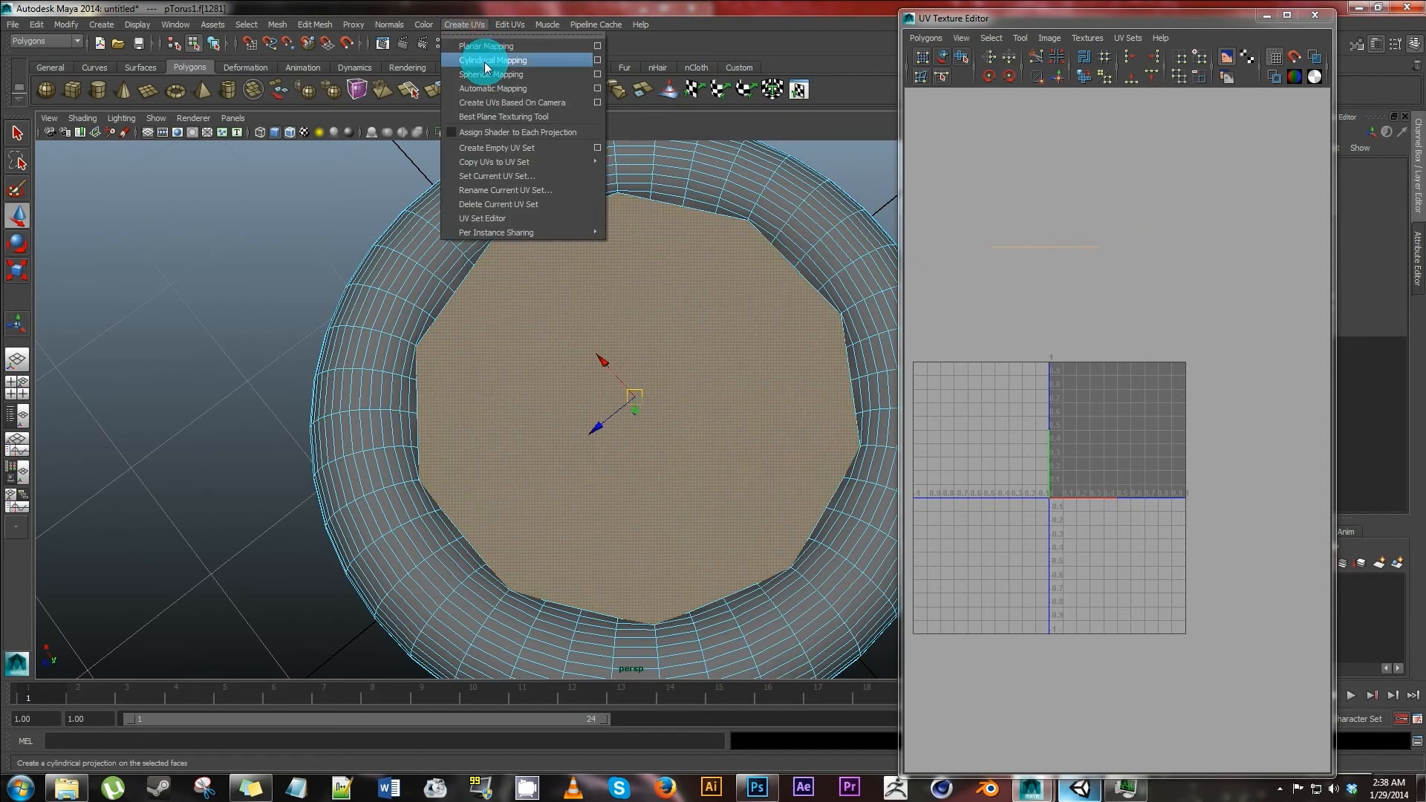
pyautogui.click(484, 44)
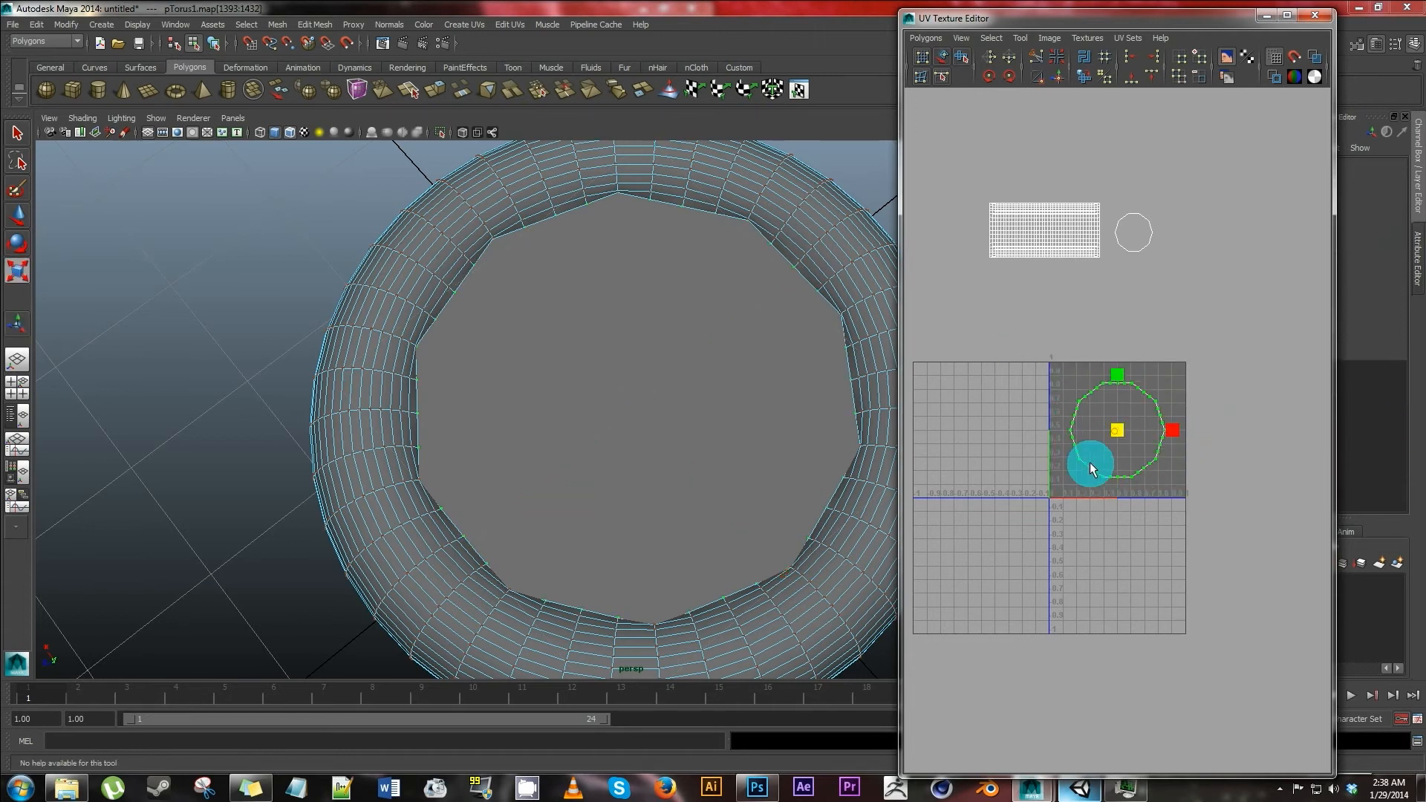
pyautogui.moveTo(1088, 468); pyautogui.dragTo(1185, 476)
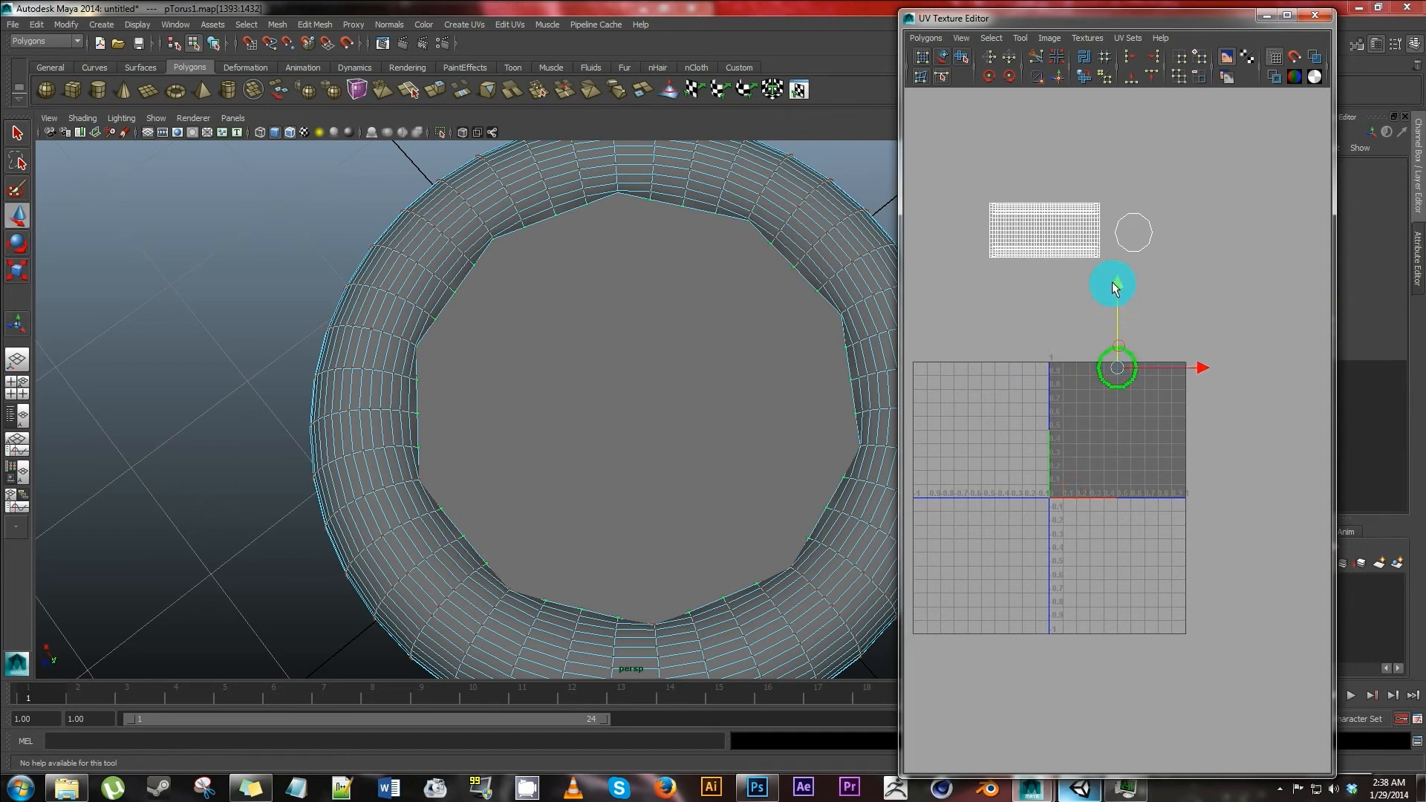
# - Place both cap circles inside the 0–1 square, top-left and side by side with the ring shell
pyautogui.moveTo(1117, 289); pyautogui.dragTo(1160, 382)
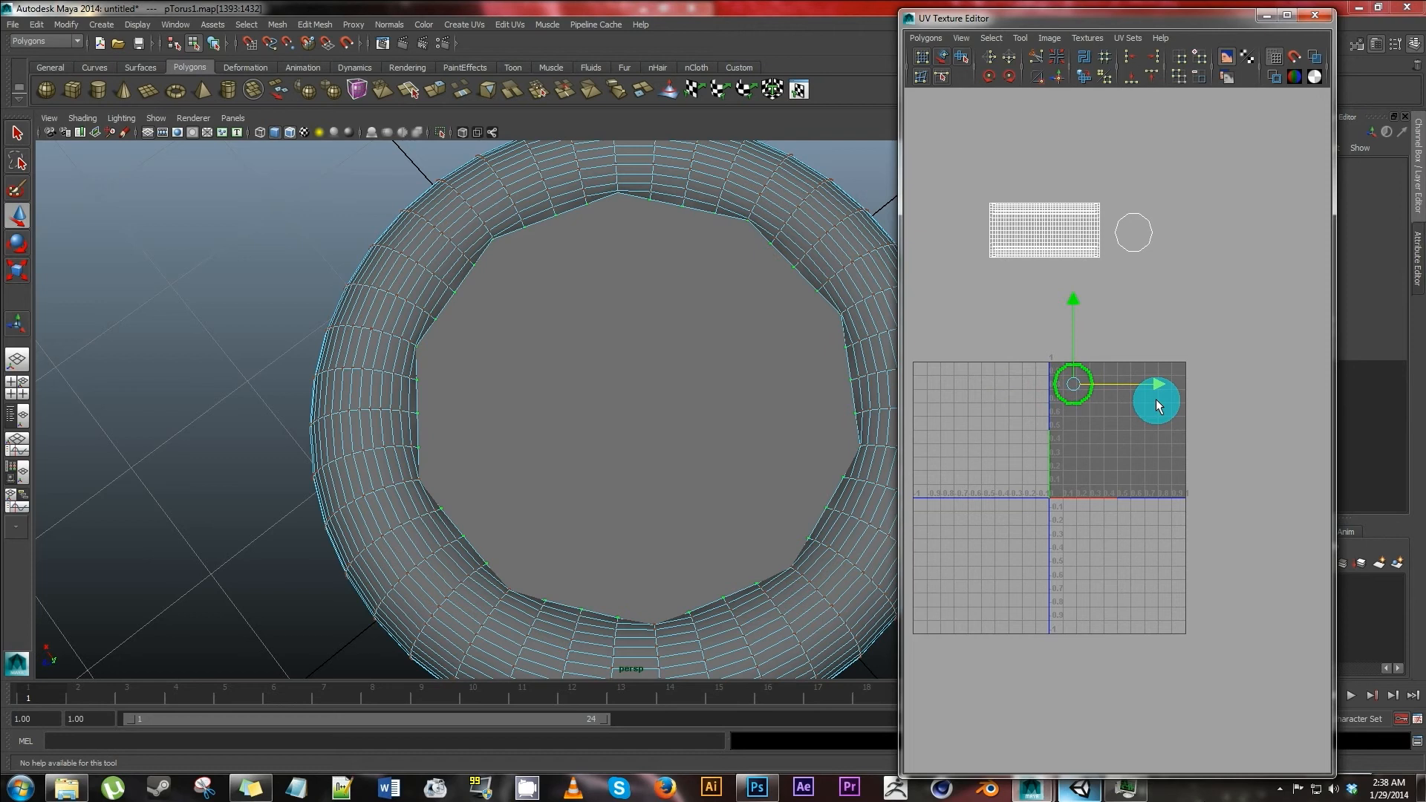
pyautogui.moveTo(1160, 404); pyautogui.dragTo(1114, 196)
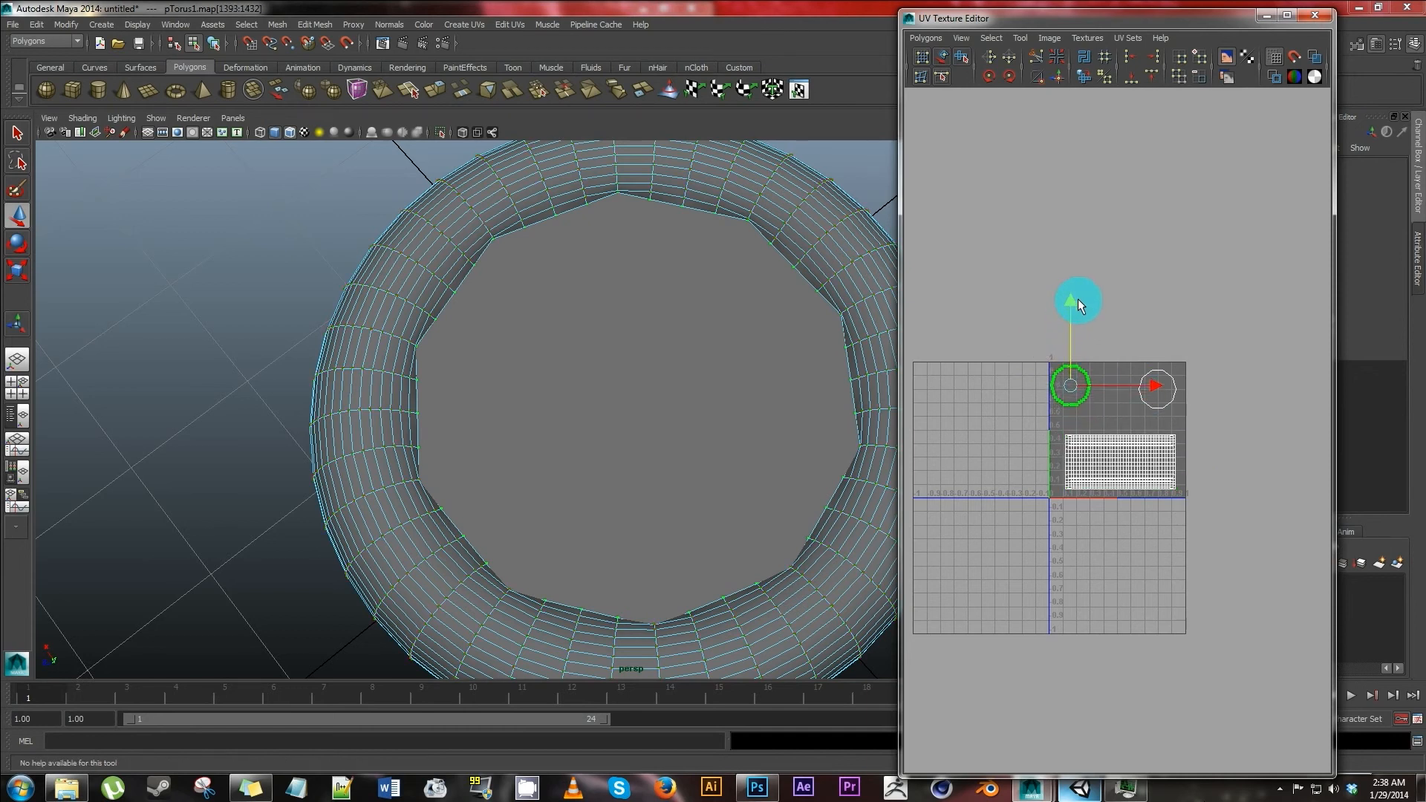
pyautogui.moveTo(1071, 383); pyautogui.dragTo(1157, 390)
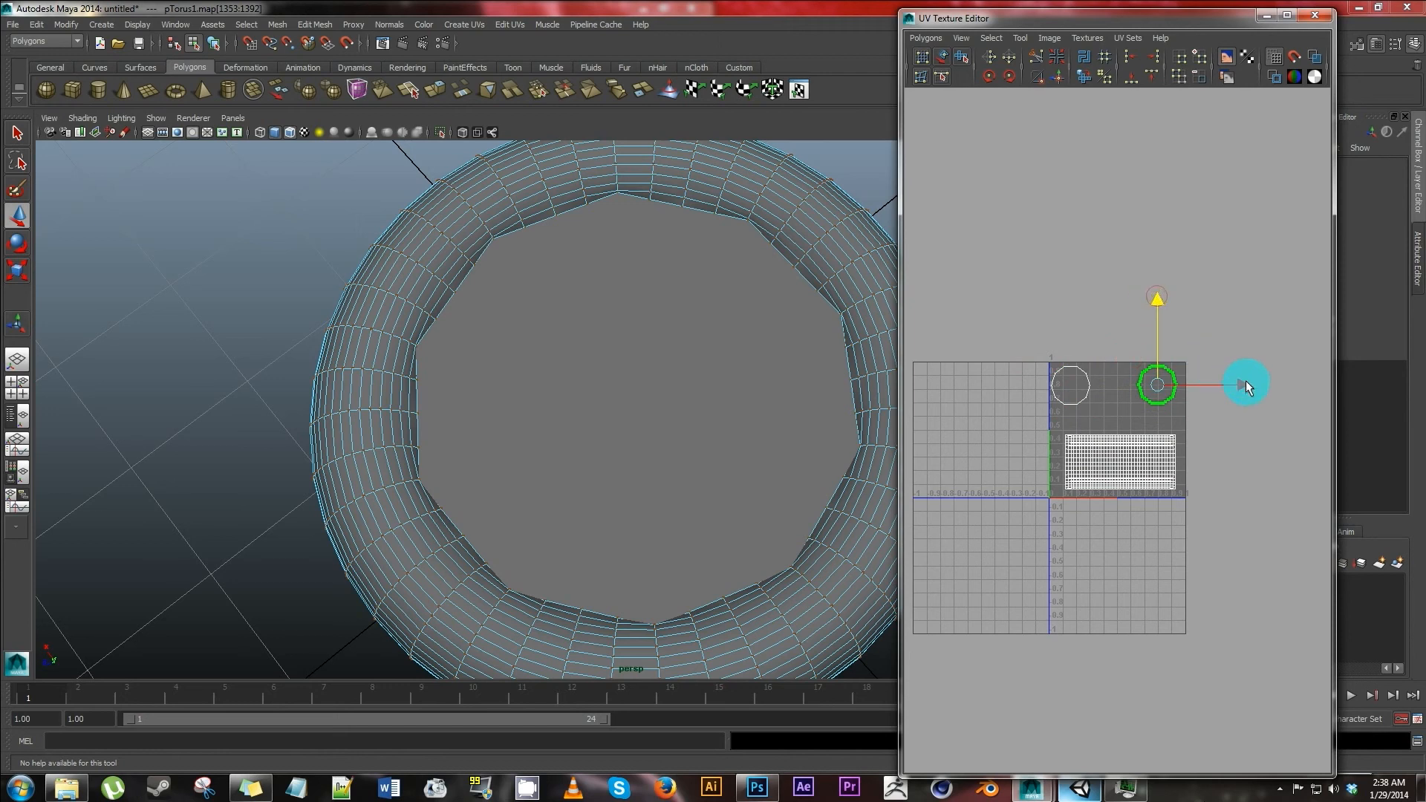
pyautogui.moveTo(1247, 382); pyautogui.dragTo(1209, 387)
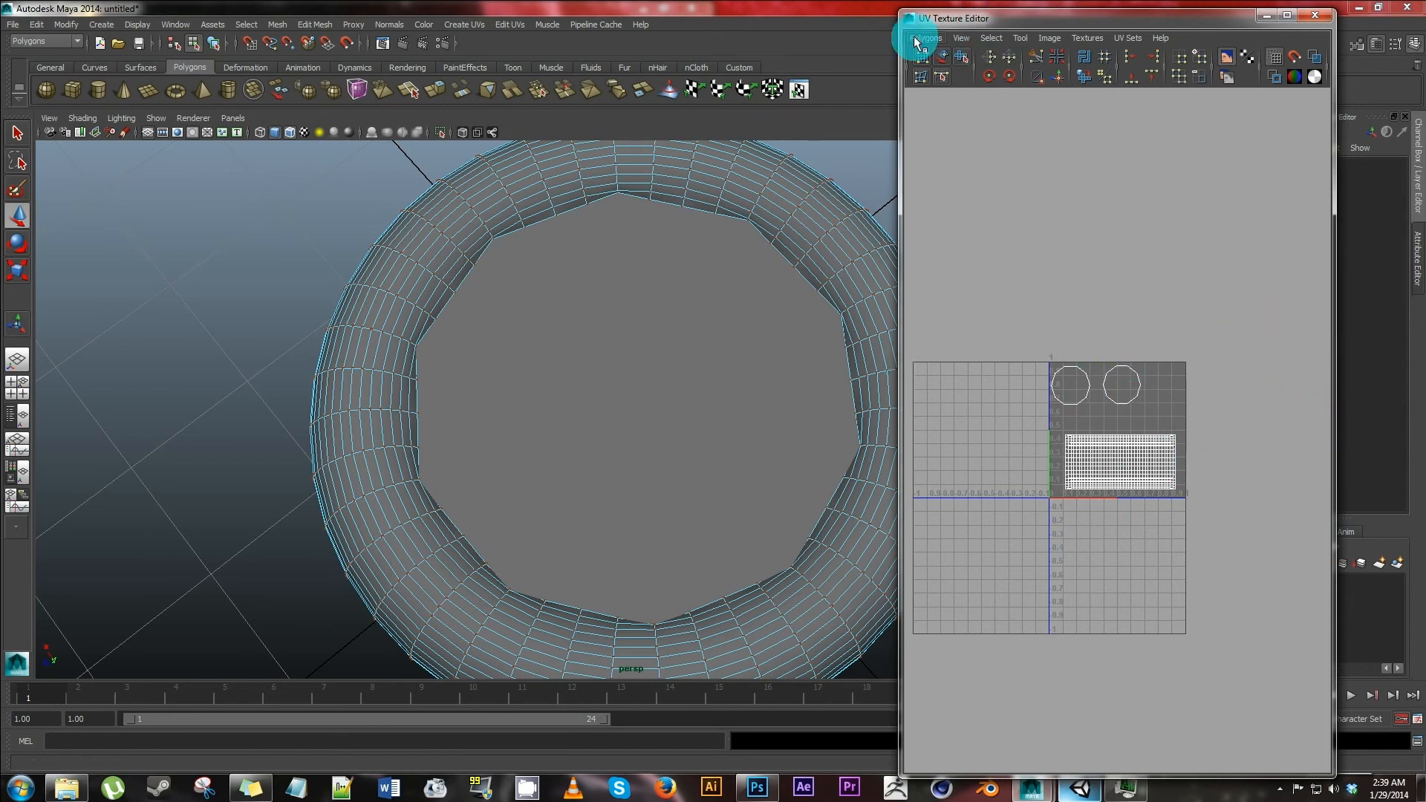
# - Open UV Snapshot and browse to the Match3TUTassets folder for the output
pyautogui.click(927, 37)
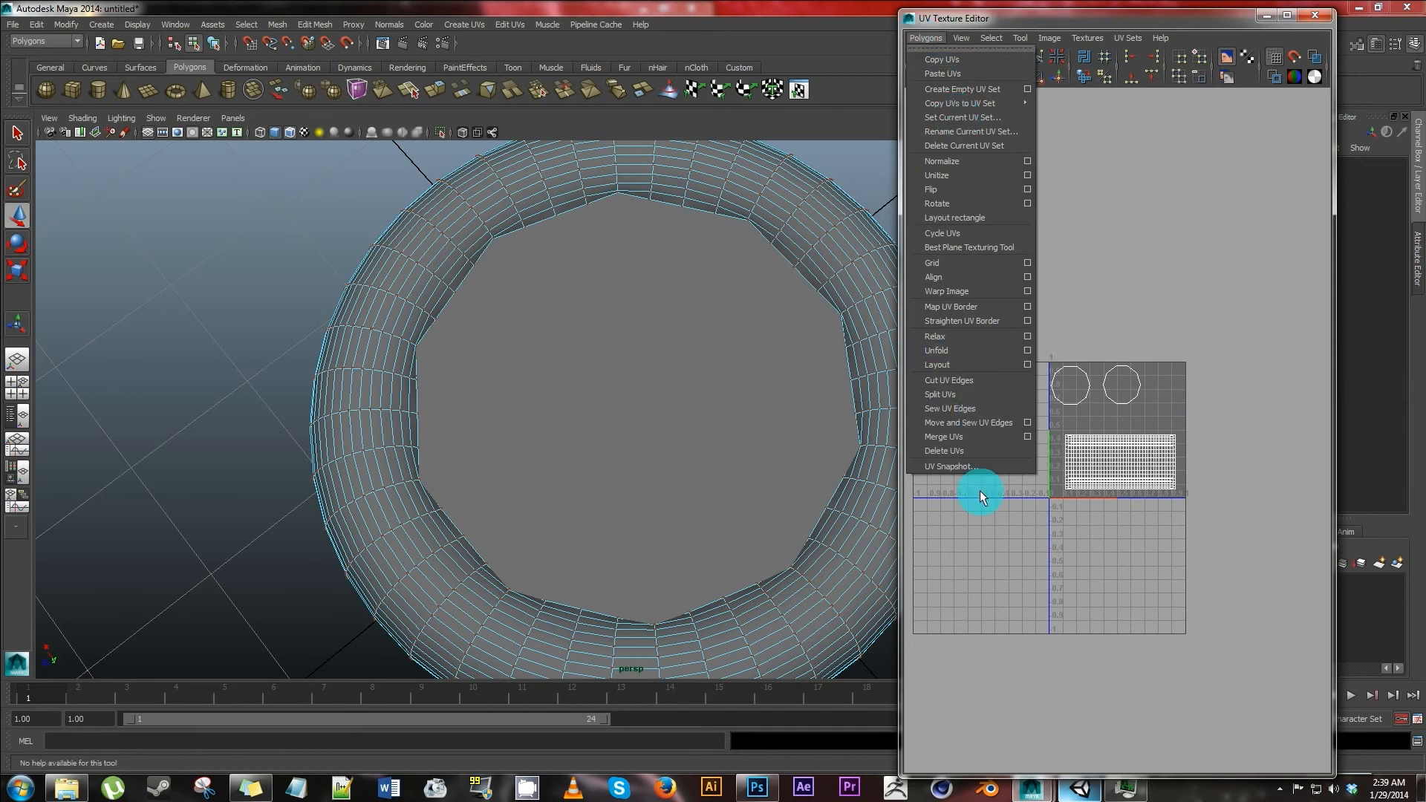
pyautogui.click(951, 465)
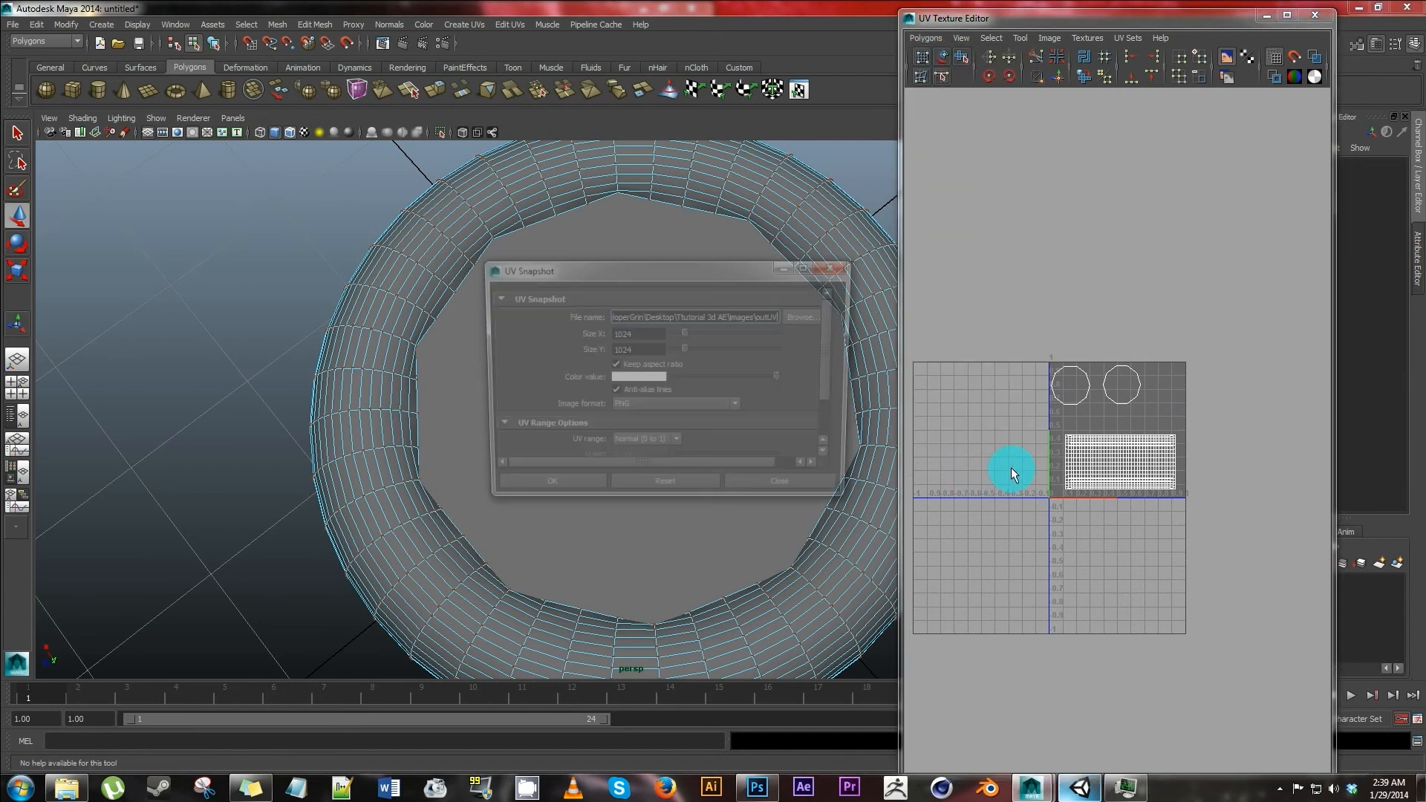
pyautogui.moveTo(661, 270); pyautogui.dragTo(698, 257)
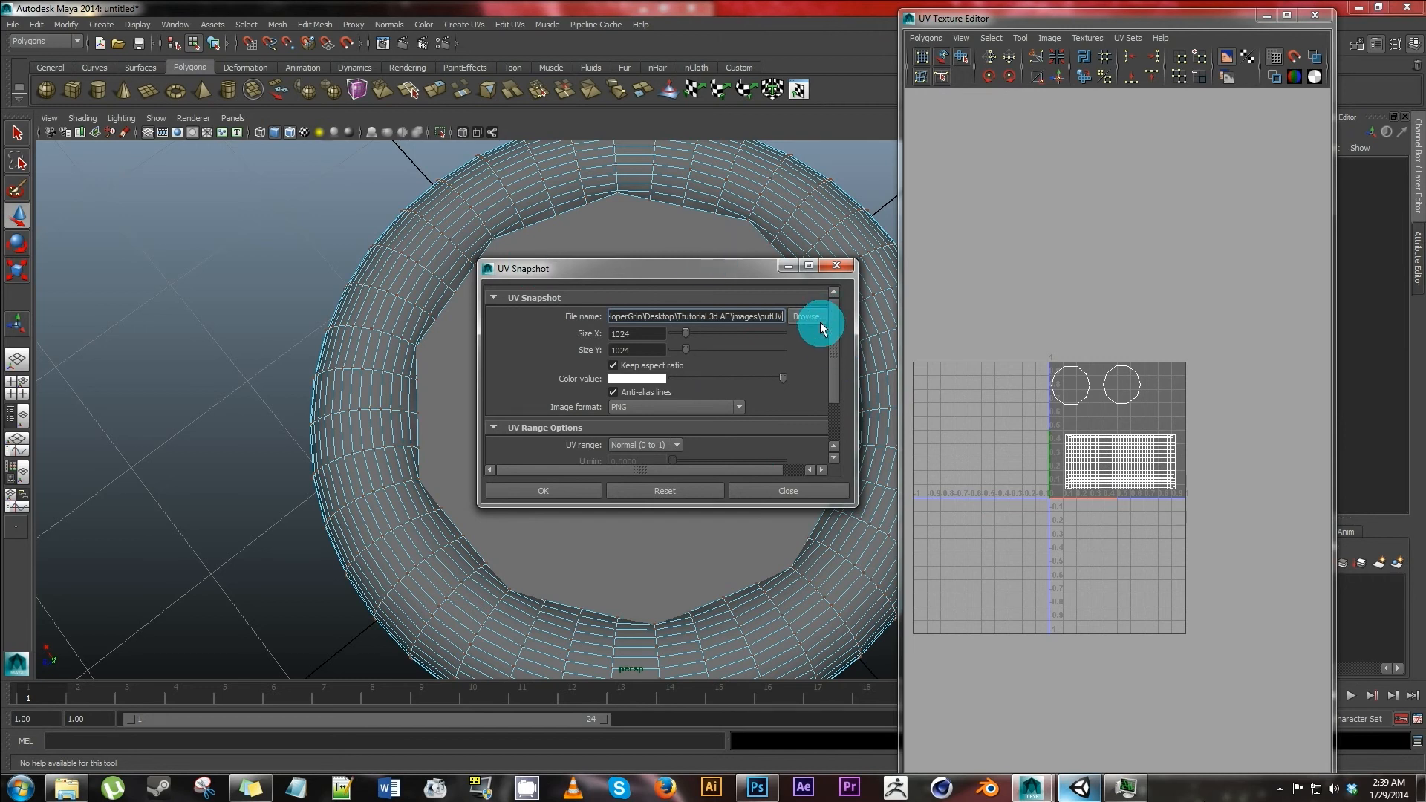
pyautogui.click(814, 317)
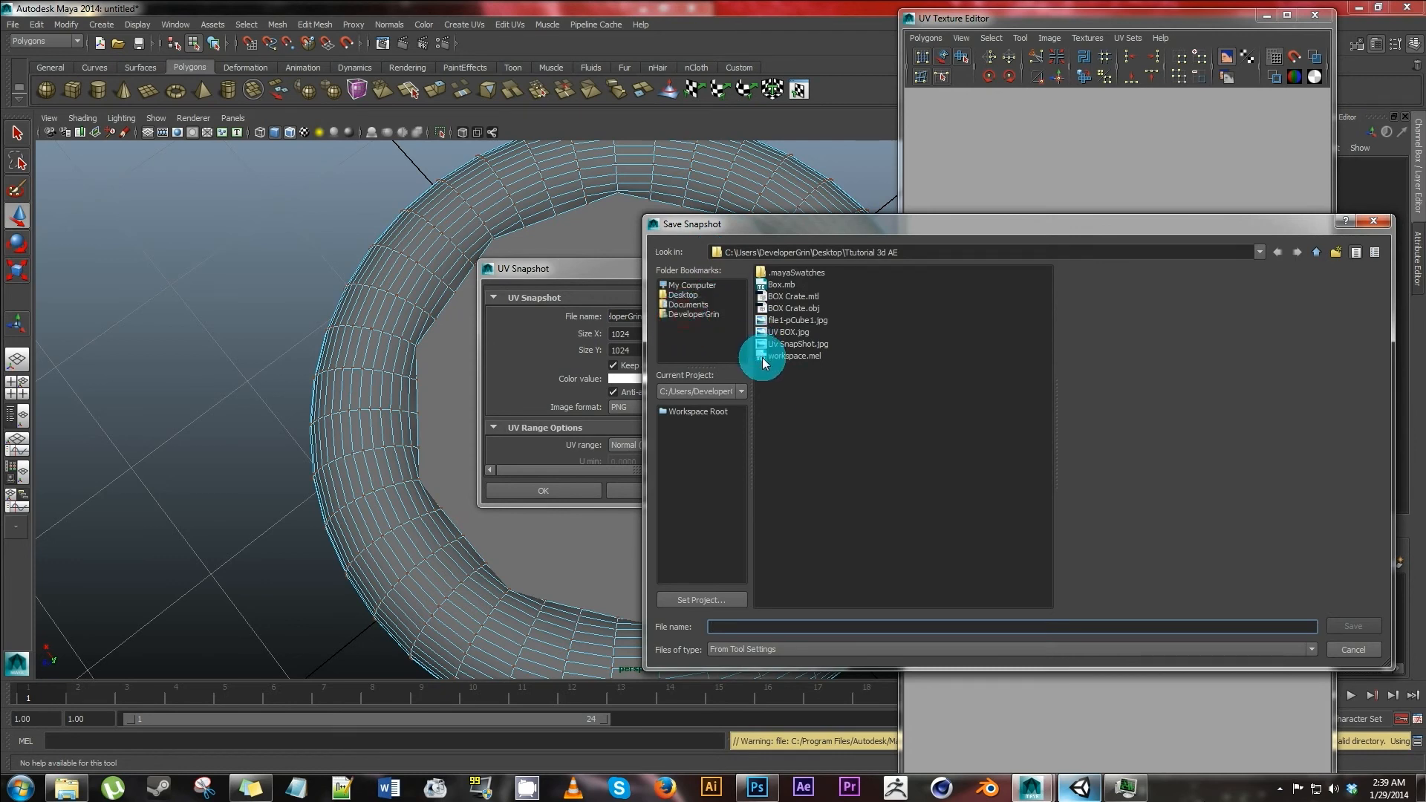
pyautogui.click(692, 315)
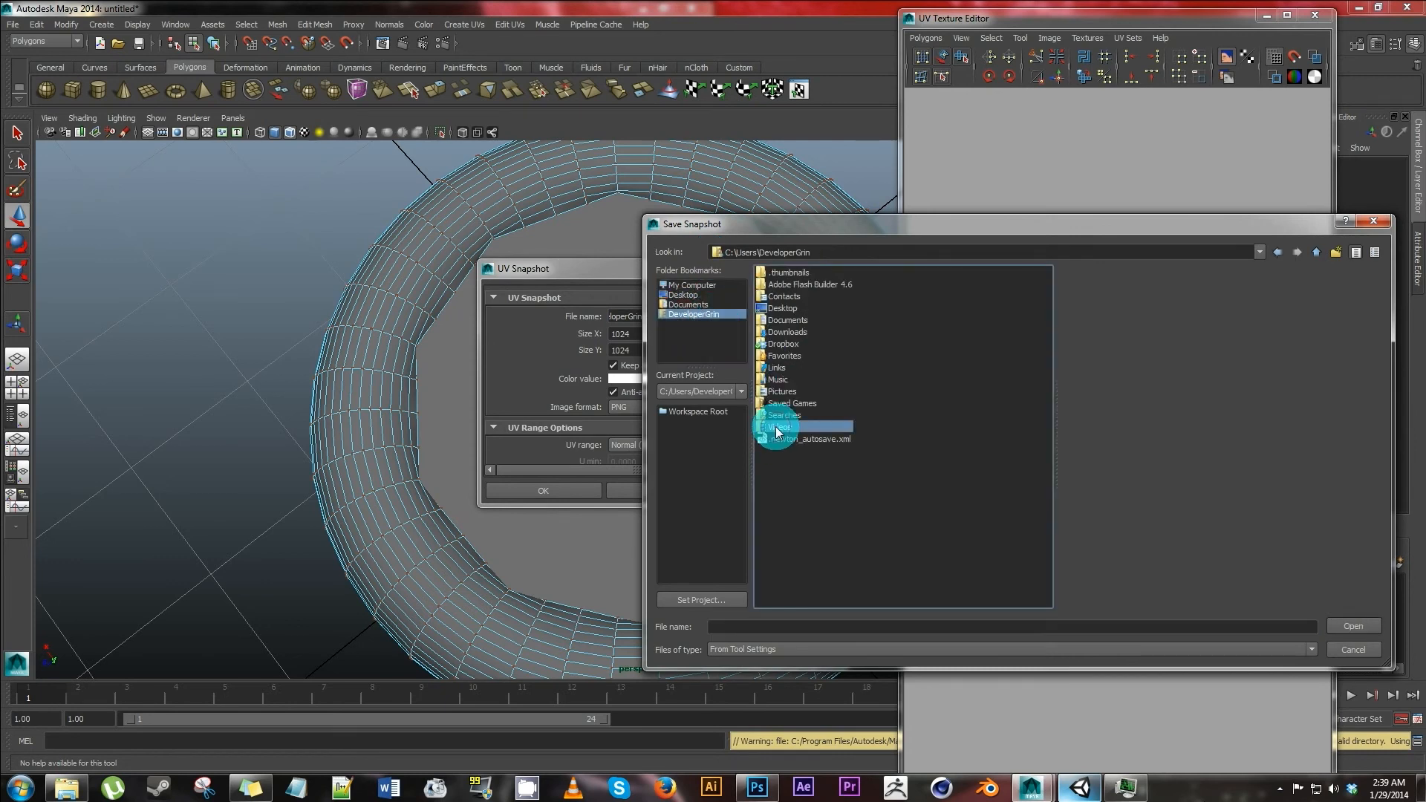
pyautogui.doubleClick(781, 426)
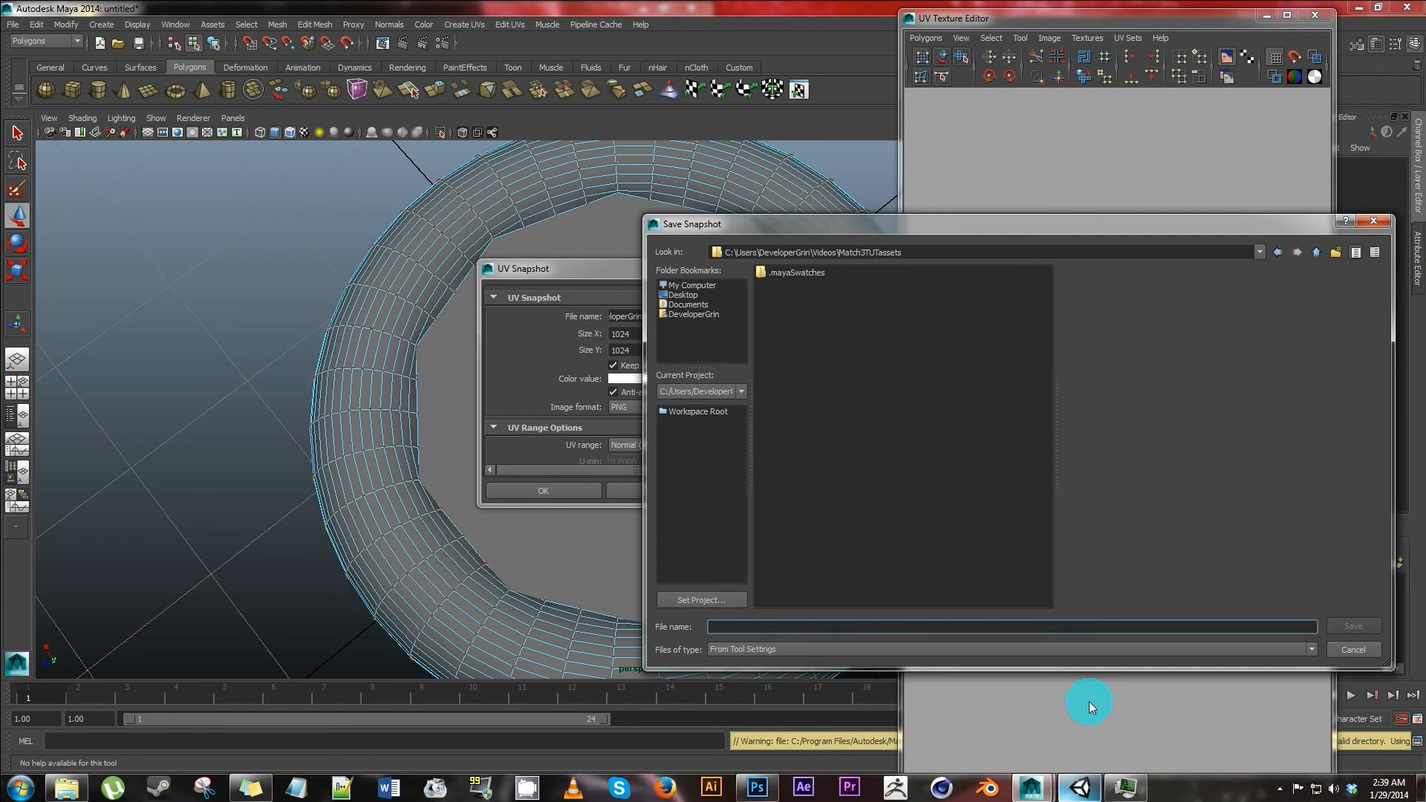
# - Name the PNG Uvsnapshot, save it and export; Maya reports no valid object selected
pyautogui.write('Uvsnapshot')
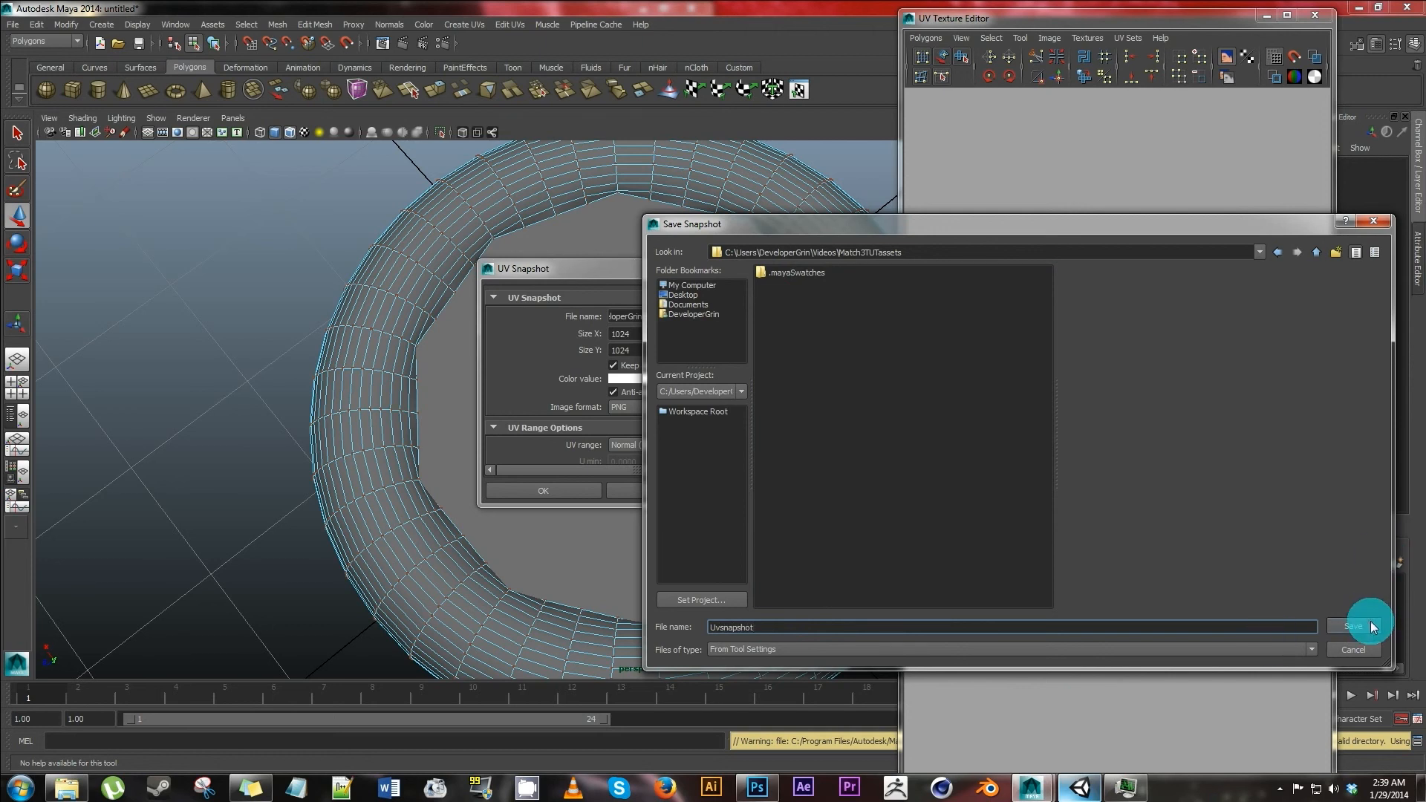
pyautogui.click(1352, 626)
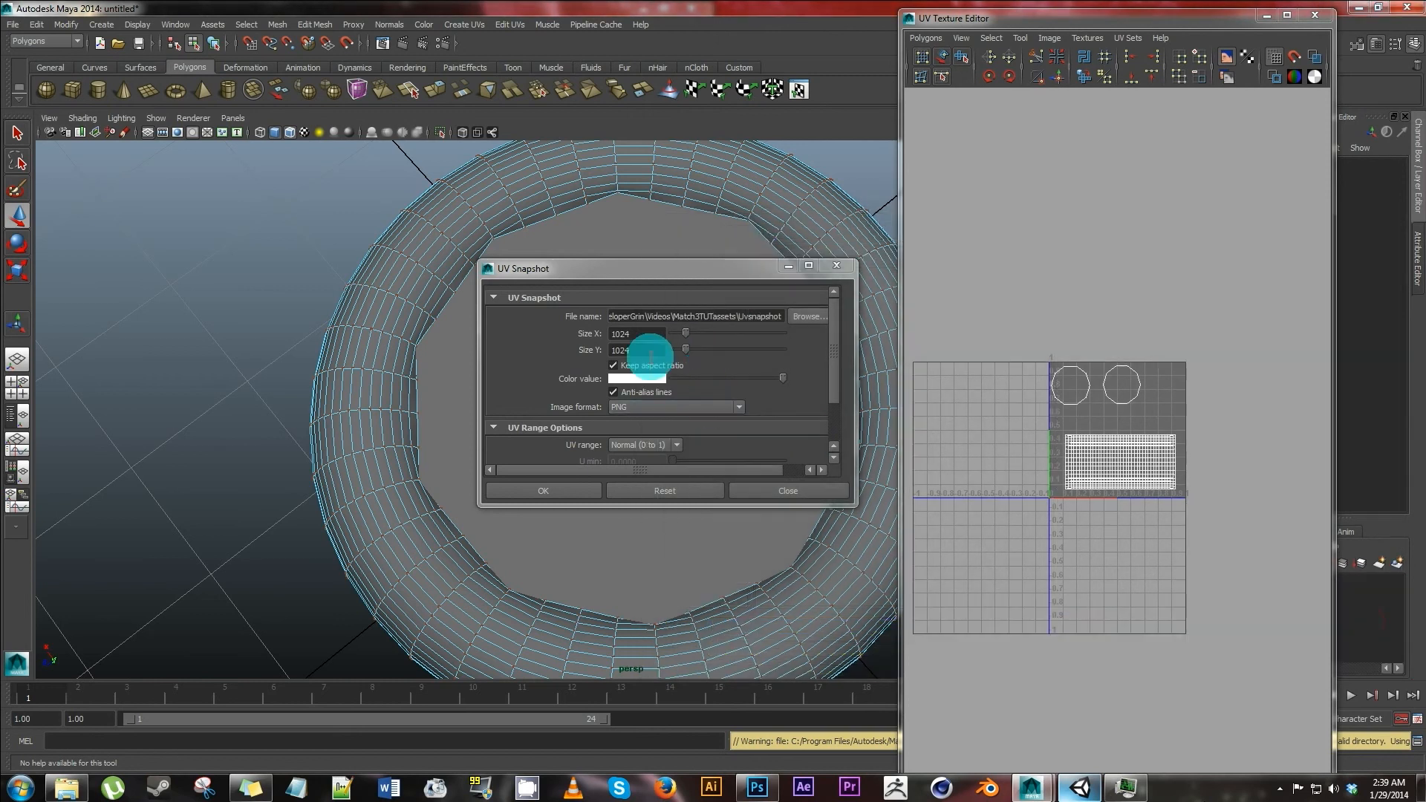
pyautogui.click(674, 407)
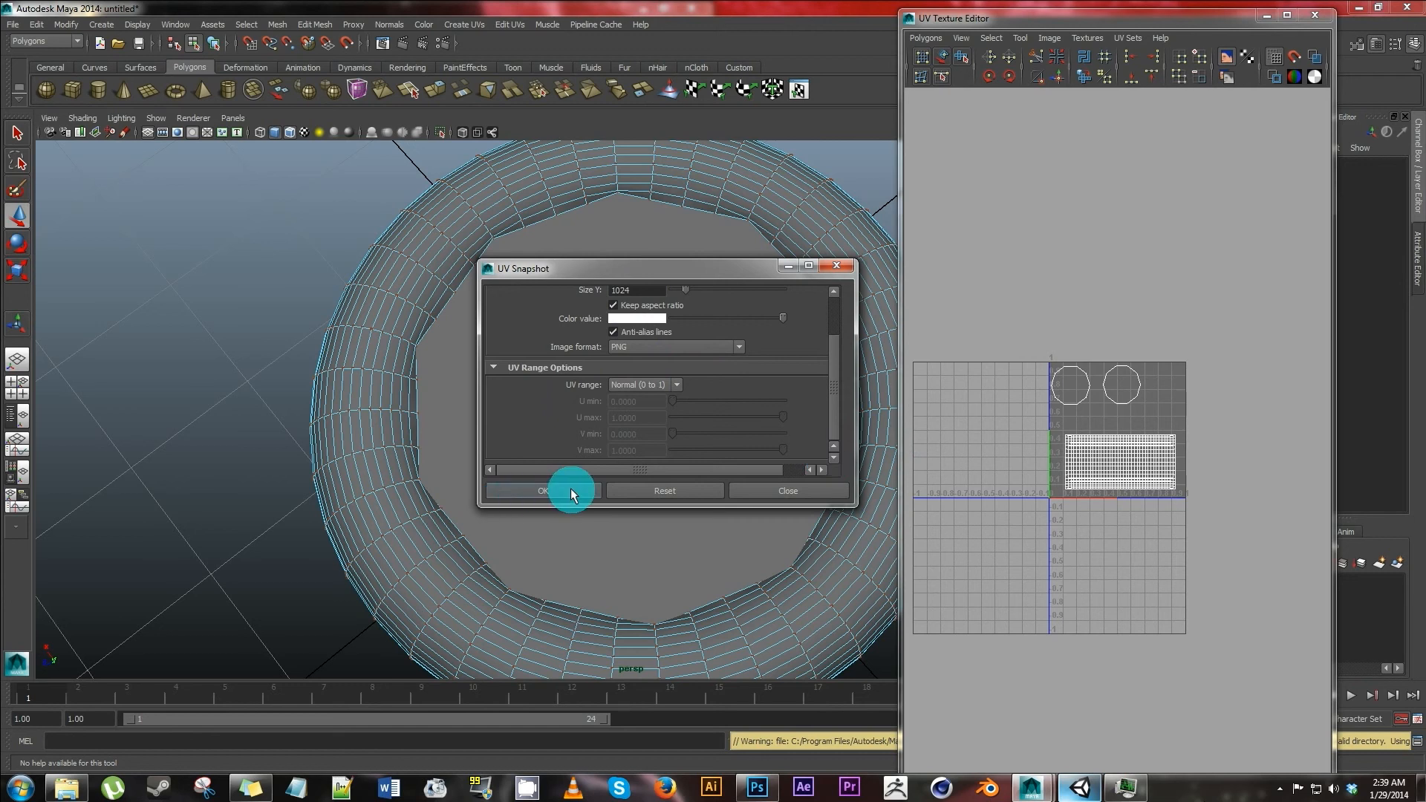
pyautogui.click(543, 490)
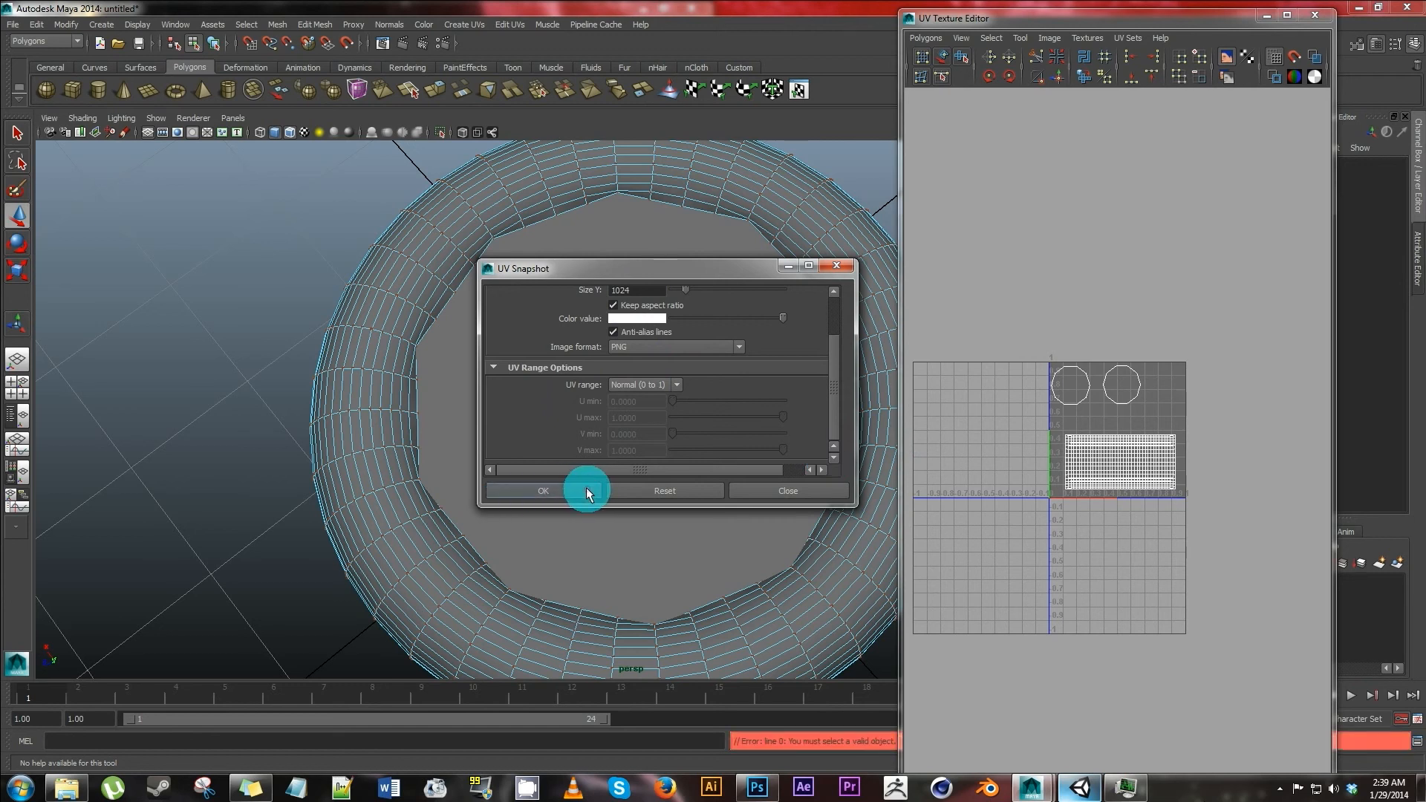
pyautogui.moveTo(903, 739)
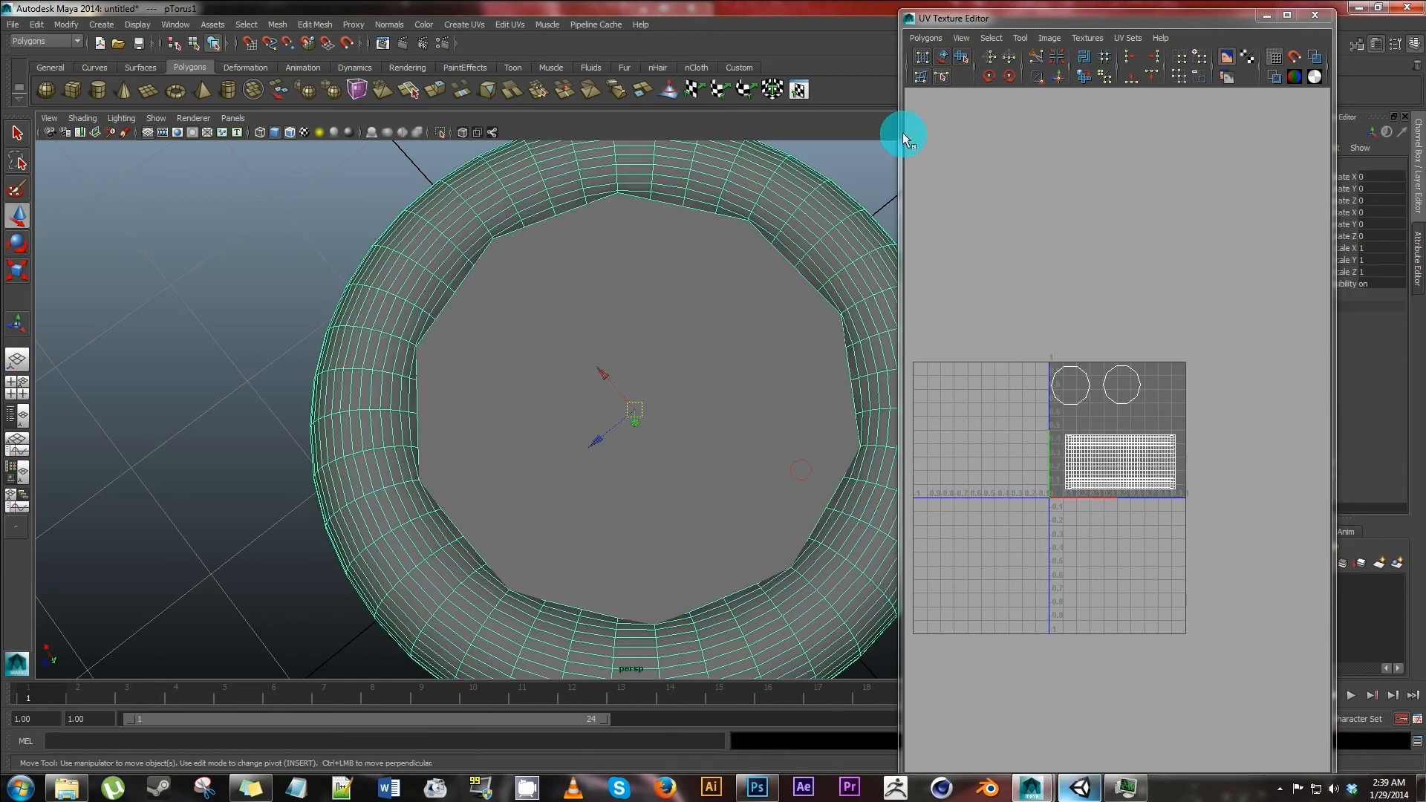
# - Save a UV snapshot named 'UV' as a 1024 PNG into the Match3TUTassets folder
pyautogui.click(927, 37)
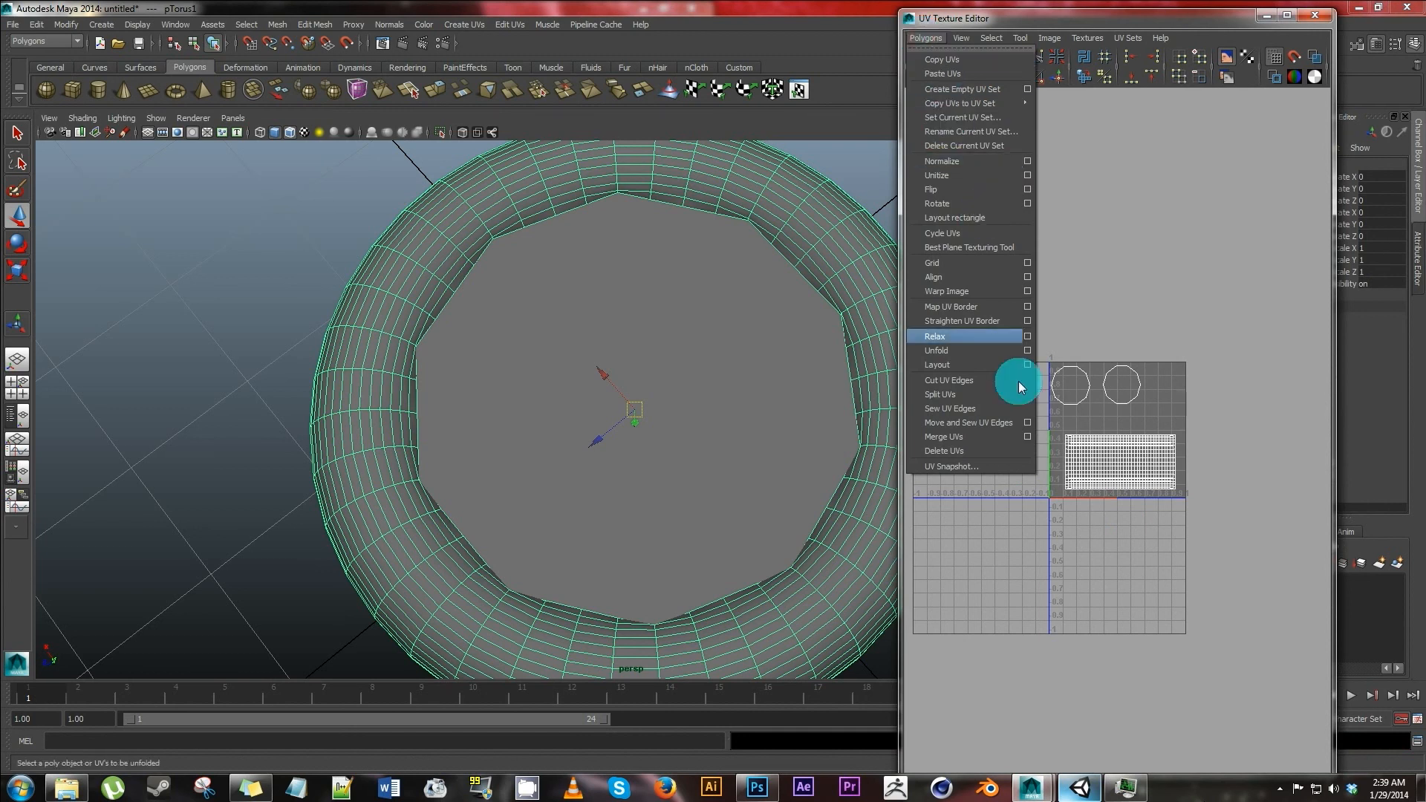
pyautogui.click(950, 465)
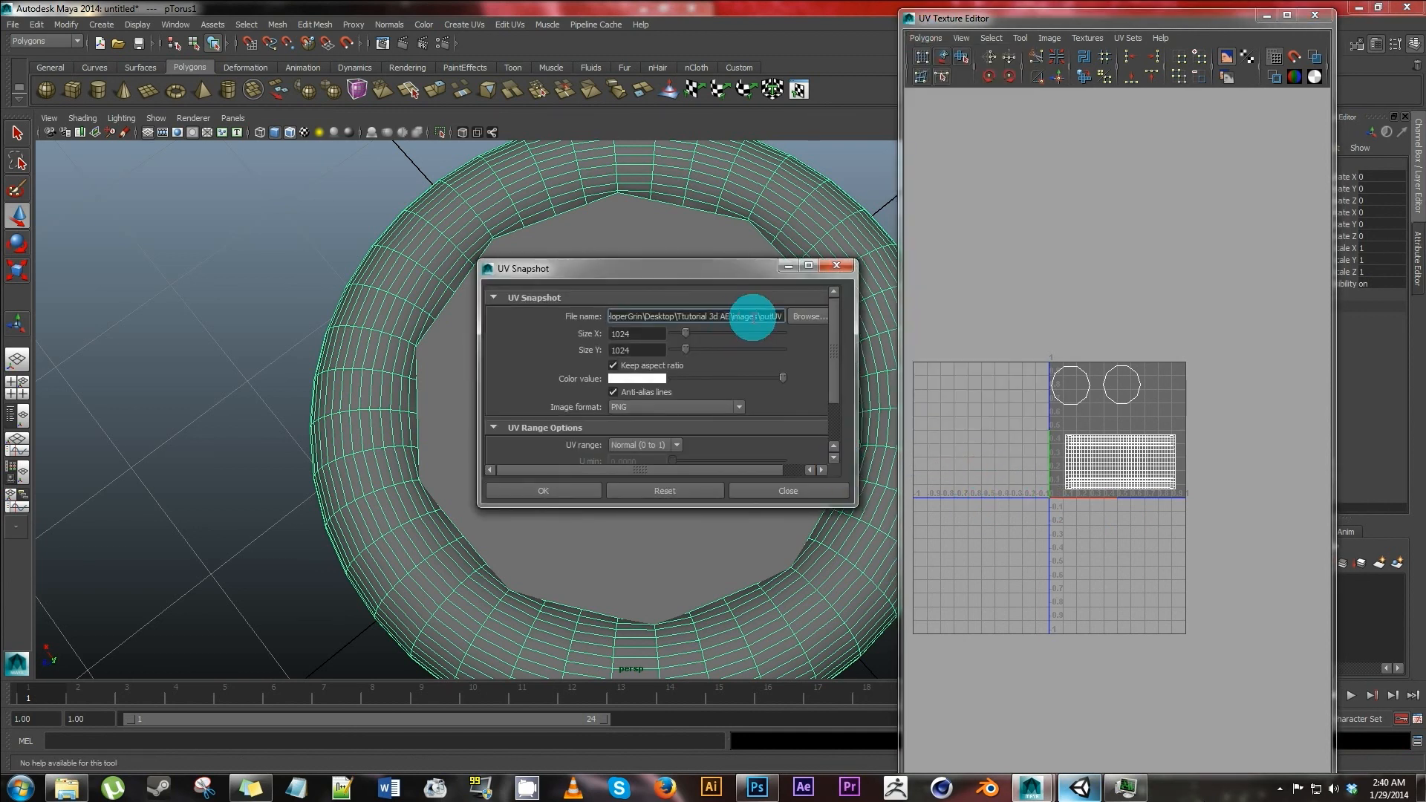
pyautogui.click(809, 315)
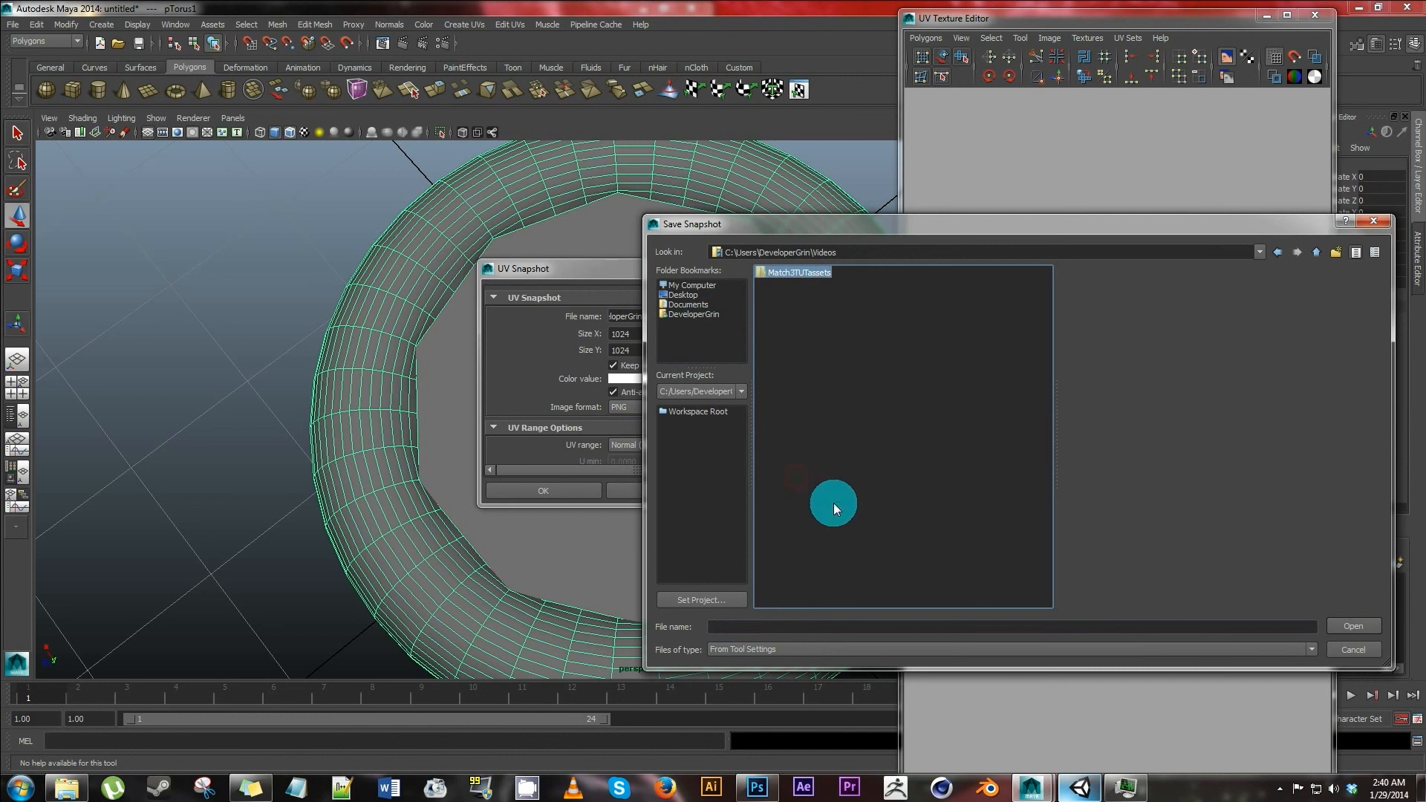
pyautogui.moveTo(851, 225)
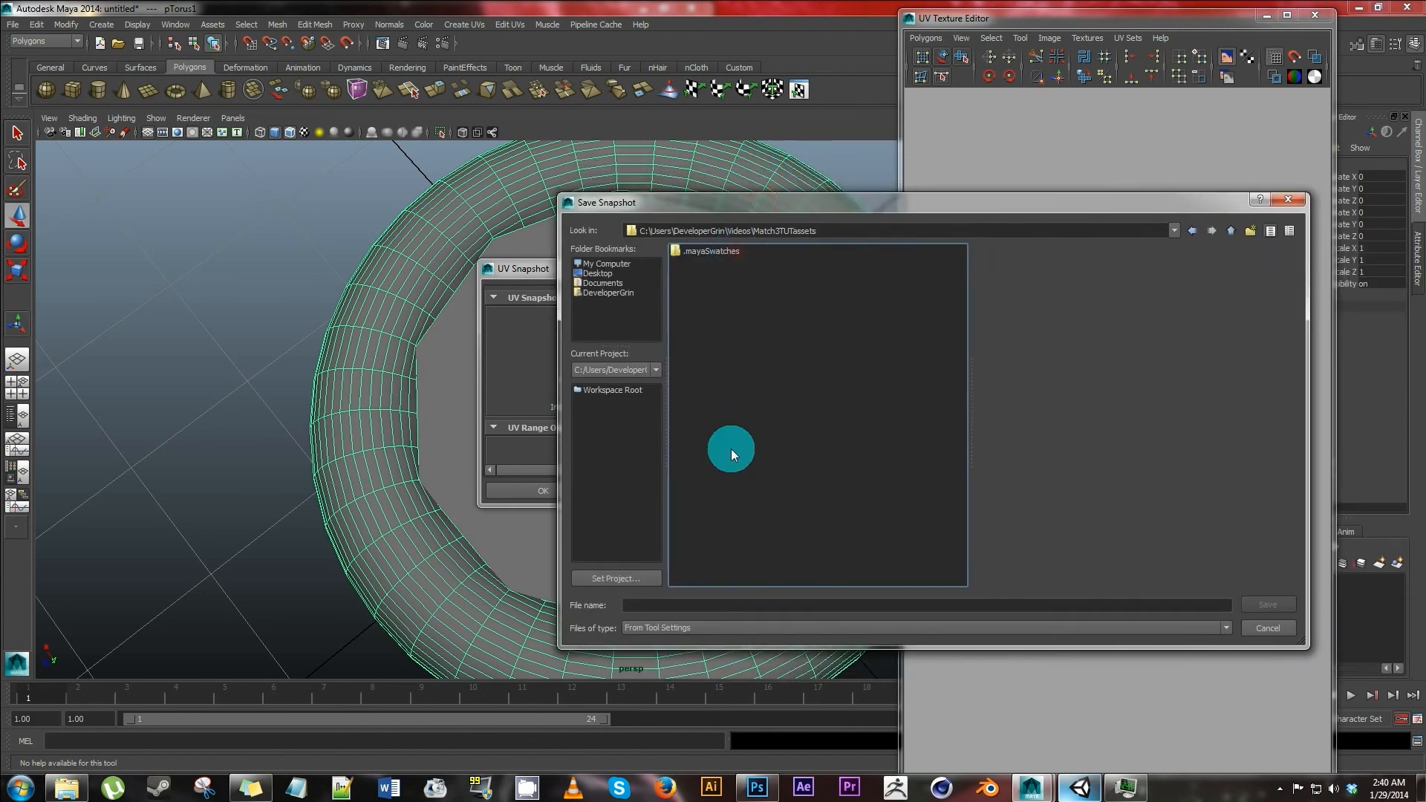
pyautogui.write('UV')
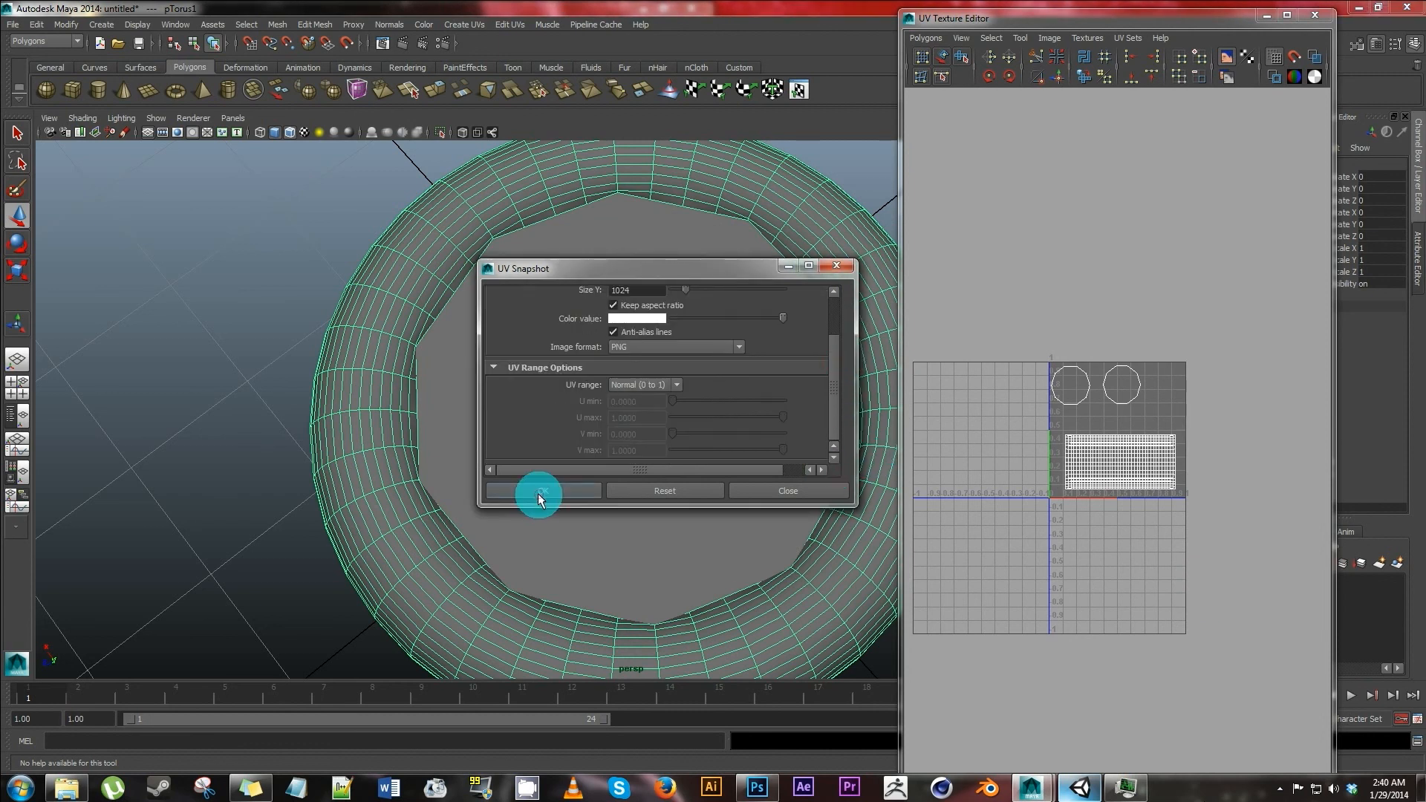
pyautogui.click(542, 490)
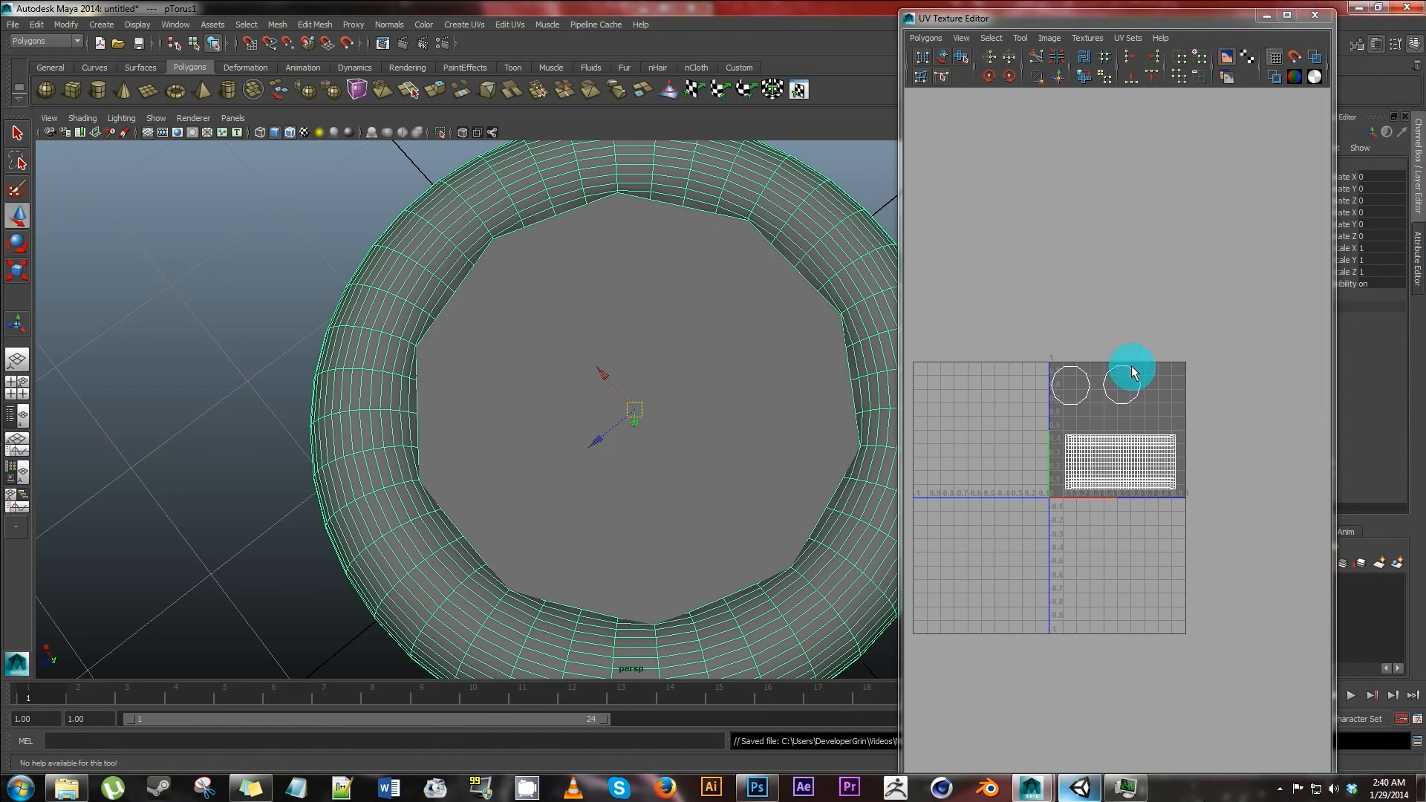
pyautogui.moveTo(1263, 19)
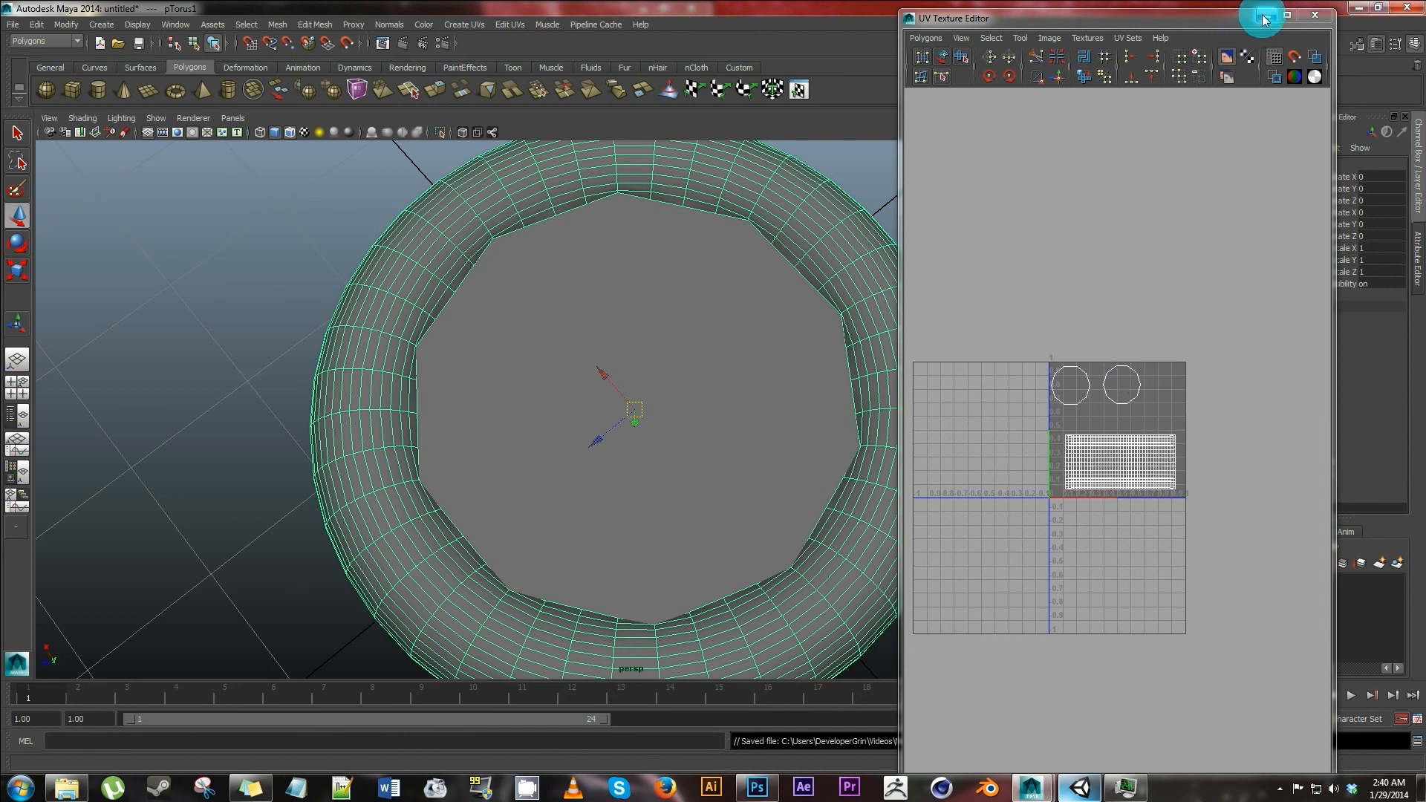